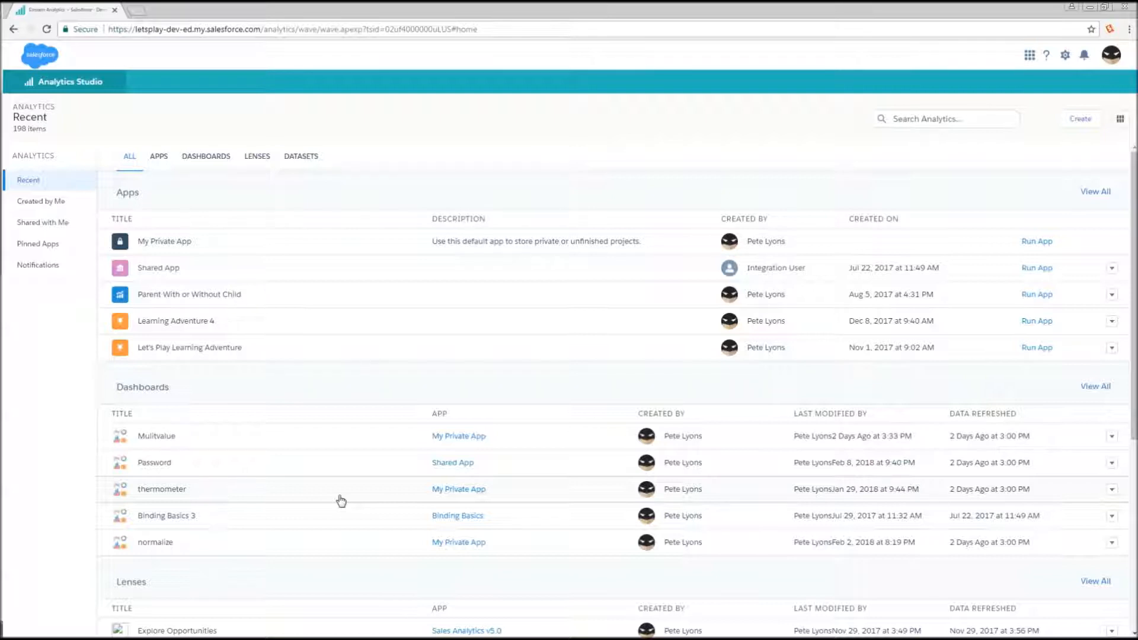
Load the DTC Opportunity dataset into a new lens from the Datasets section
{"action": "scroll", "scroll_direction": "down", "scroll_amount": 3}
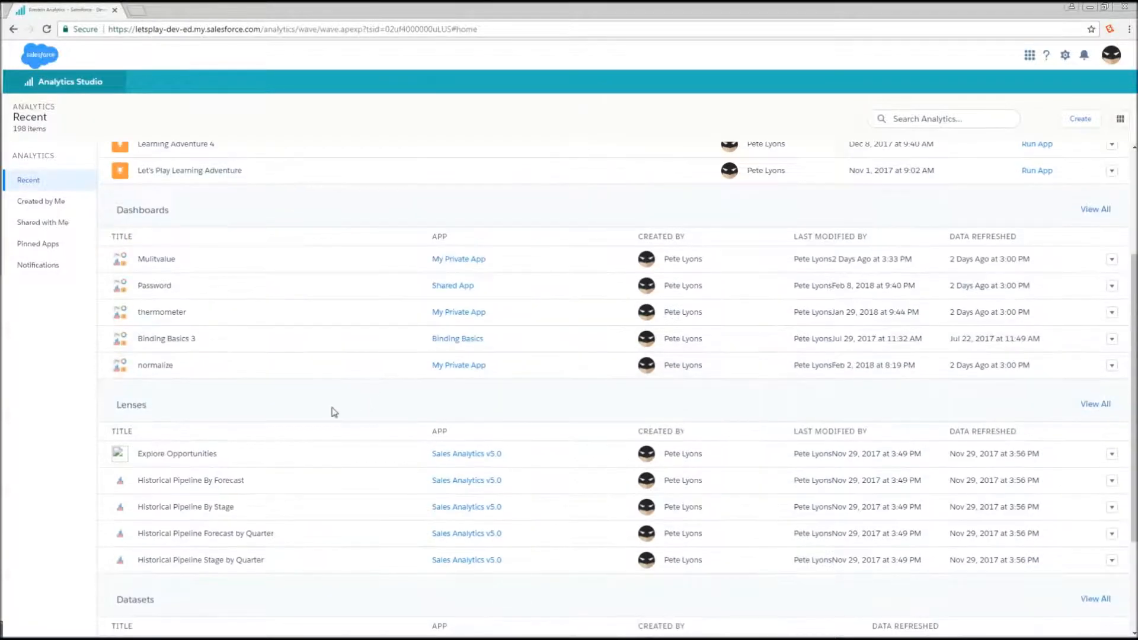
{"action": "scroll", "scroll_direction": "down", "scroll_amount": 3}
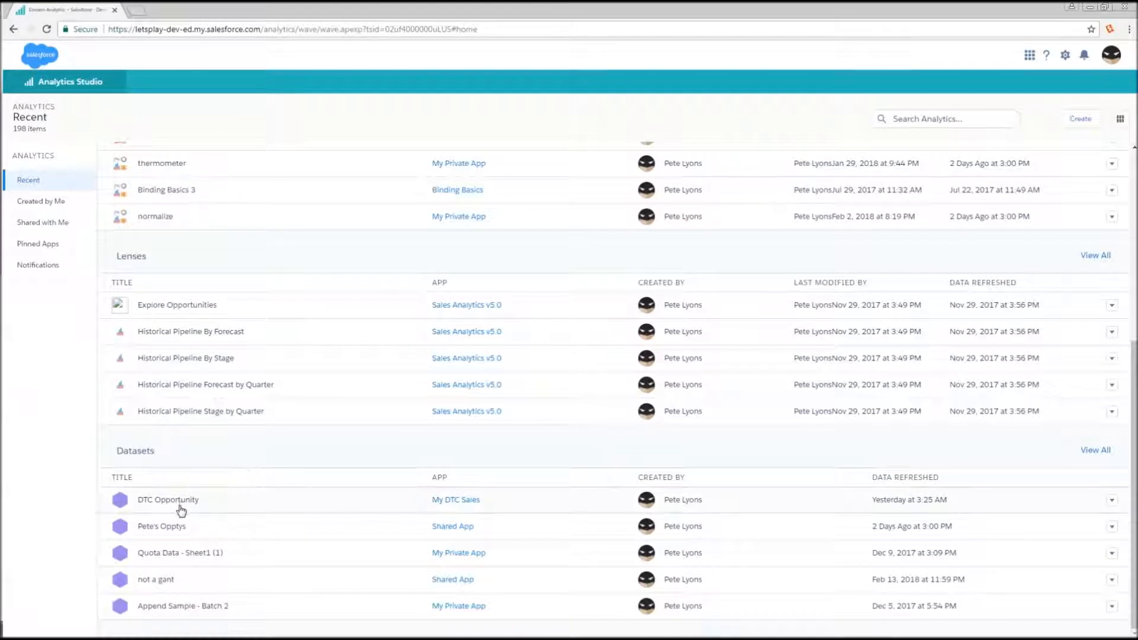
{"action": "mouse_move", "coordinate": [167, 499]}
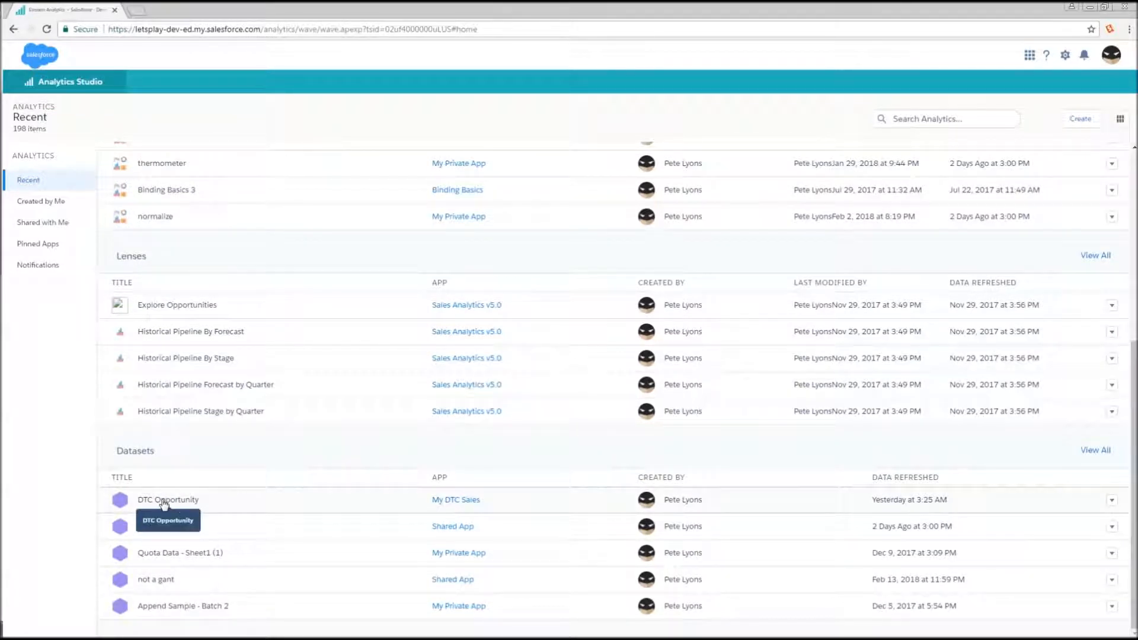
{"action": "left_click", "coordinate": [168, 499]}
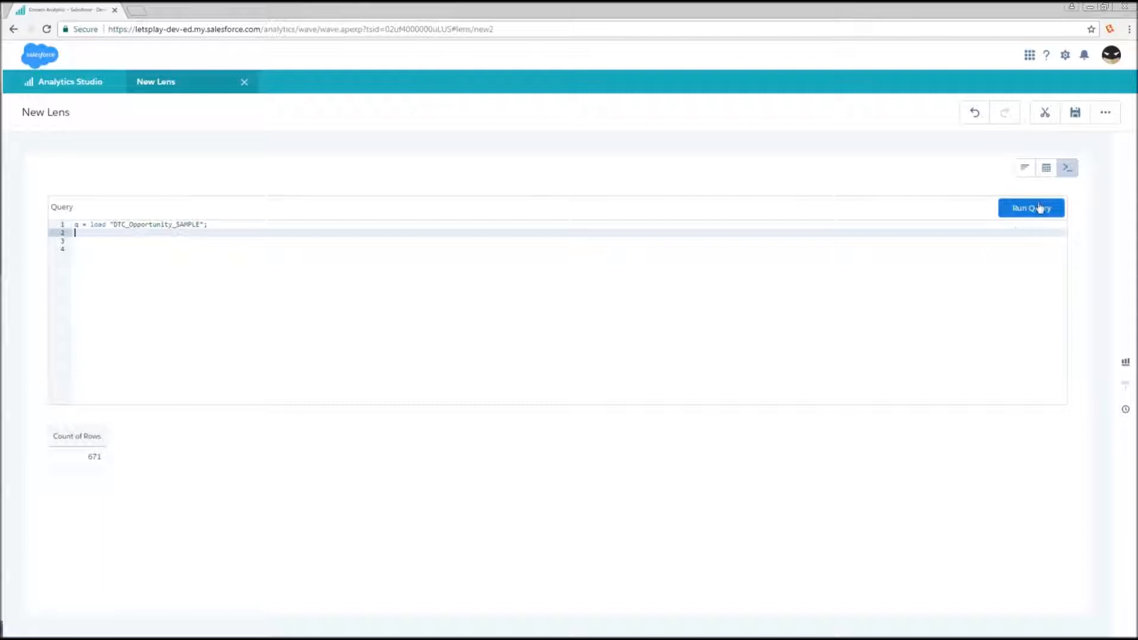
Run the load-only query, then add the line q = group q by all; on line 2
{"action": "left_click", "coordinate": [1030, 208]}
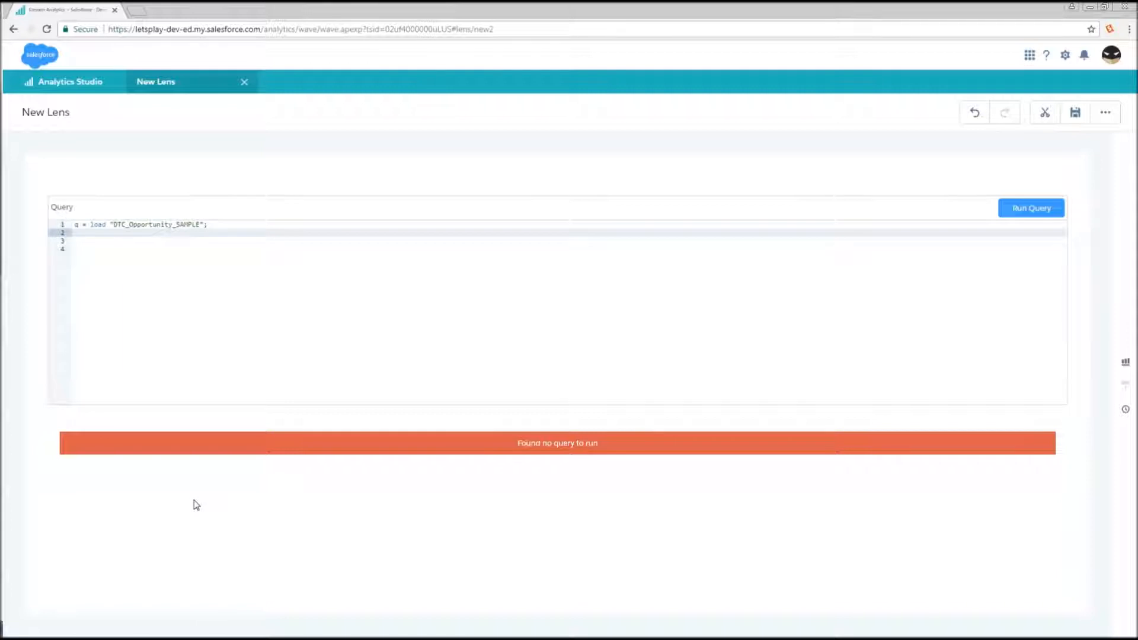
{"action": "type", "text": "q = group q by all;"}
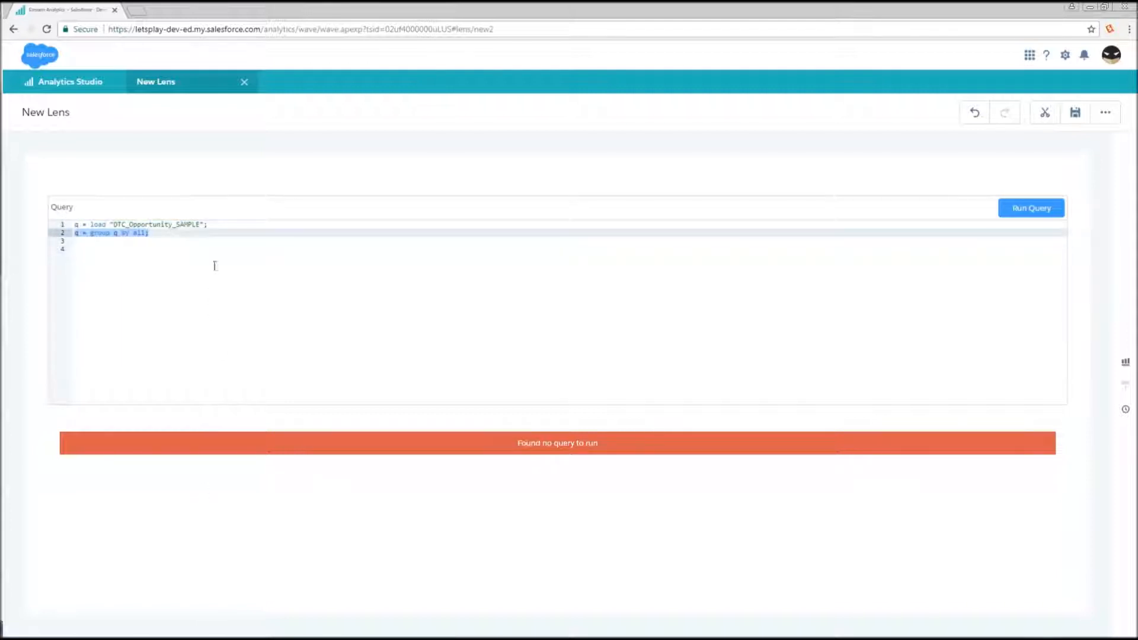
{"action": "mouse_move", "coordinate": [508, 350]}
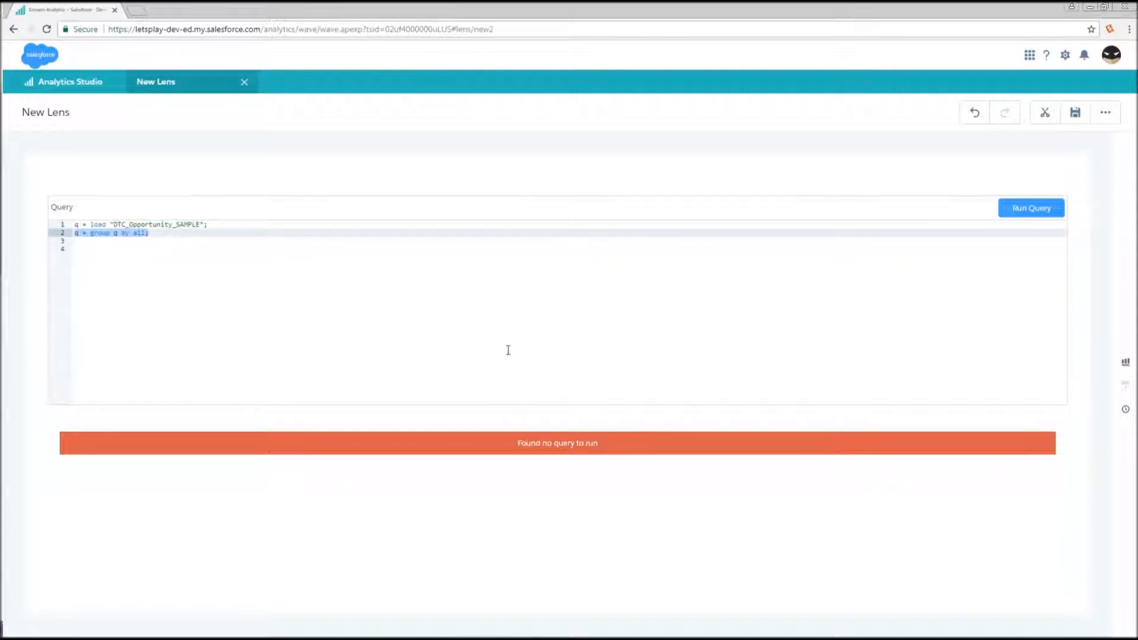
{"action": "mouse_move", "coordinate": [759, 313]}
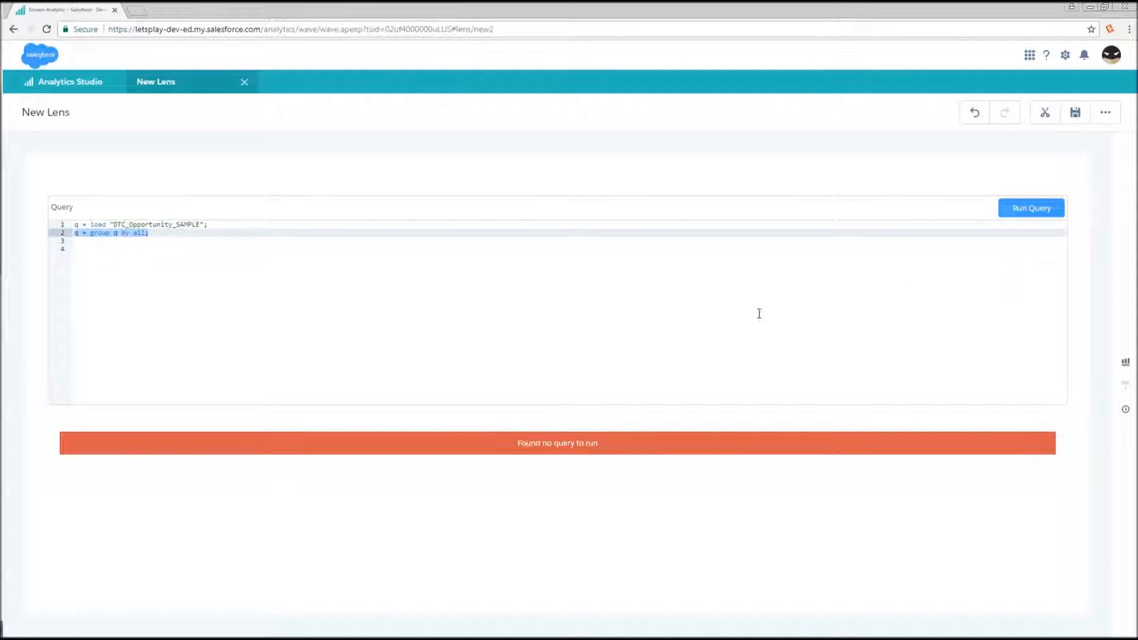
{"action": "mouse_move", "coordinate": [436, 321]}
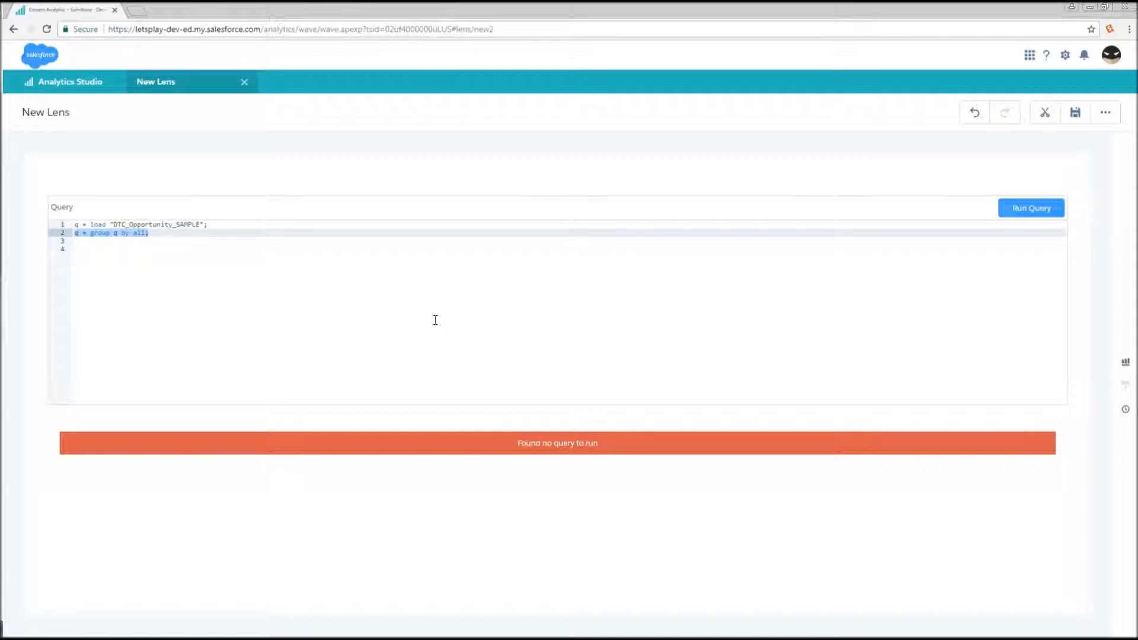
{"action": "mouse_move", "coordinate": [847, 186]}
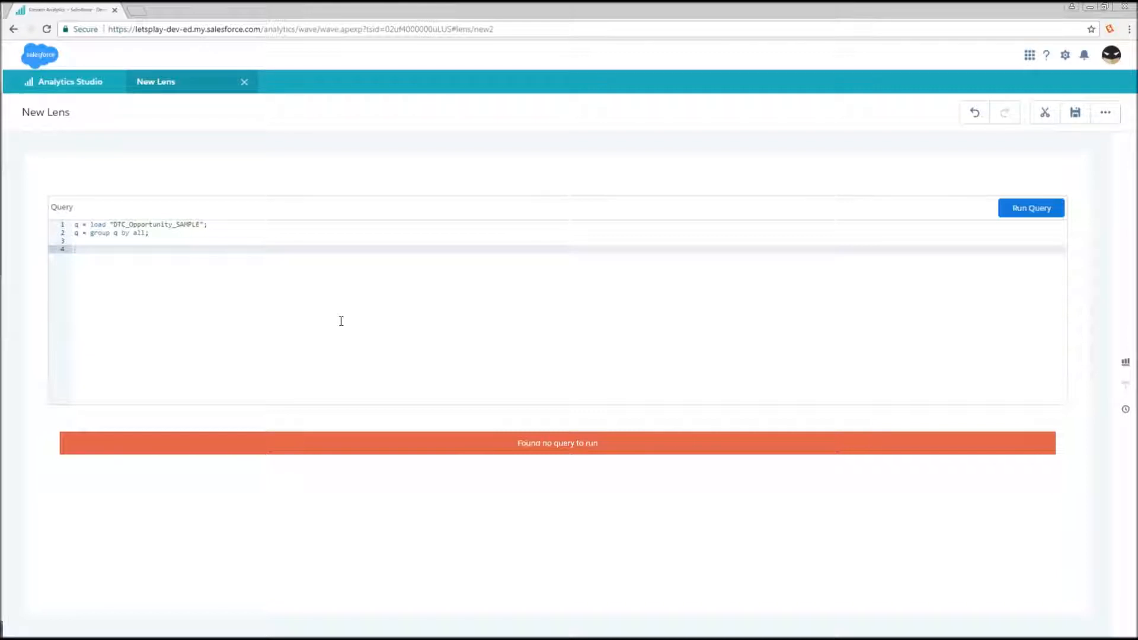
Add q = foreach q generate count() as 'count'; and run it to get Count of Rows 671
{"action": "type", "text": "q = foreach q generate count() as 'count';"}
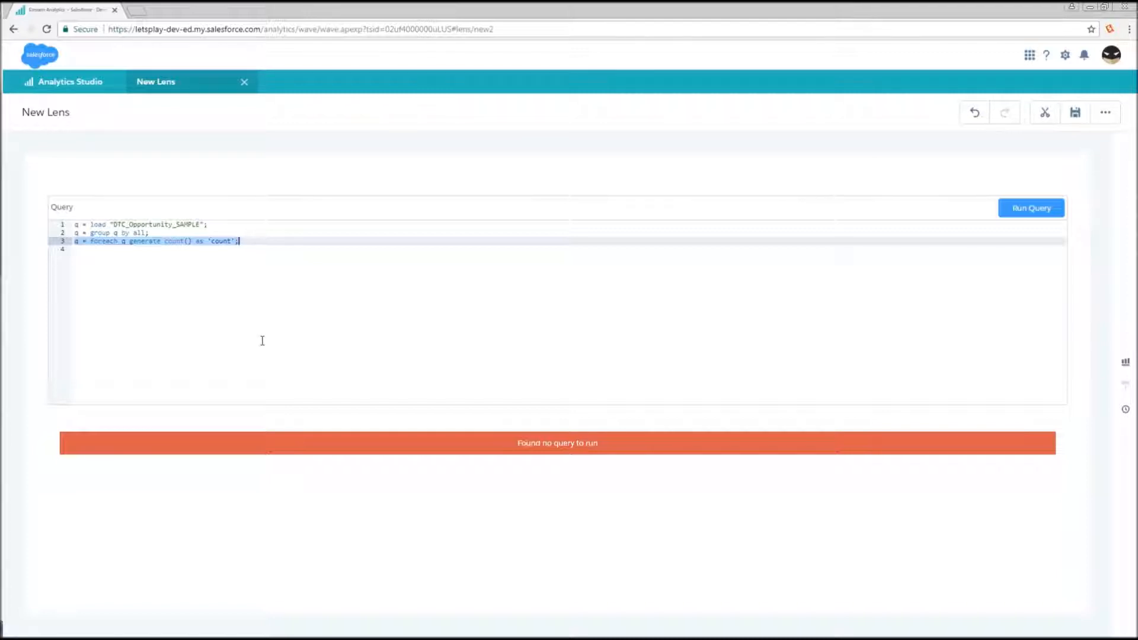
{"action": "mouse_move", "coordinate": [1050, 229]}
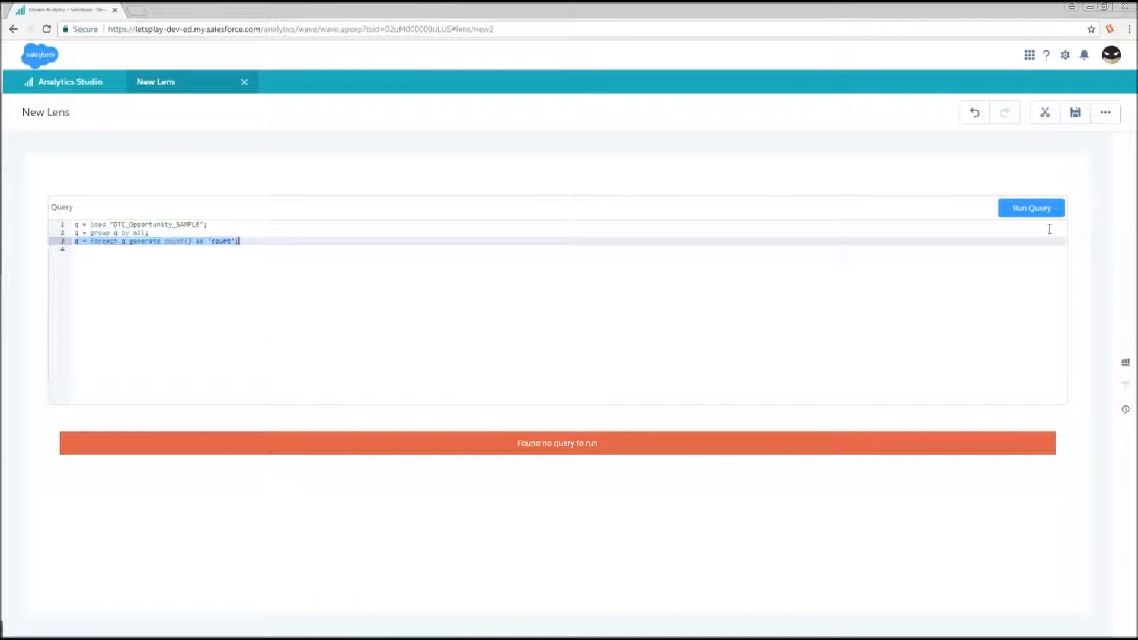
{"action": "left_click", "coordinate": [1030, 209]}
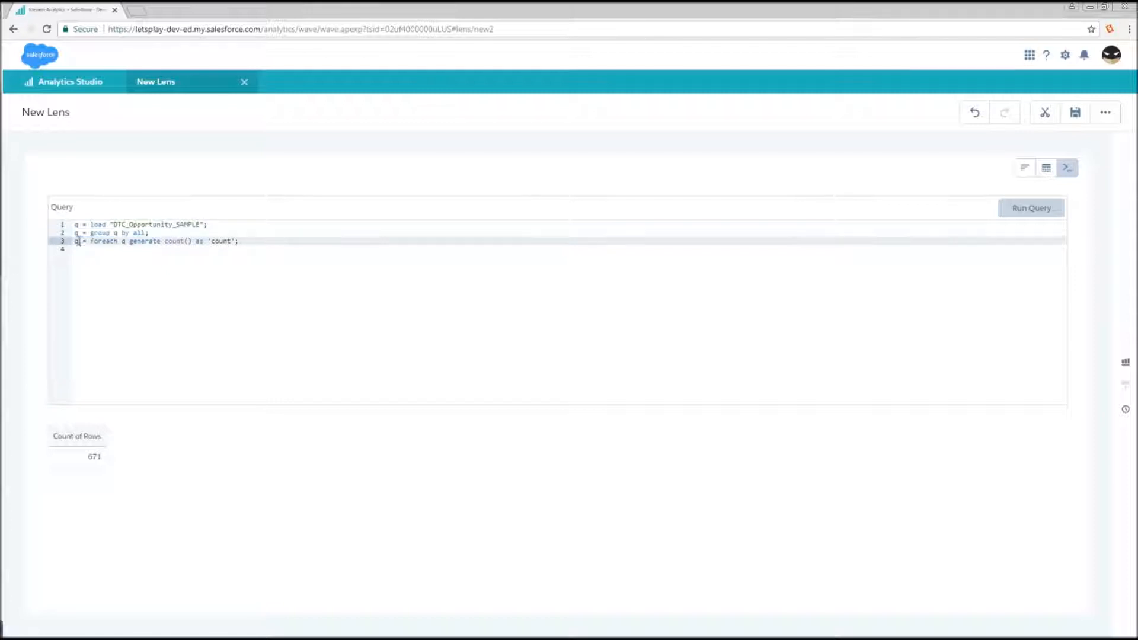
{"action": "double_click", "coordinate": [105, 241]}
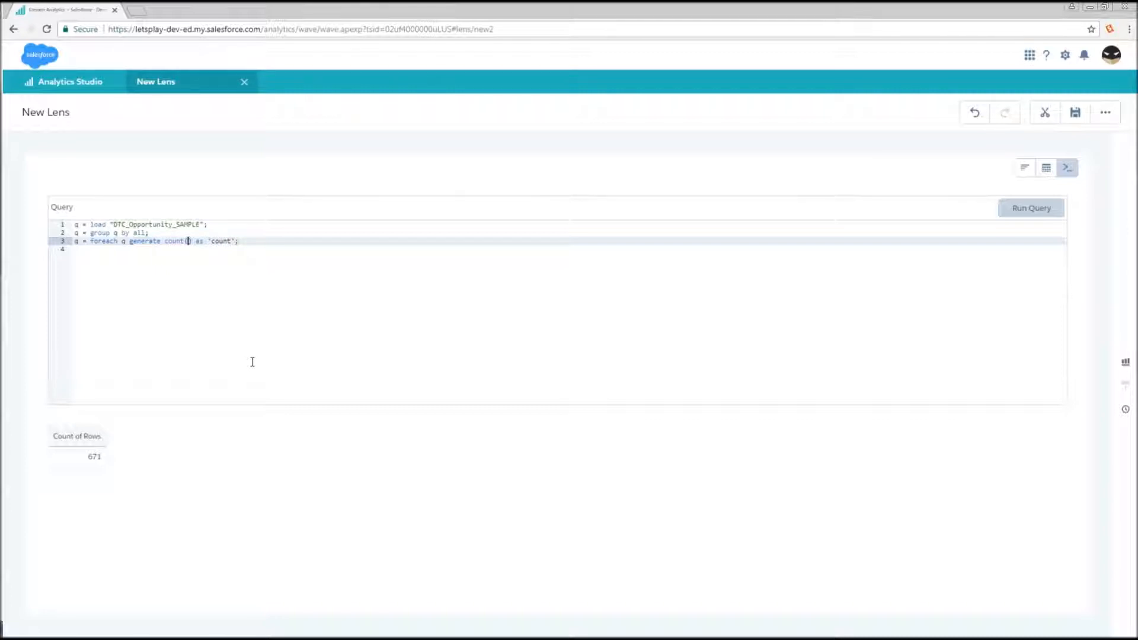
{"action": "mouse_move", "coordinate": [215, 287]}
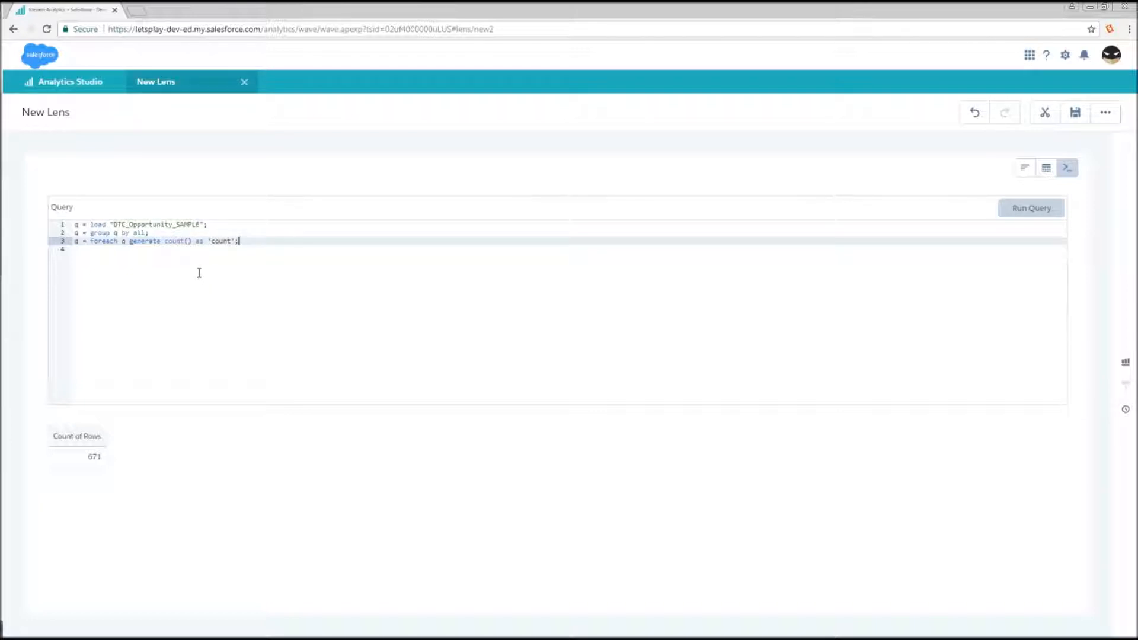
Add a limit line q = limit q 100; to cap the query's results
{"action": "type", "text": "q = limit q 100;"}
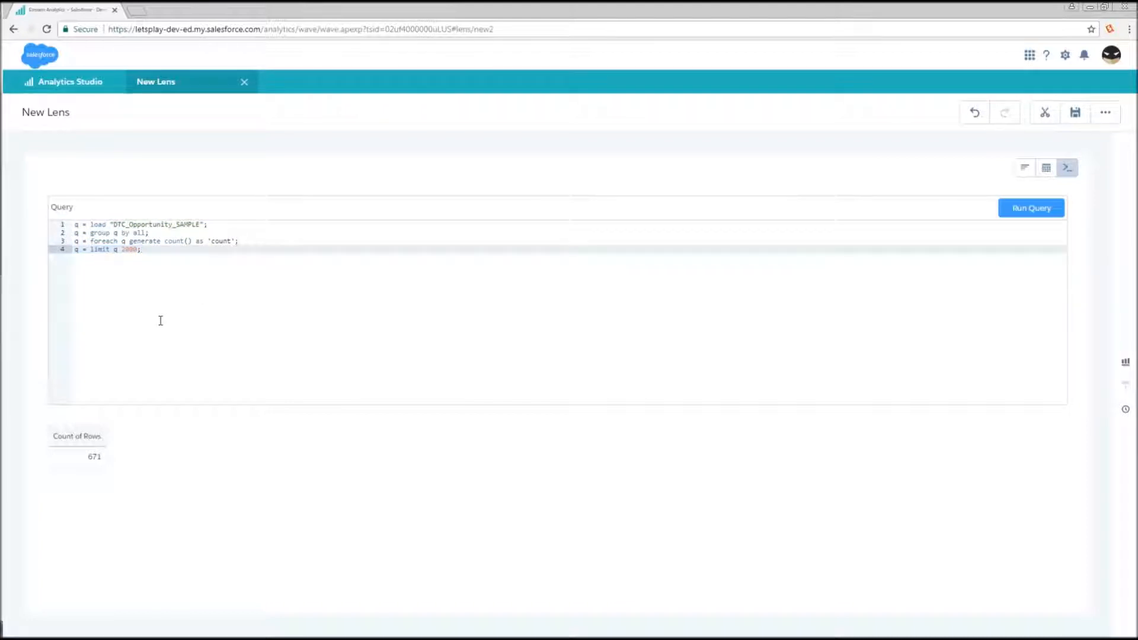
{"action": "mouse_move", "coordinate": [170, 296]}
{"action": "type", "text": "2"}
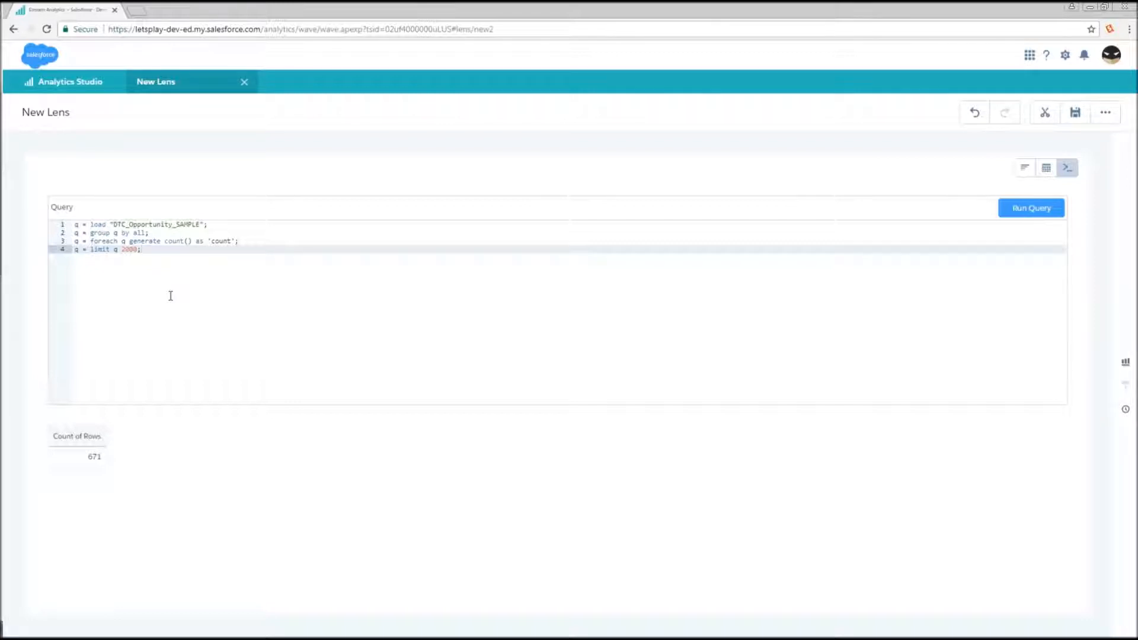
{"action": "mouse_move", "coordinate": [211, 271]}
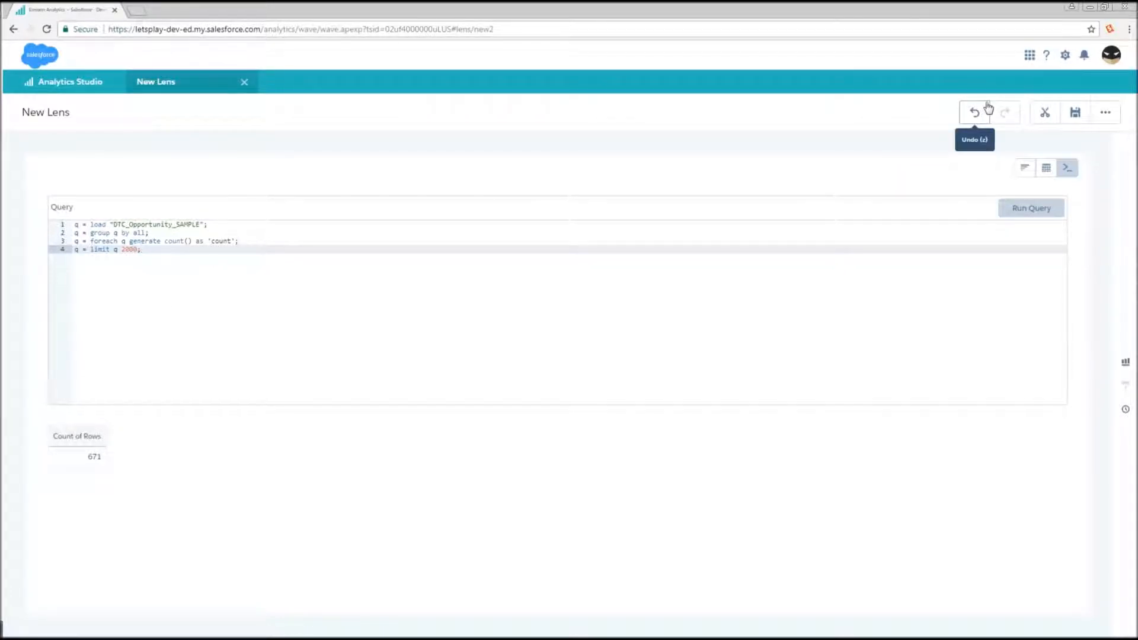
Chart Average of Amount grouped by Stage, sorted descending, back in chart mode
{"action": "left_click", "coordinate": [1025, 168]}
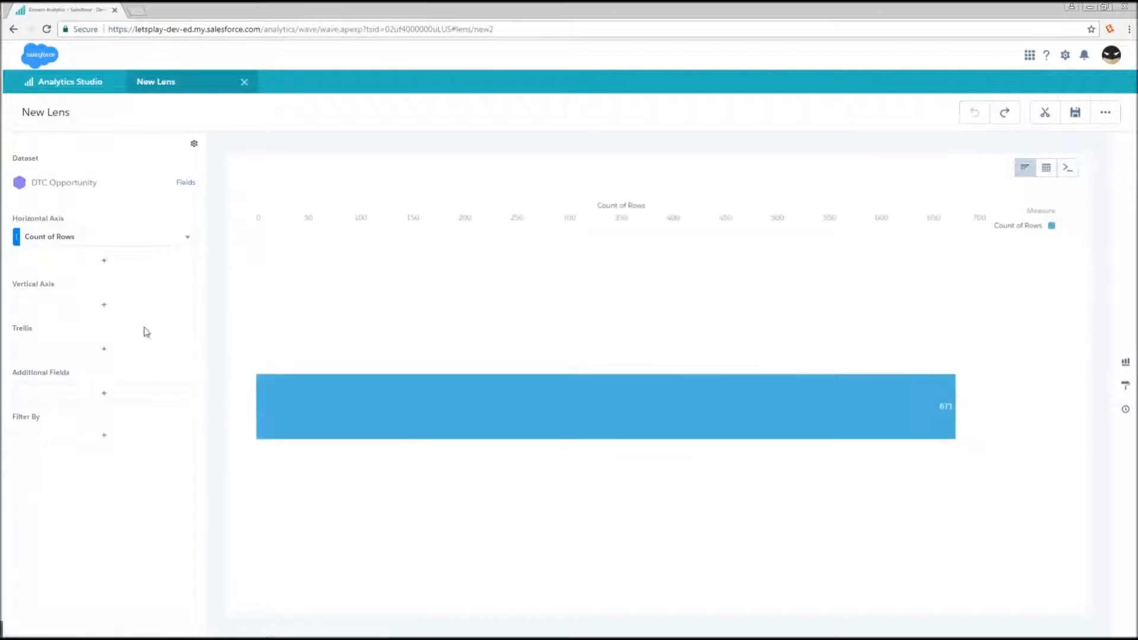
{"action": "left_click", "coordinate": [105, 304]}
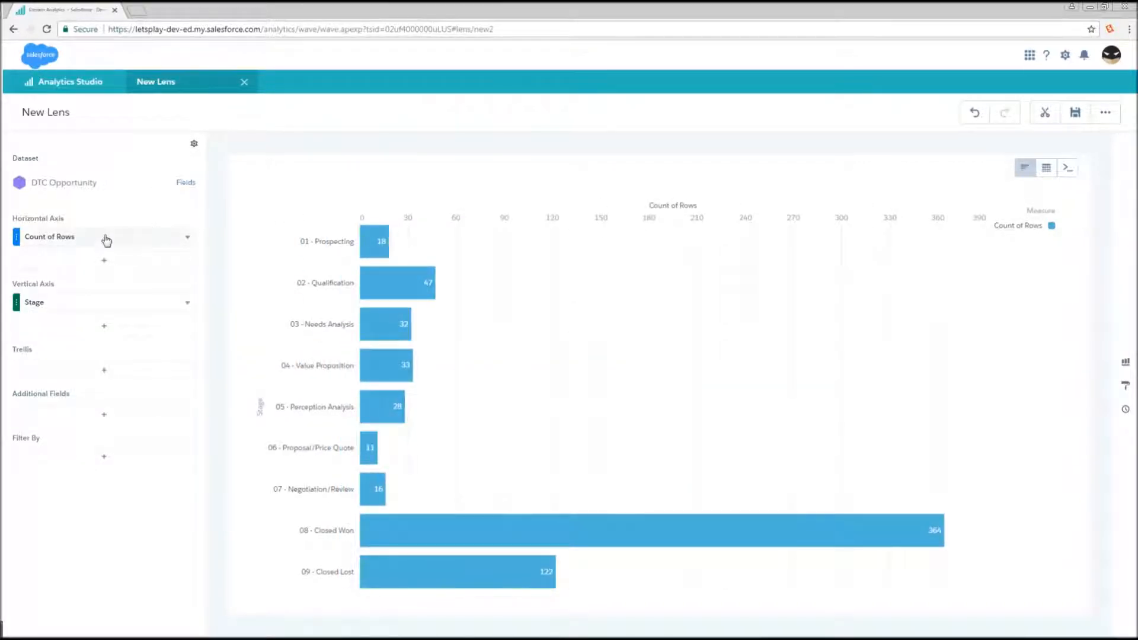
{"action": "left_click", "coordinate": [187, 236]}
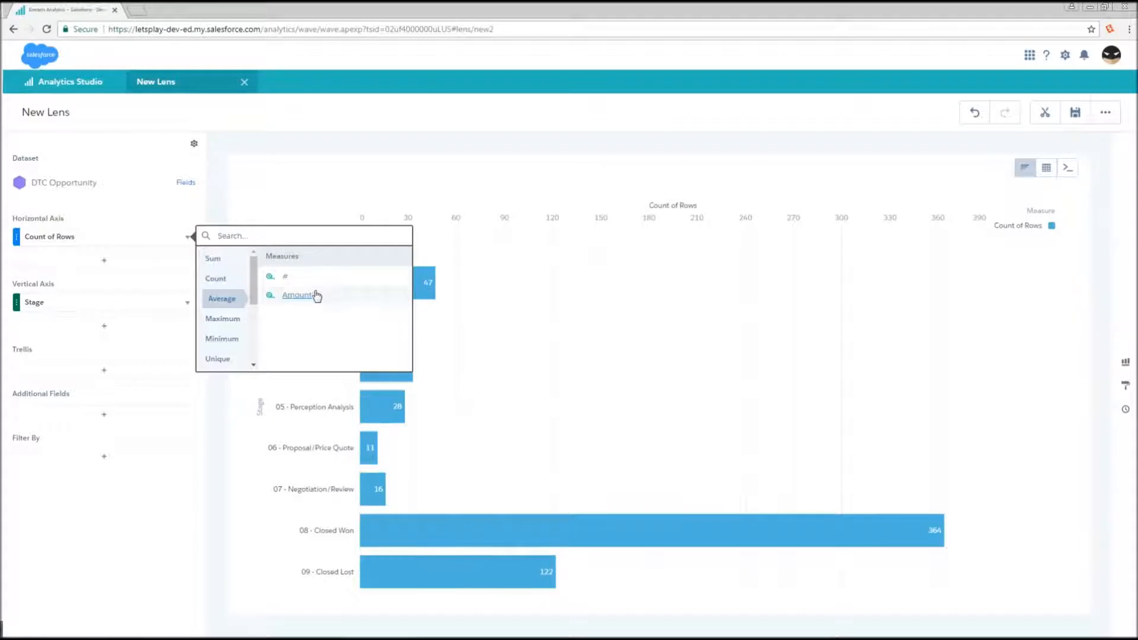
{"action": "left_click", "coordinate": [297, 296]}
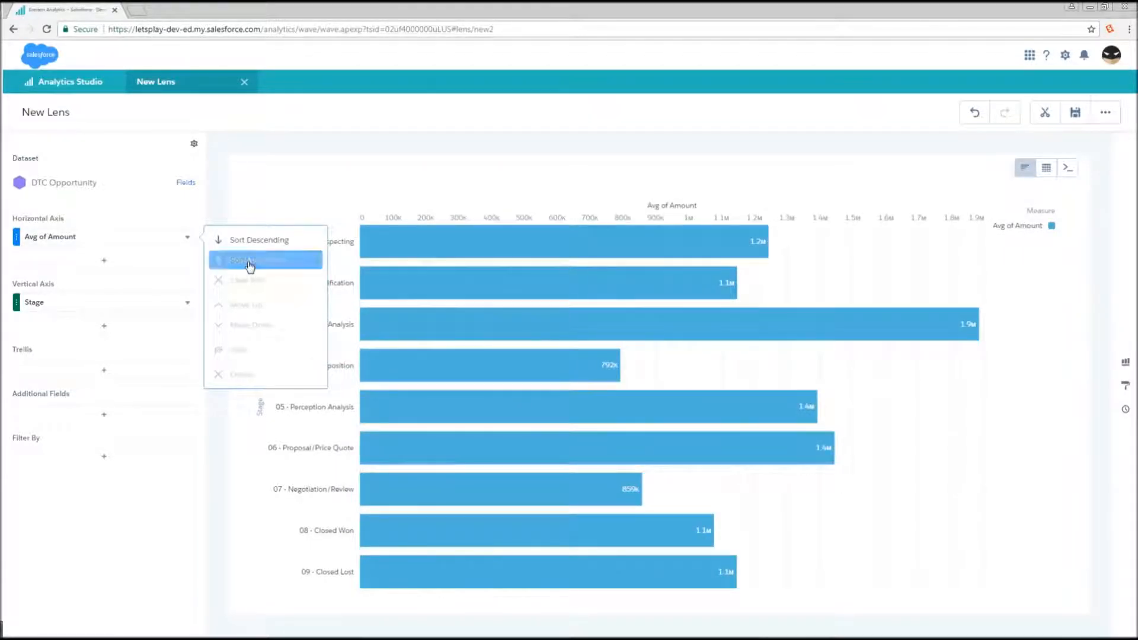
{"action": "left_click", "coordinate": [257, 259]}
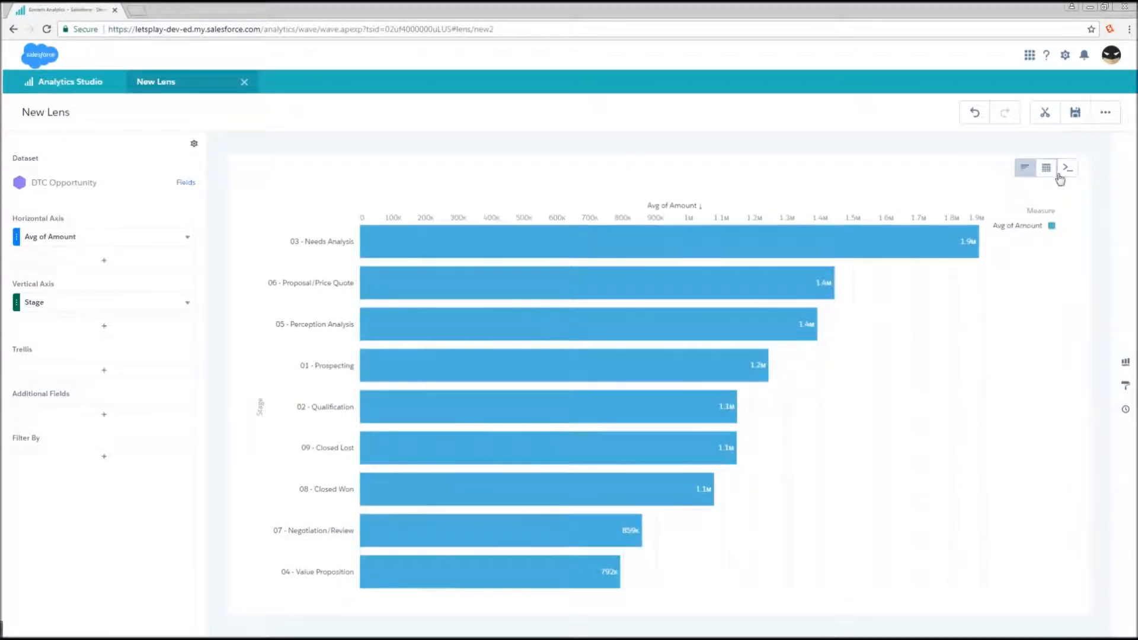
Edit the generated SAQL so the Stage grouping is aliased as 'Something Else'
{"action": "left_click", "coordinate": [1067, 168]}
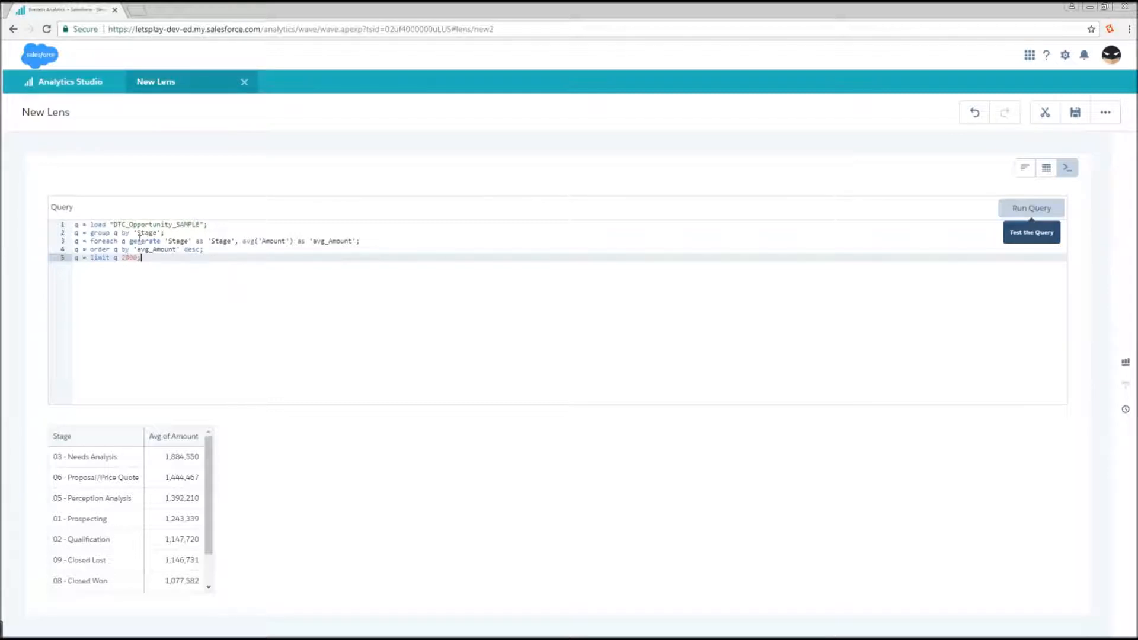
{"action": "double_click", "coordinate": [149, 232]}
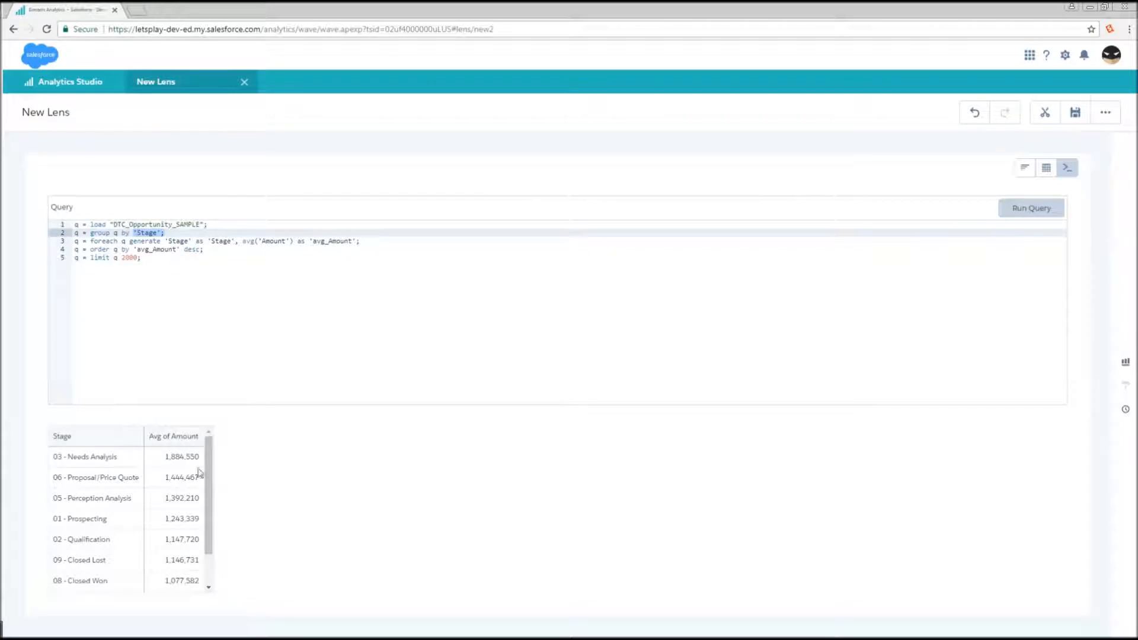
{"action": "scroll", "scroll_direction": "down", "scroll_amount": 3}
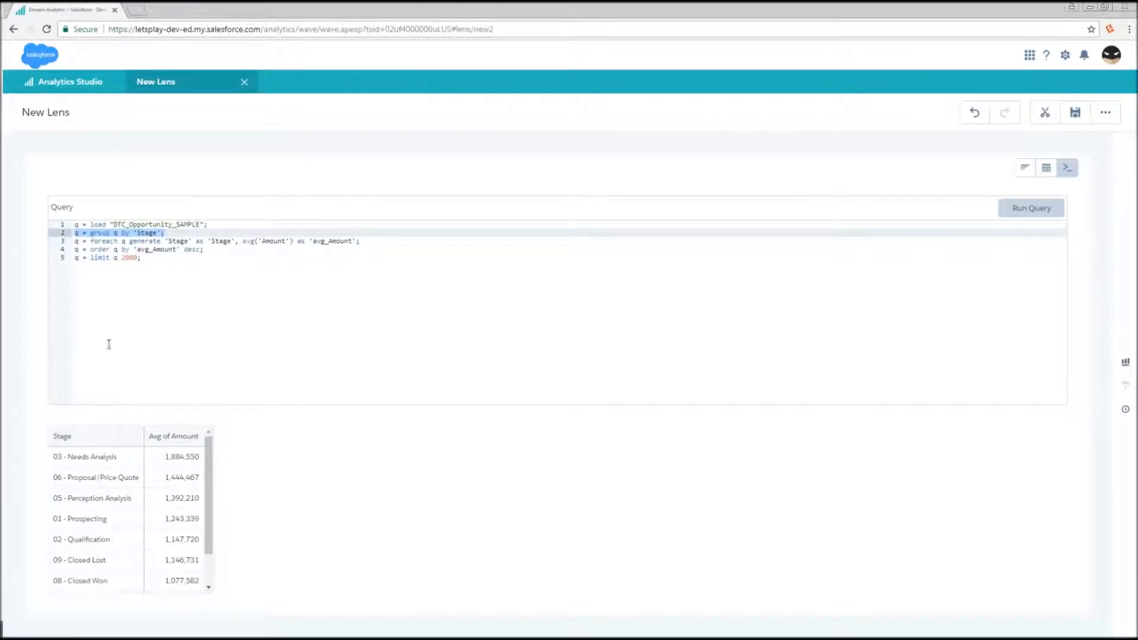
{"action": "scroll", "scroll_direction": "down", "scroll_amount": 3}
{"action": "type", "text": "omething Els"}
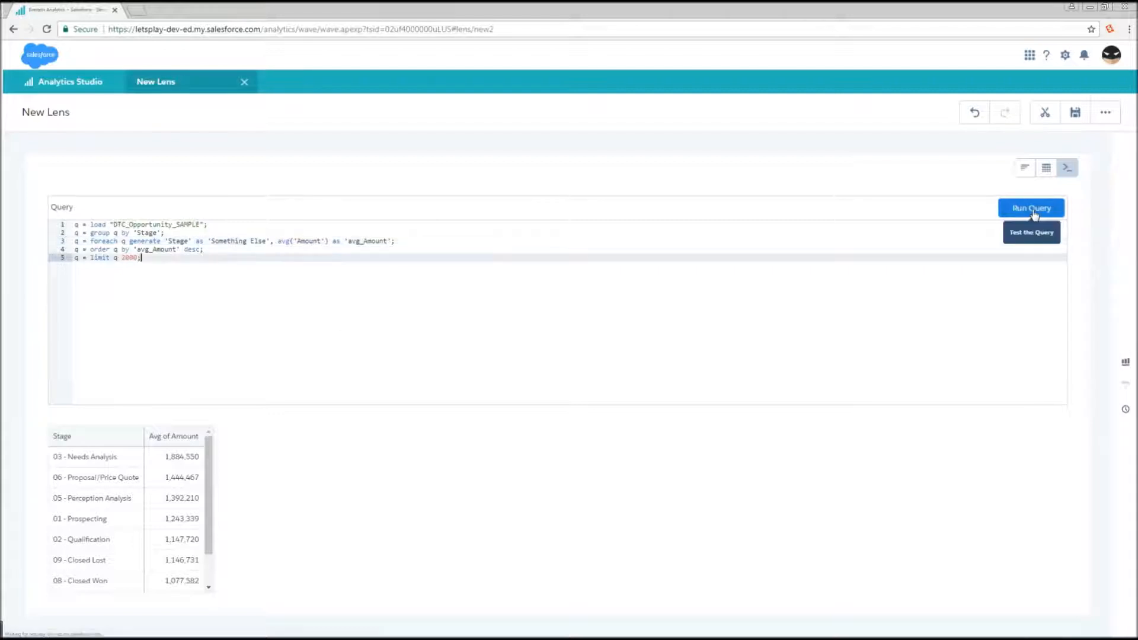
Run the edited query so the results column is headed Something Else
{"action": "left_click", "coordinate": [1031, 209]}
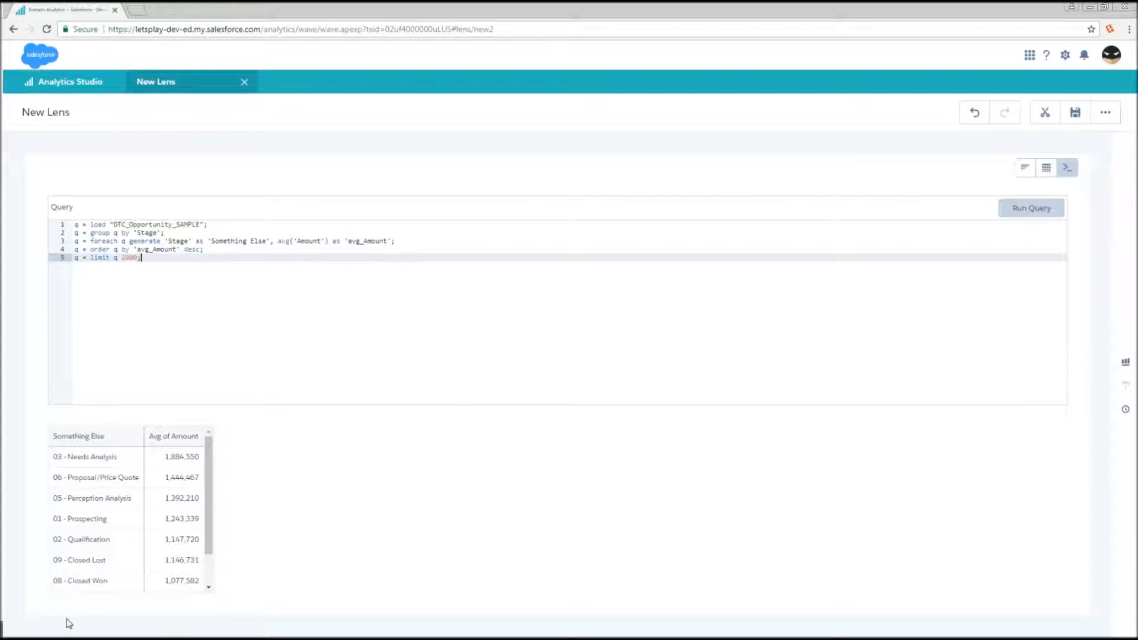
{"action": "mouse_move", "coordinate": [514, 432]}
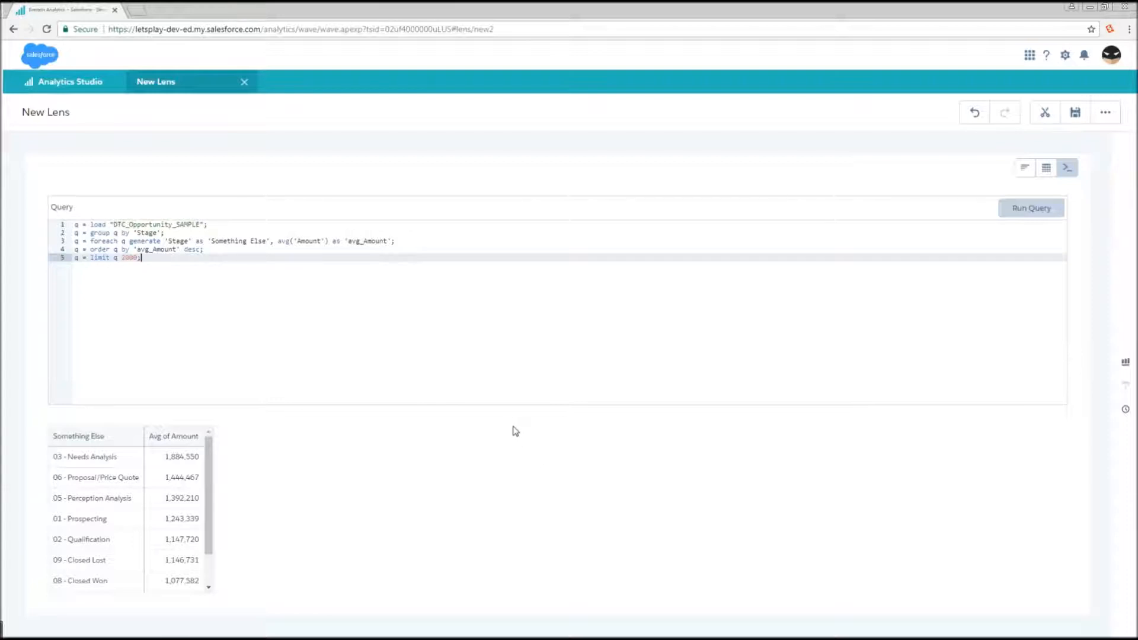
{"action": "mouse_move", "coordinate": [509, 428]}
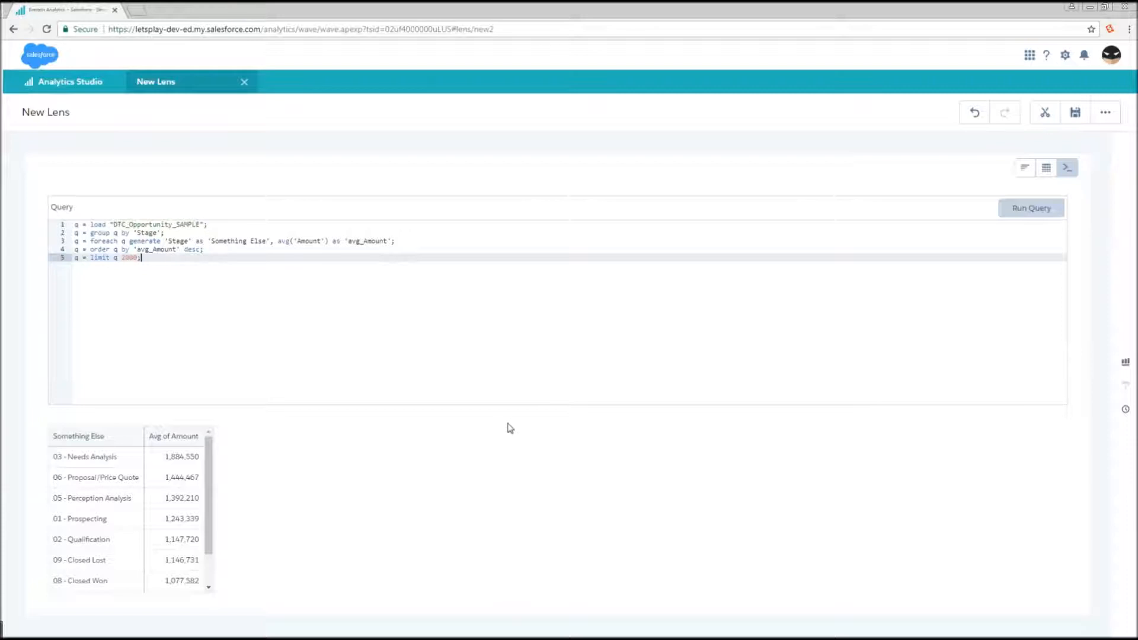
{"action": "mouse_move", "coordinate": [509, 428]}
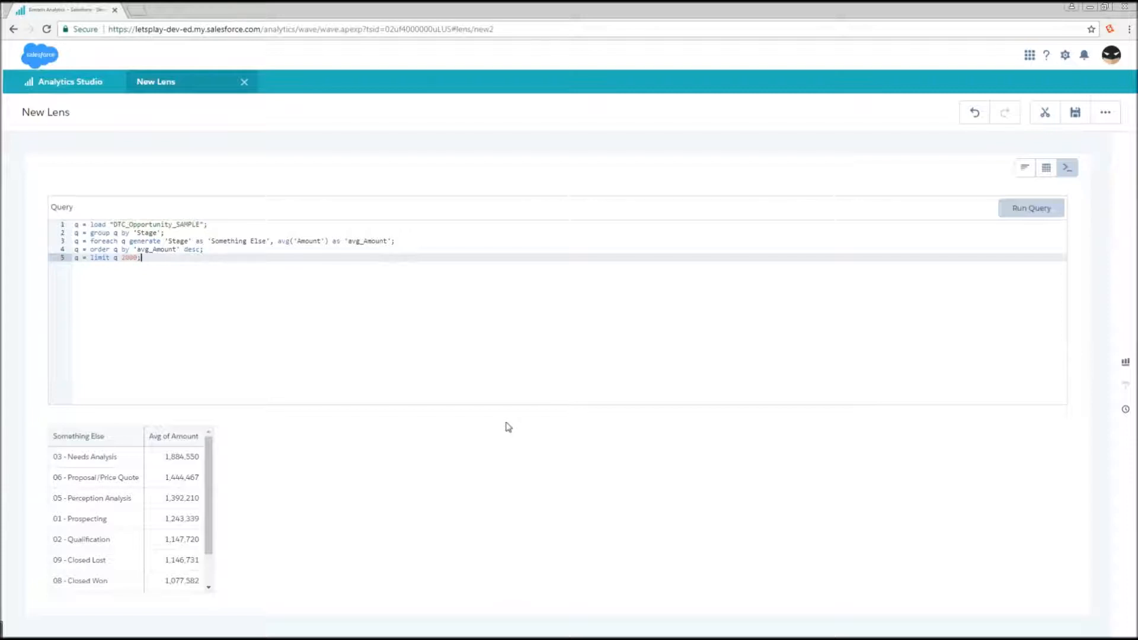
{"action": "mouse_move", "coordinate": [476, 386]}
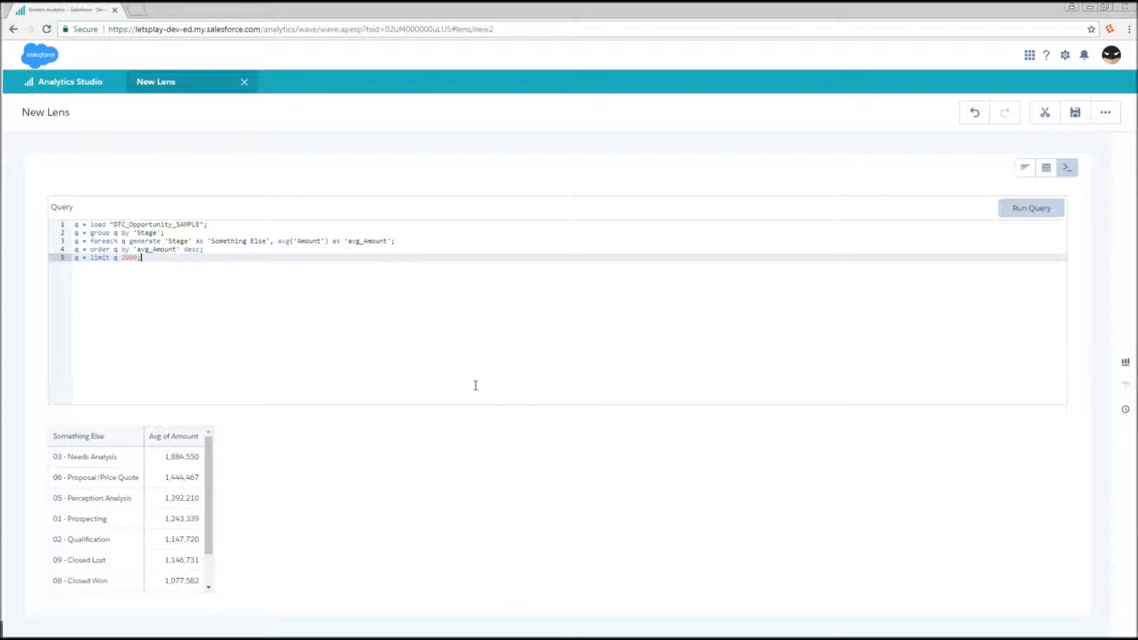
{"action": "mouse_move", "coordinate": [475, 380]}
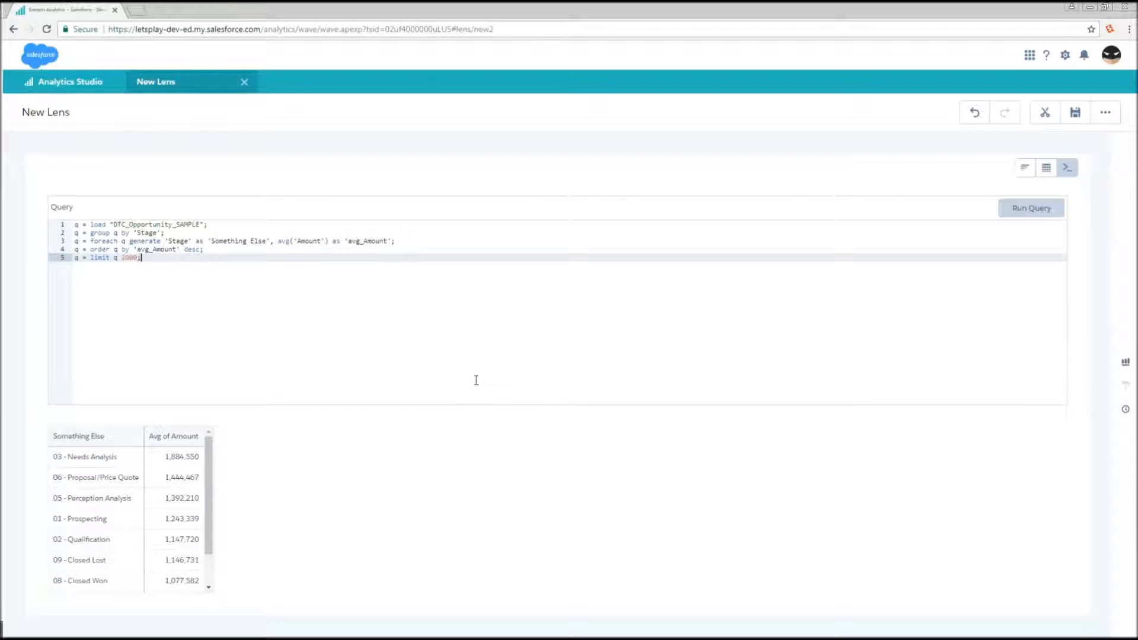
{"action": "mouse_move", "coordinate": [458, 366]}
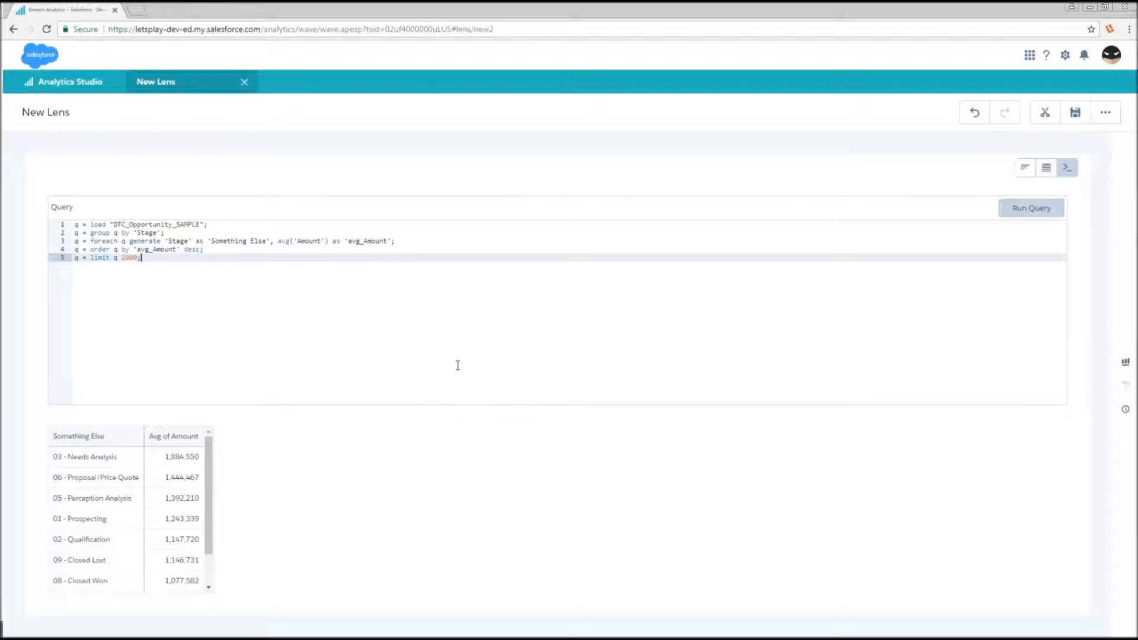
{"action": "mouse_move", "coordinate": [348, 298]}
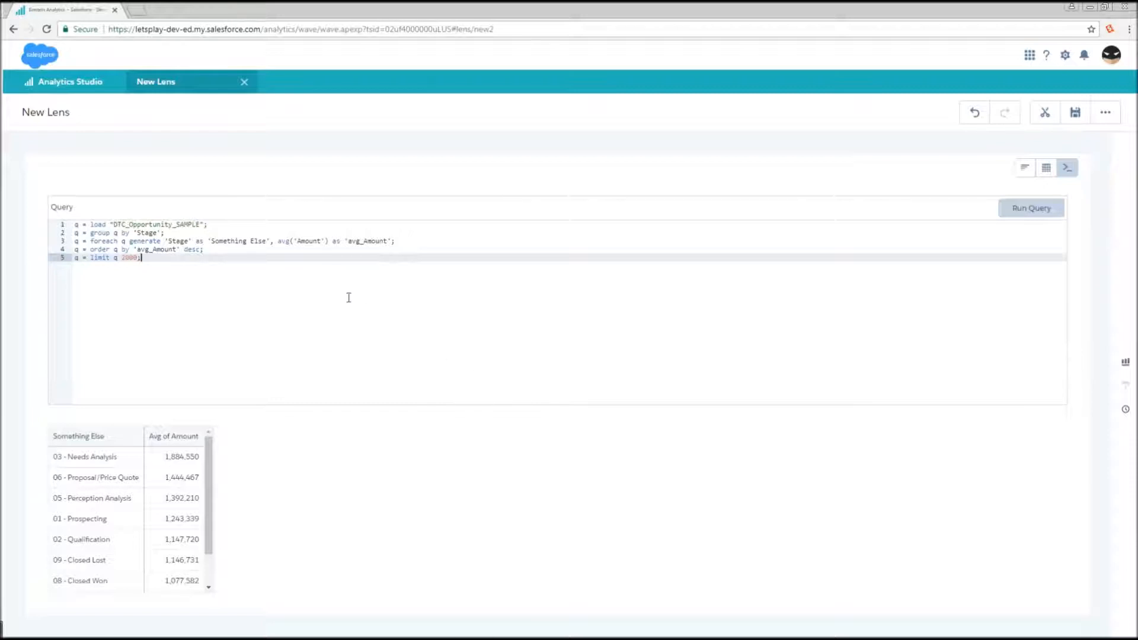
{"action": "double_click", "coordinate": [302, 240]}
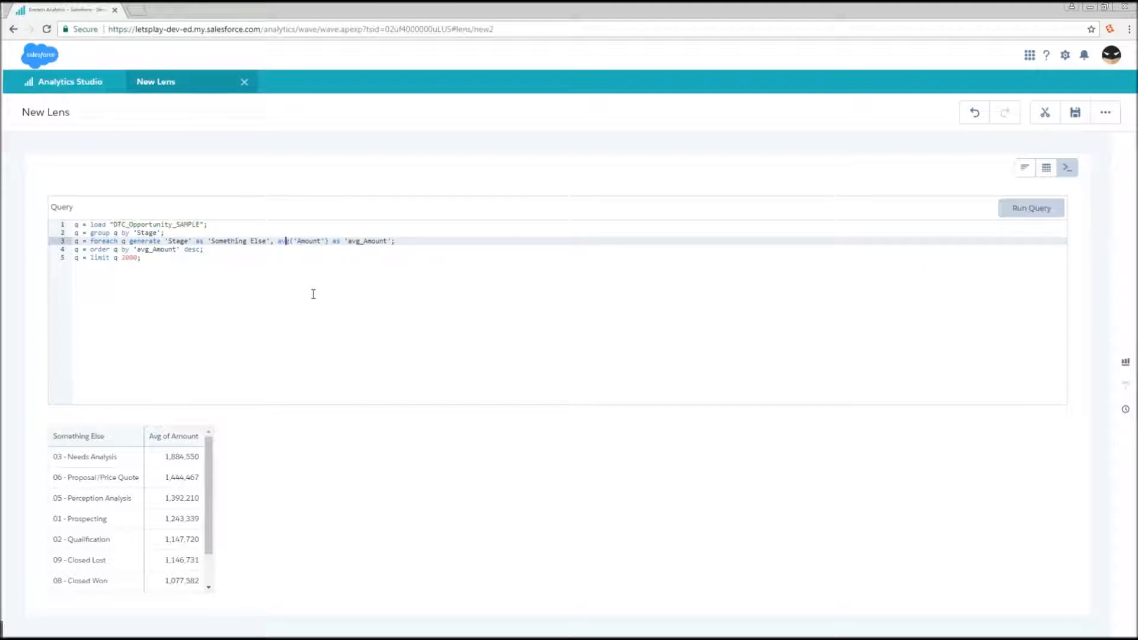
{"action": "mouse_move", "coordinate": [313, 327]}
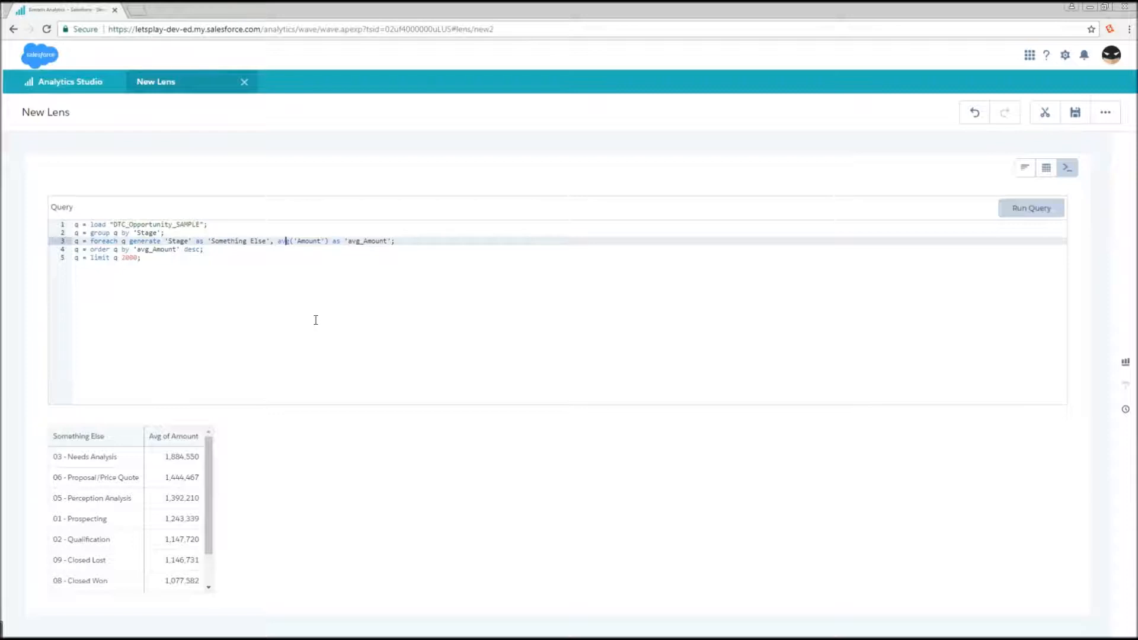
{"action": "mouse_move", "coordinate": [321, 303]}
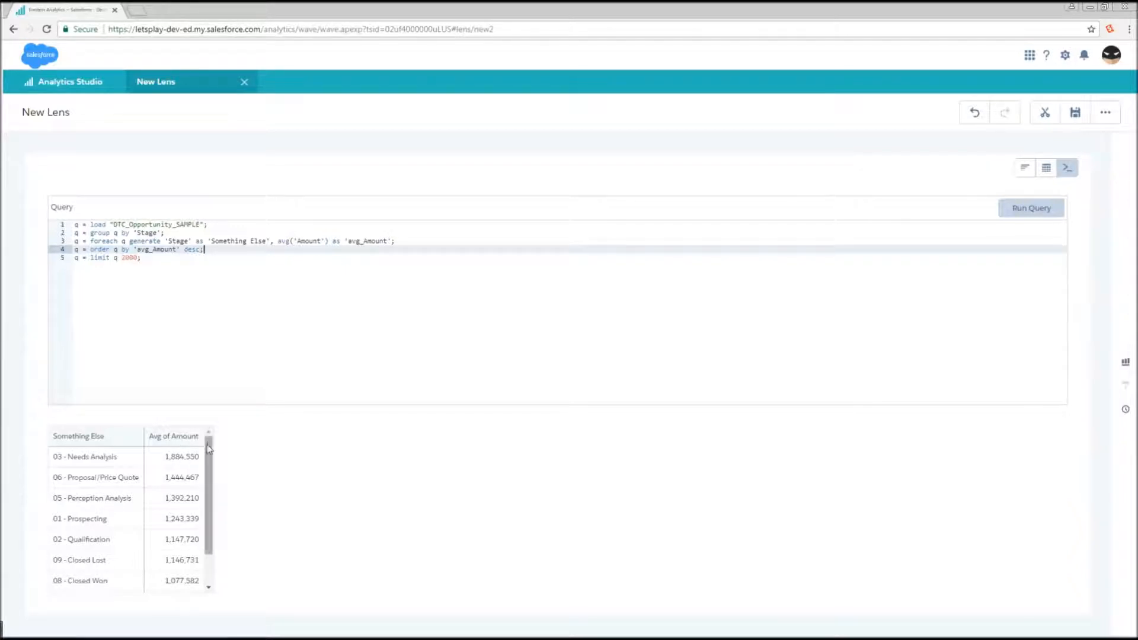
{"action": "mouse_move", "coordinate": [380, 226]}
{"action": "type", "text": "Average "}
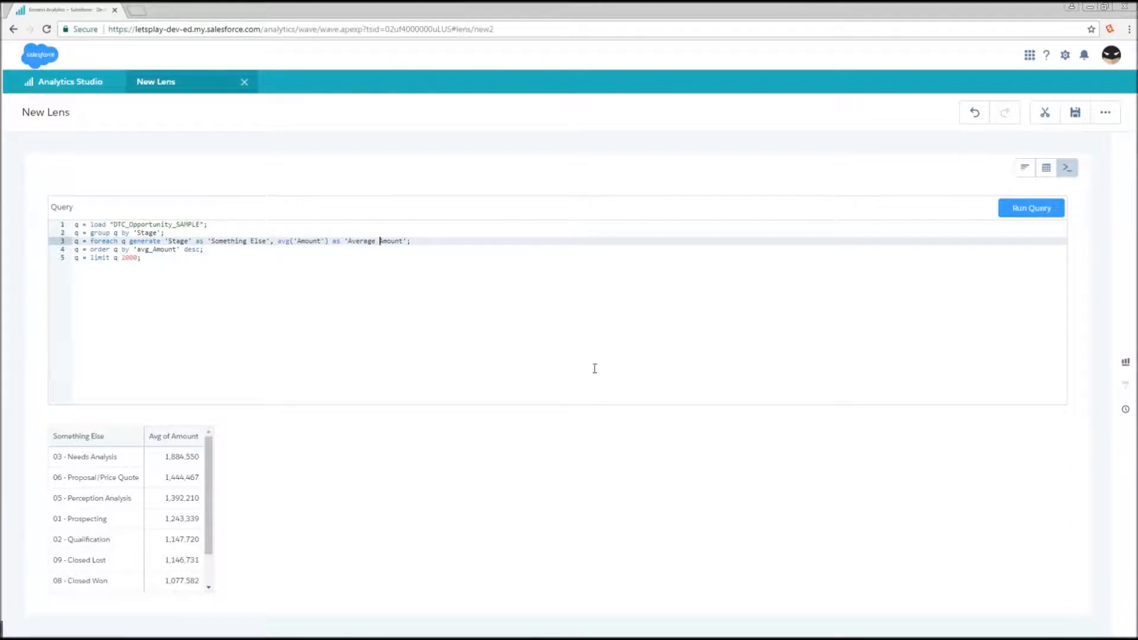
Run with the 'Average Amount' alias, fix the order line to use it, and rerun
{"action": "left_click", "coordinate": [1030, 207]}
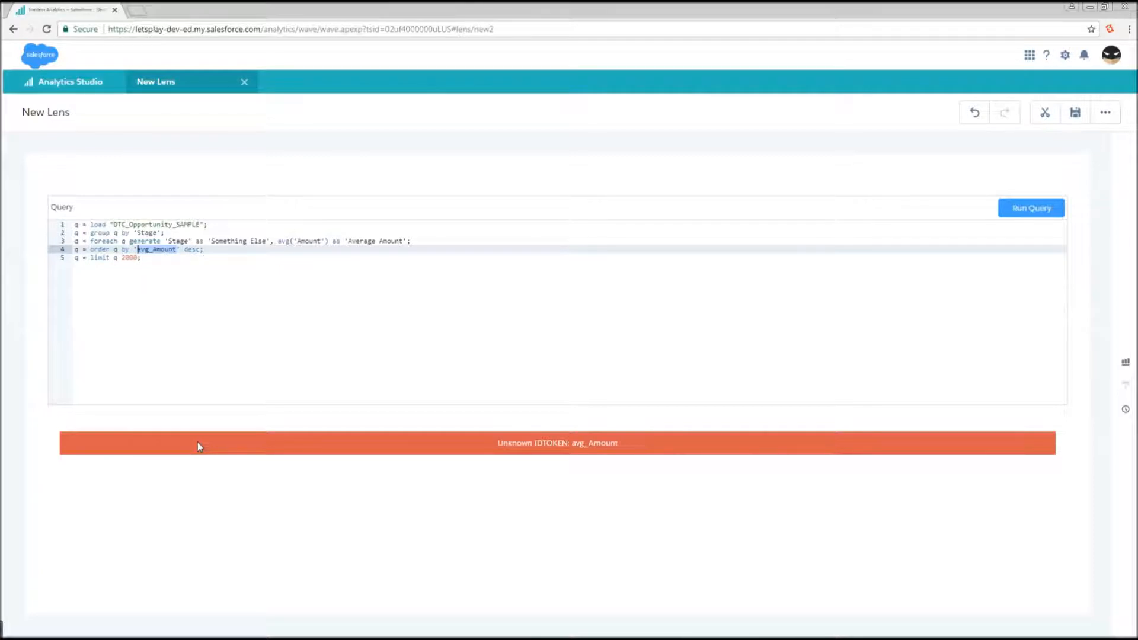
{"action": "type", "text": "Average Amount"}
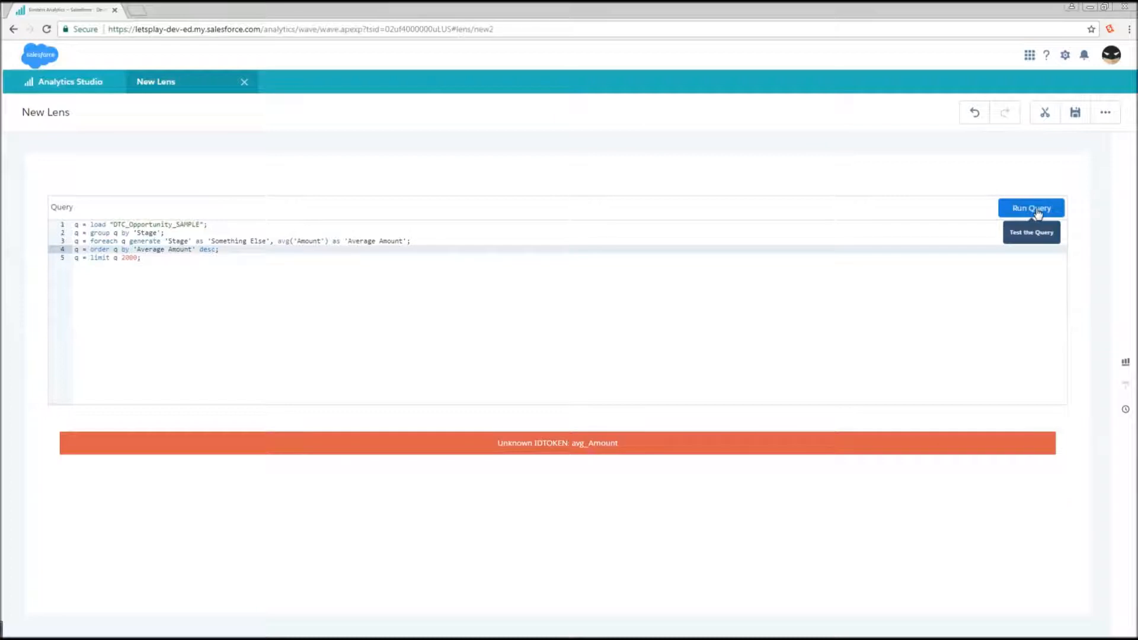
{"action": "left_click", "coordinate": [1030, 209]}
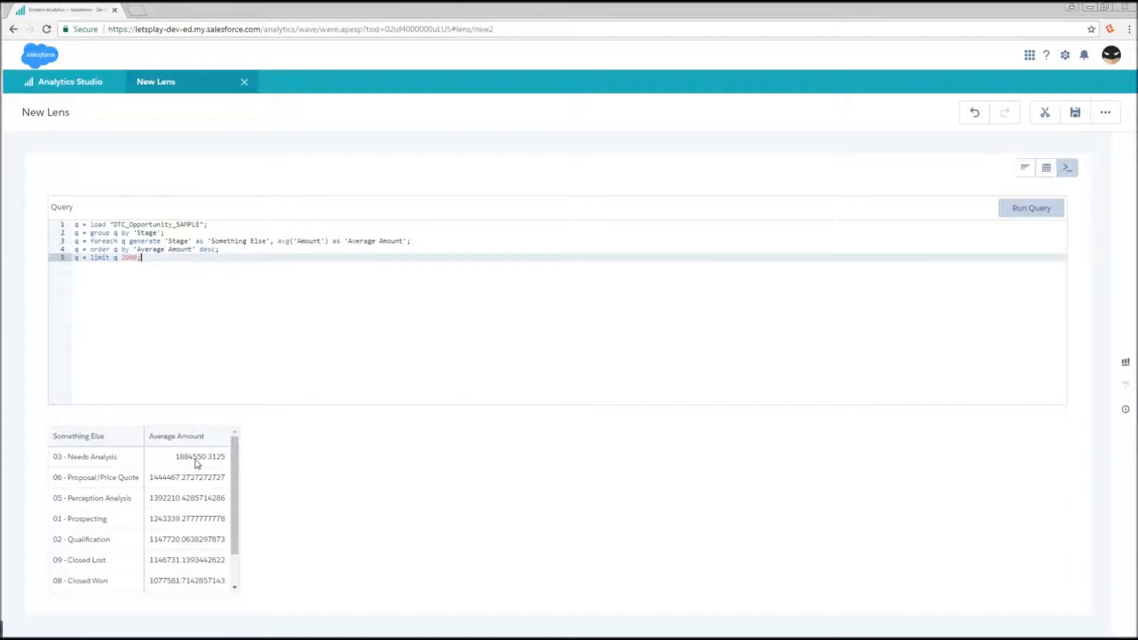
{"action": "mouse_move", "coordinate": [211, 466]}
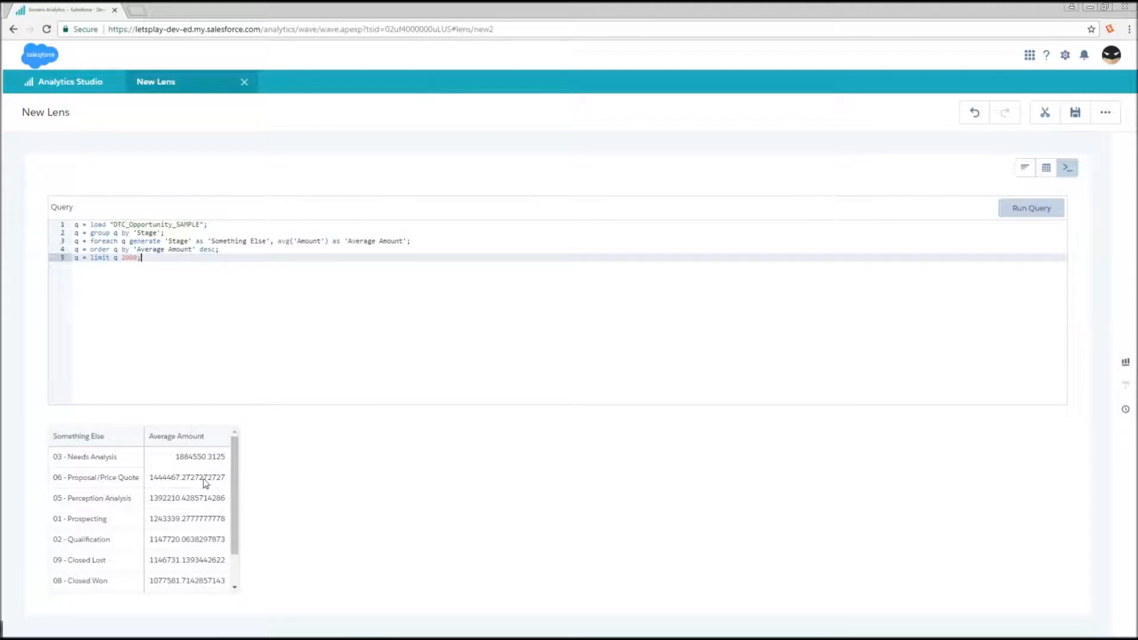
{"action": "mouse_move", "coordinate": [402, 487]}
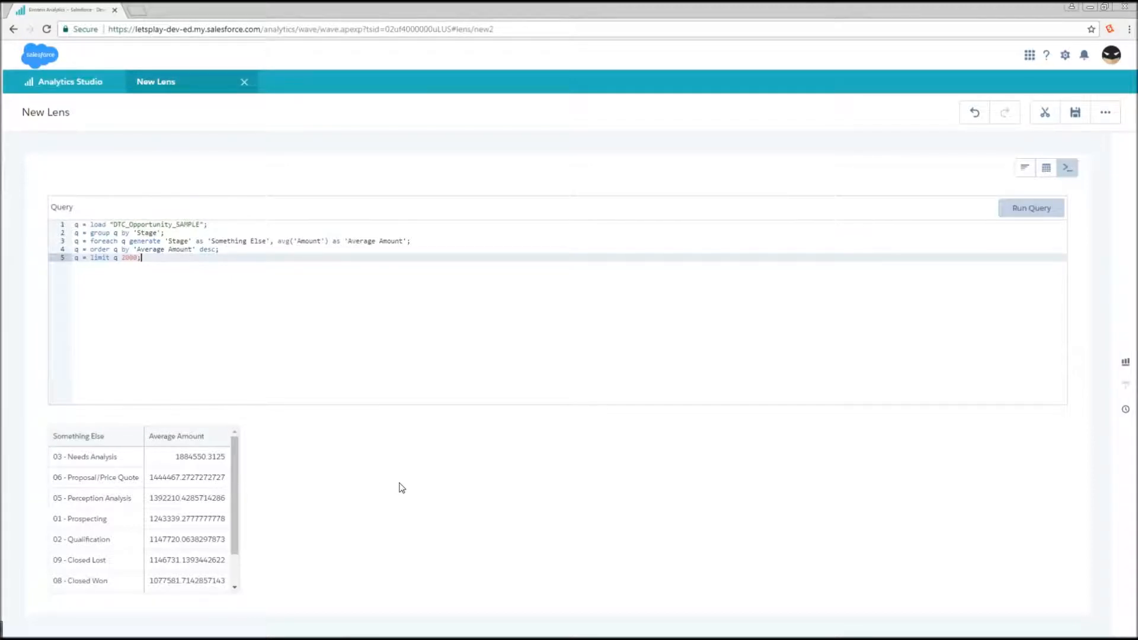
{"action": "mouse_move", "coordinate": [403, 584]}
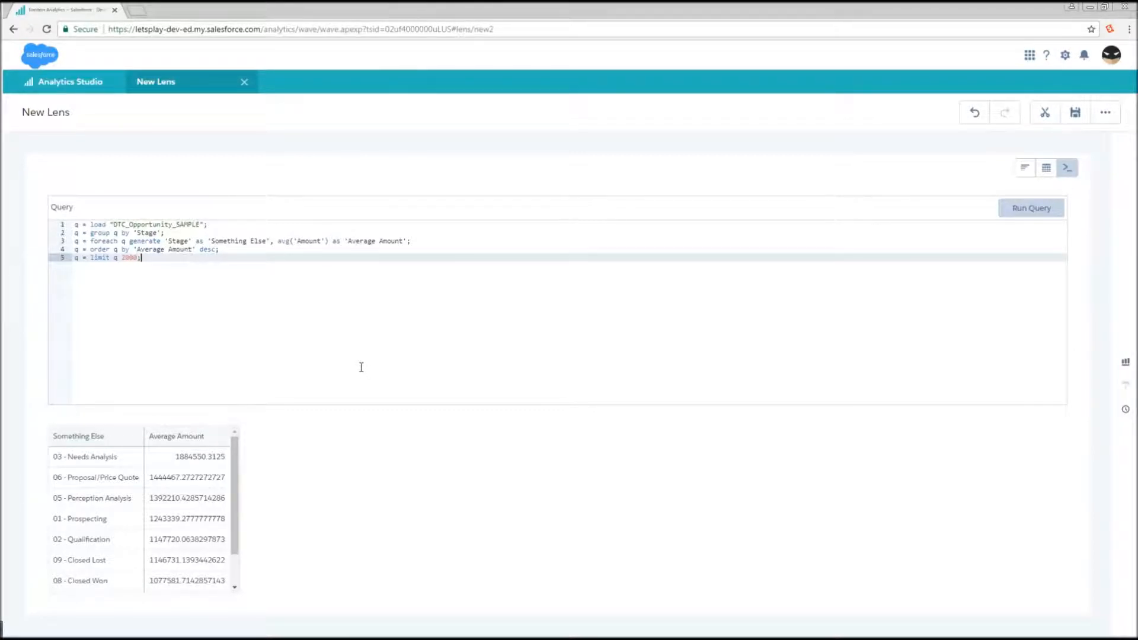
{"action": "mouse_move", "coordinate": [325, 400]}
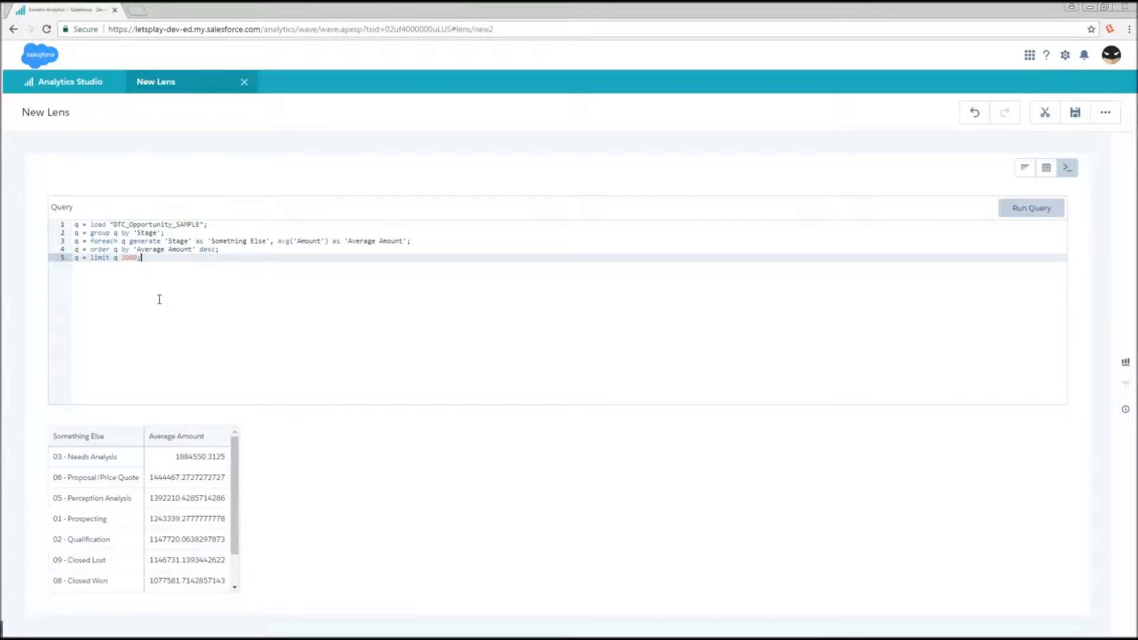
Wrap the average as trunc(avg('Amount'),2) in the generate line and run the query
{"action": "type", "text": "trunc("}
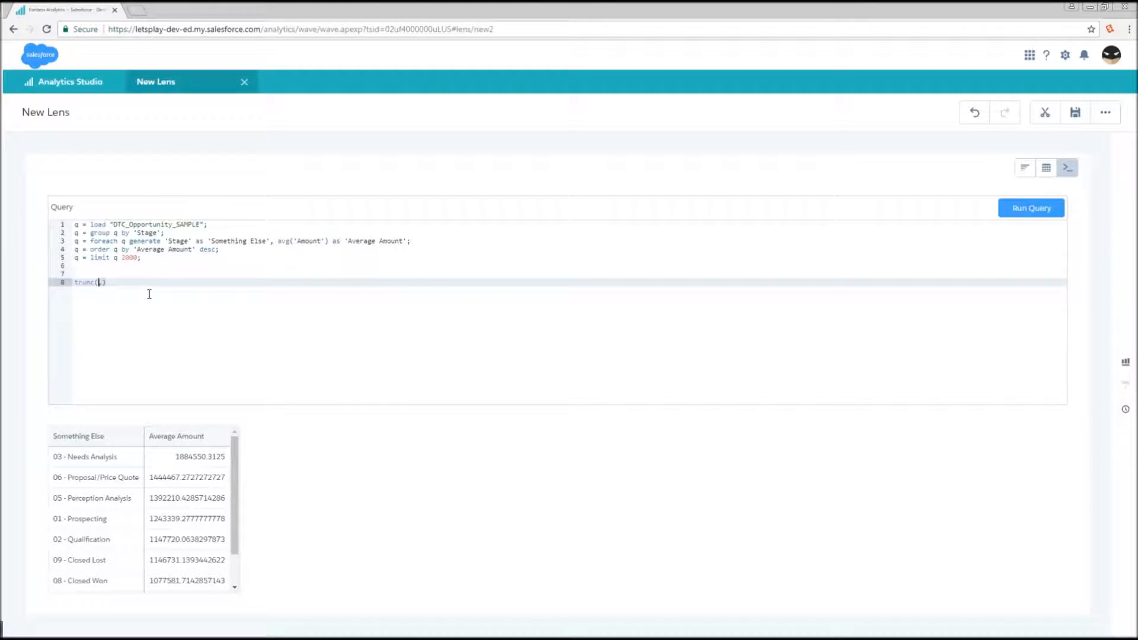
{"action": "type", "text": "2"}
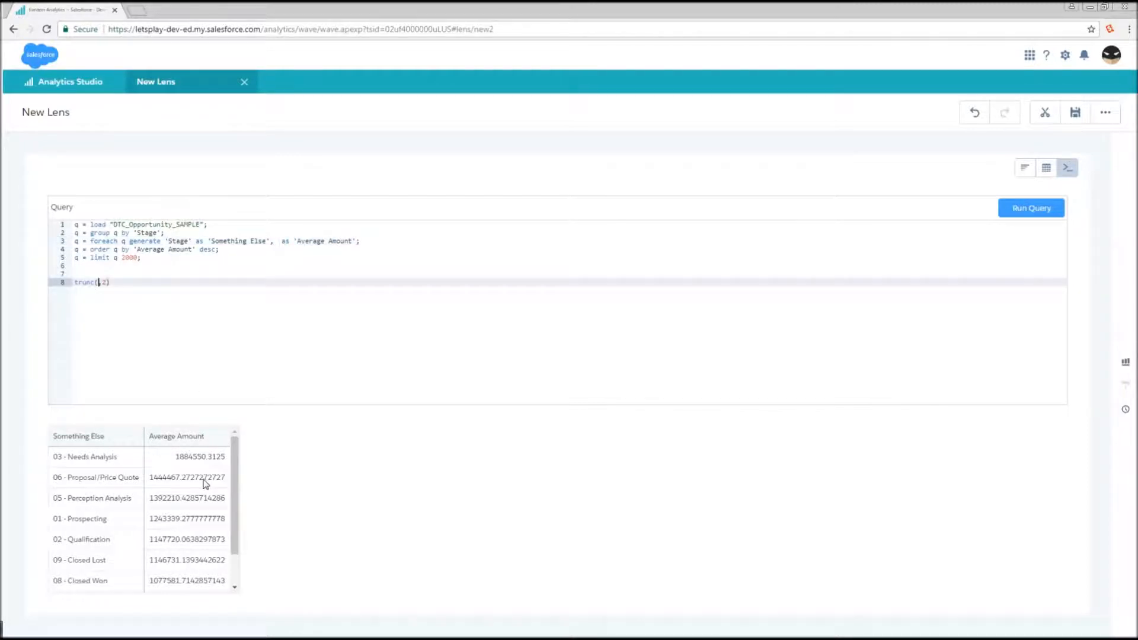
{"action": "type", "text": "avg('Amount')"}
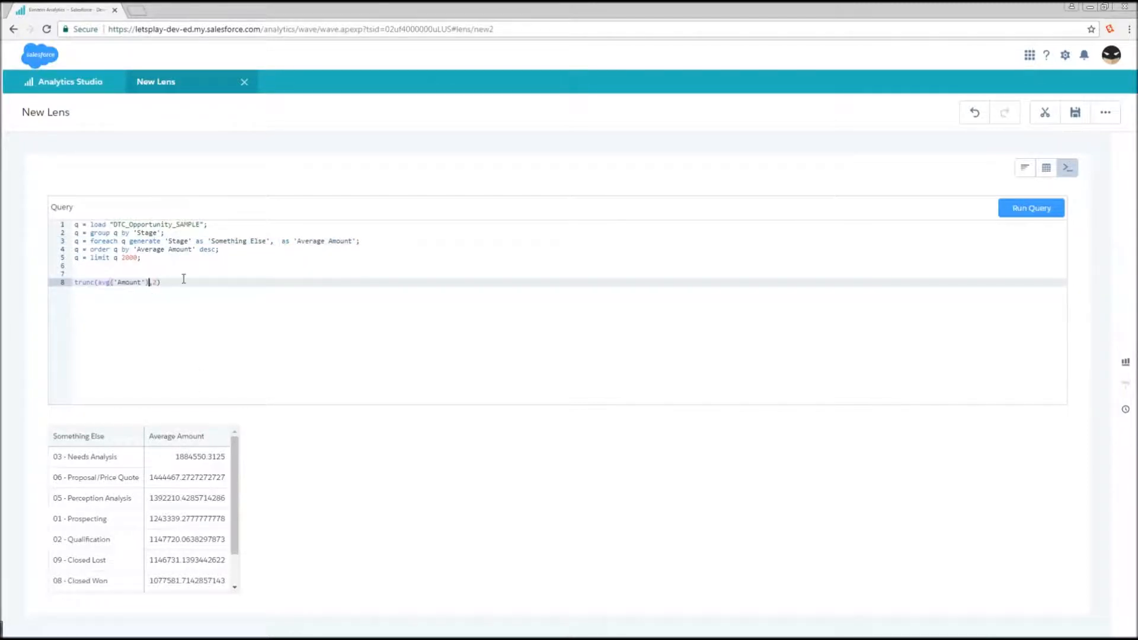
{"action": "key", "text": "Ctrl+a"}
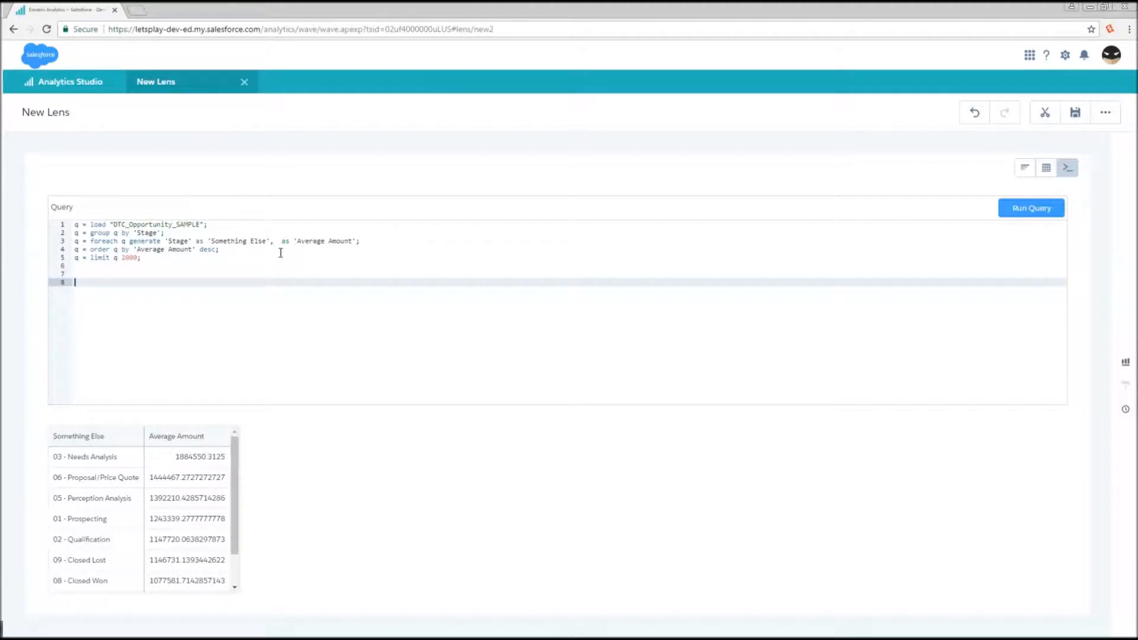
{"action": "left_click", "coordinate": [273, 241]}
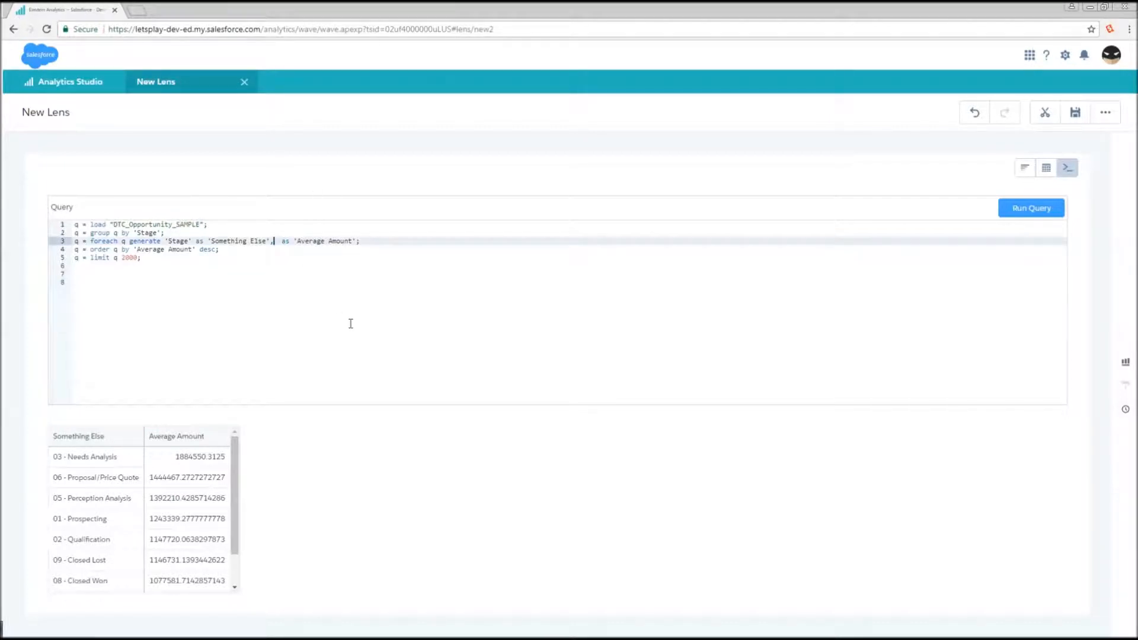
{"action": "type", "text": "trunc(avg('Amount'),2)"}
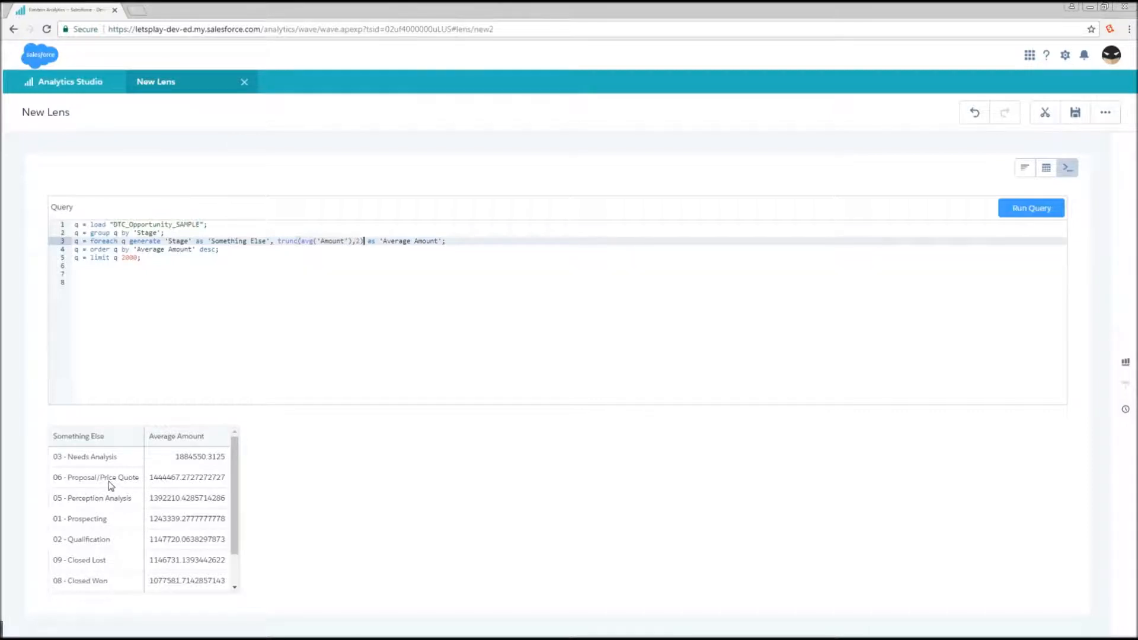
{"action": "mouse_move", "coordinate": [190, 480]}
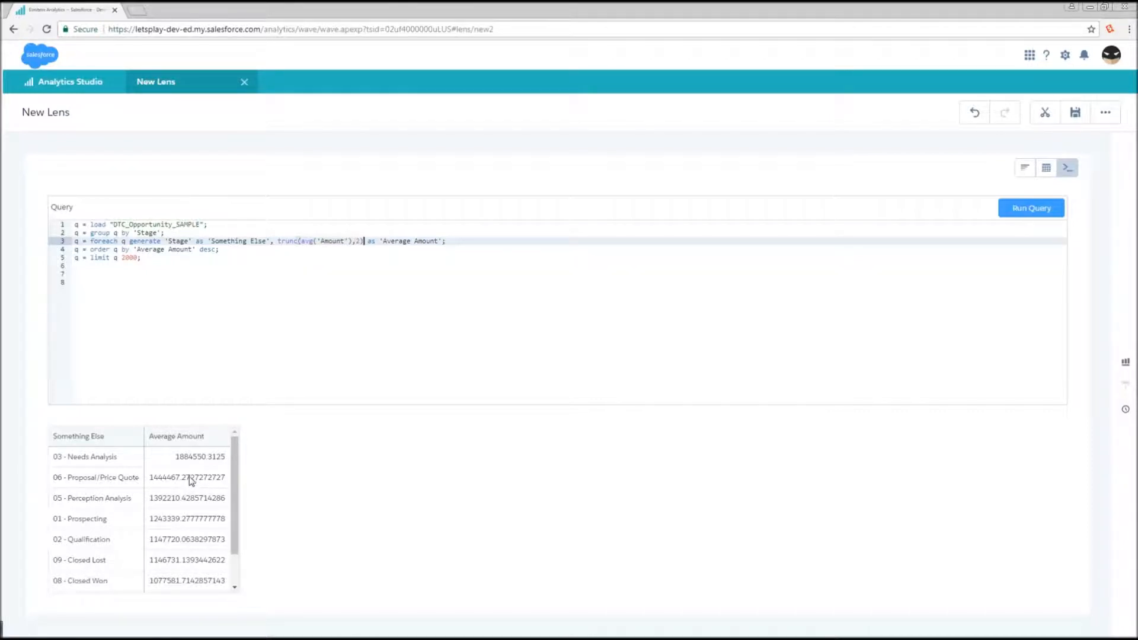
{"action": "mouse_move", "coordinate": [198, 485]}
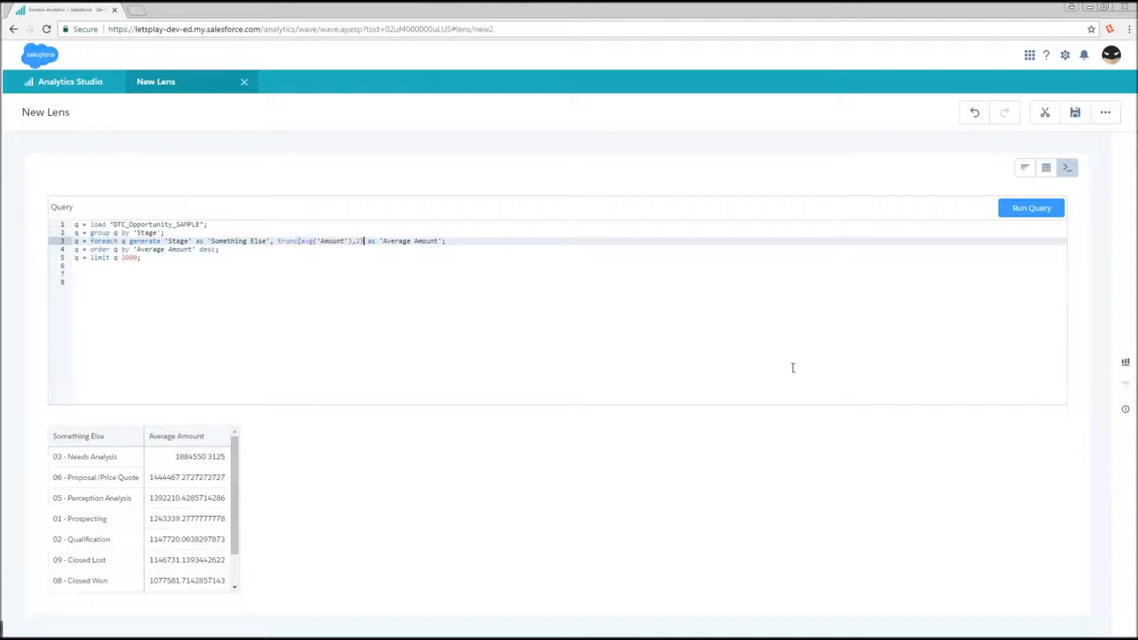
{"action": "left_click", "coordinate": [1030, 209]}
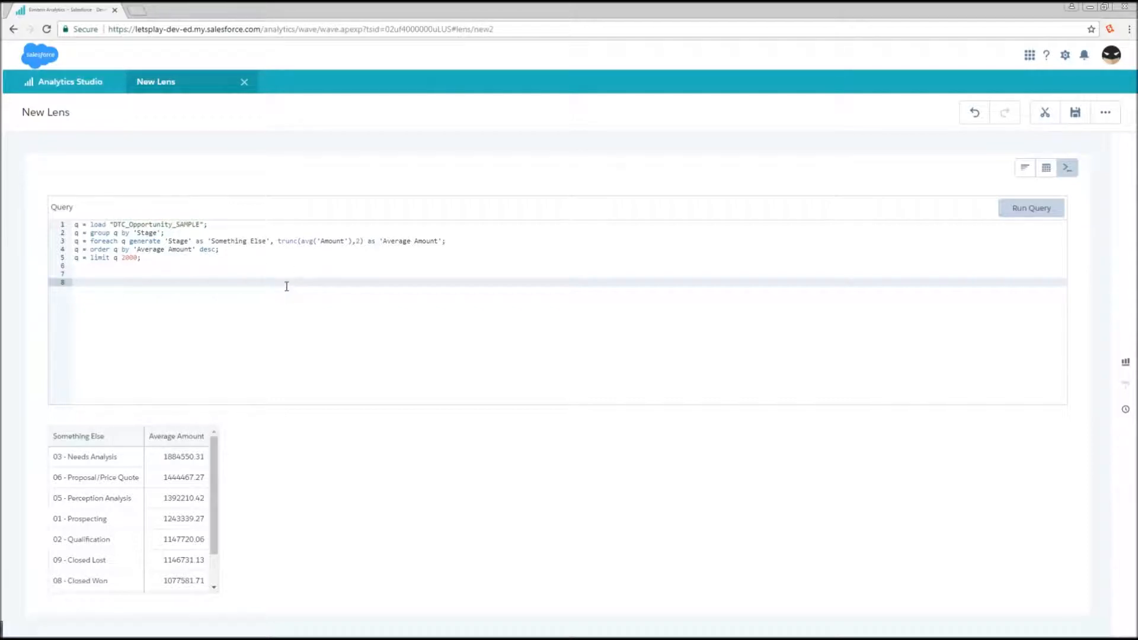
{"action": "mouse_move", "coordinate": [260, 278]}
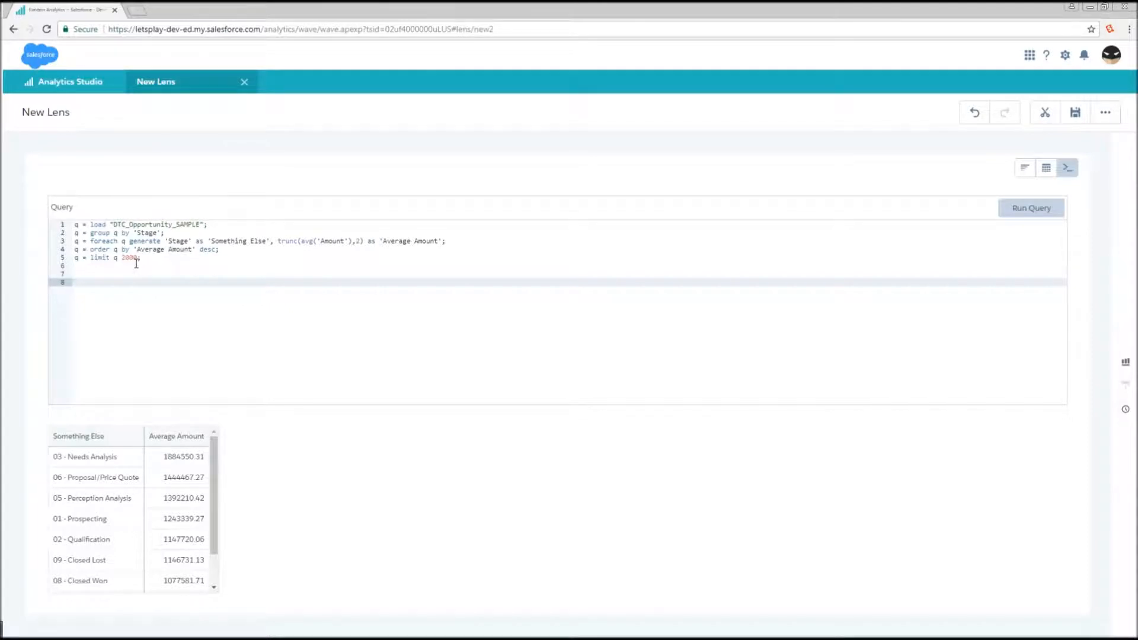
Change the limit from 2000 to 3 and run to return the top three stages
{"action": "double_click", "coordinate": [129, 257]}
{"action": "type", "text": "5"}
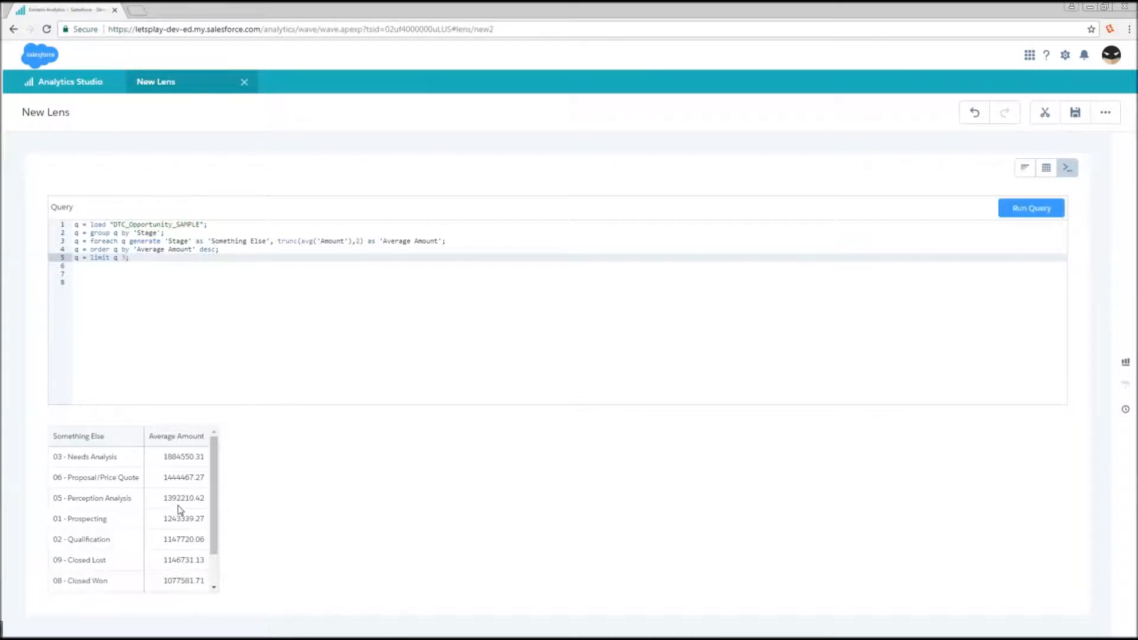
{"action": "mouse_move", "coordinate": [141, 463]}
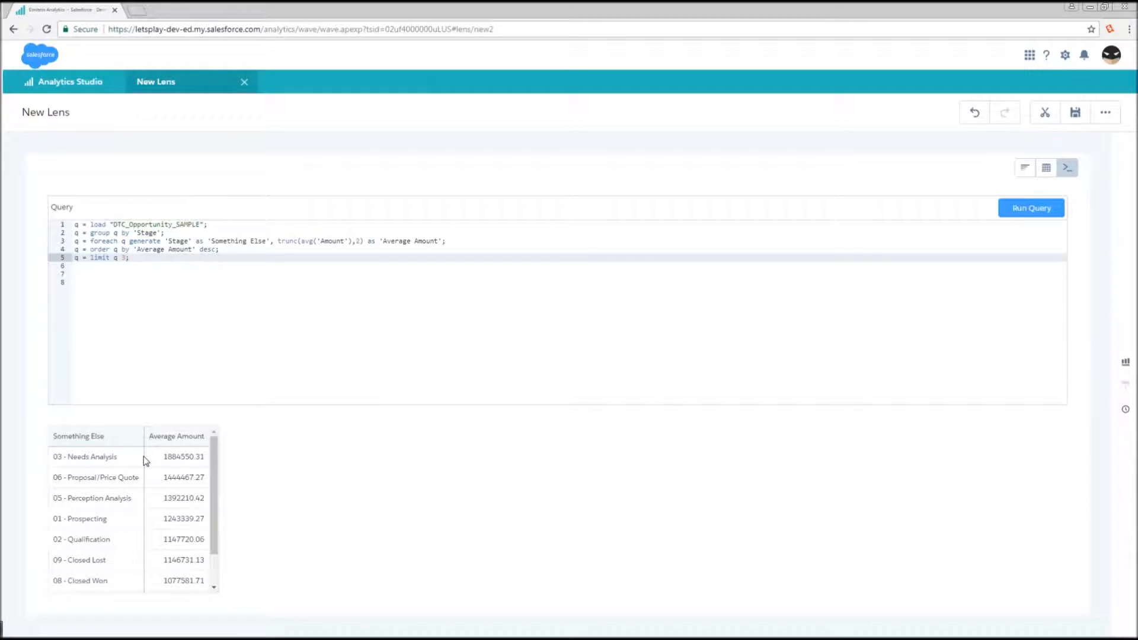
{"action": "mouse_move", "coordinate": [145, 459]}
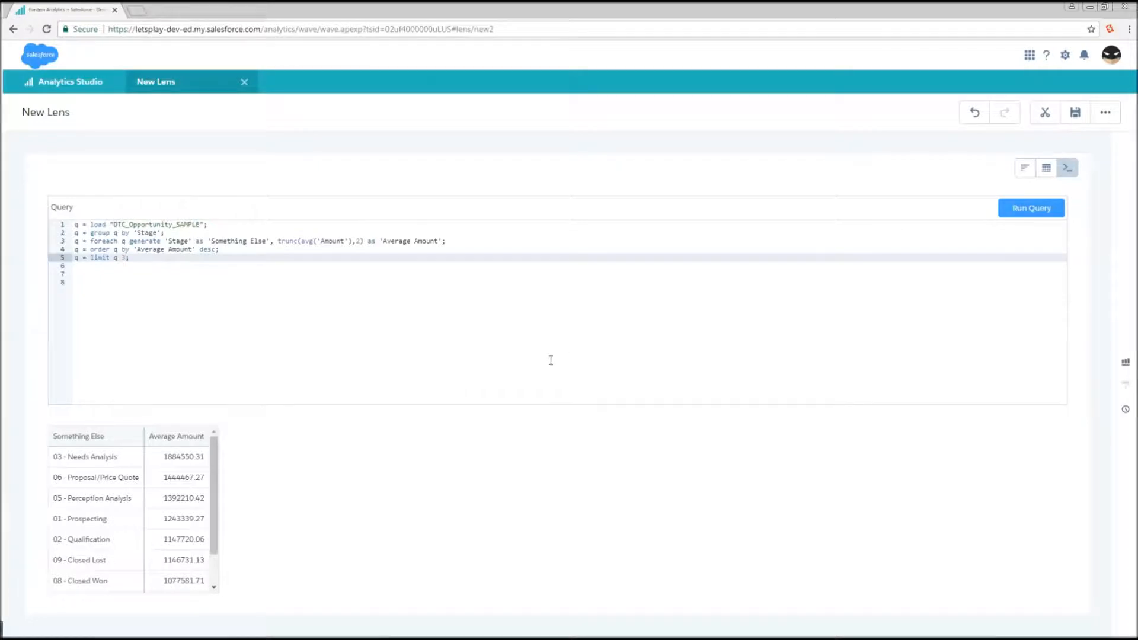
{"action": "left_click", "coordinate": [1030, 208]}
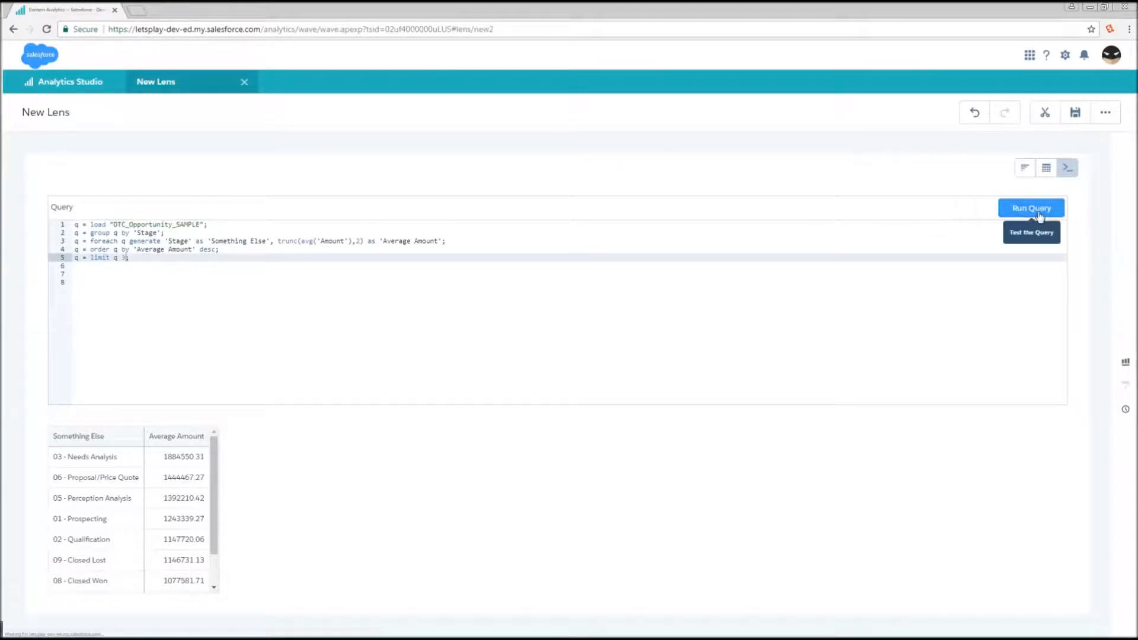
{"action": "left_click", "coordinate": [1031, 209]}
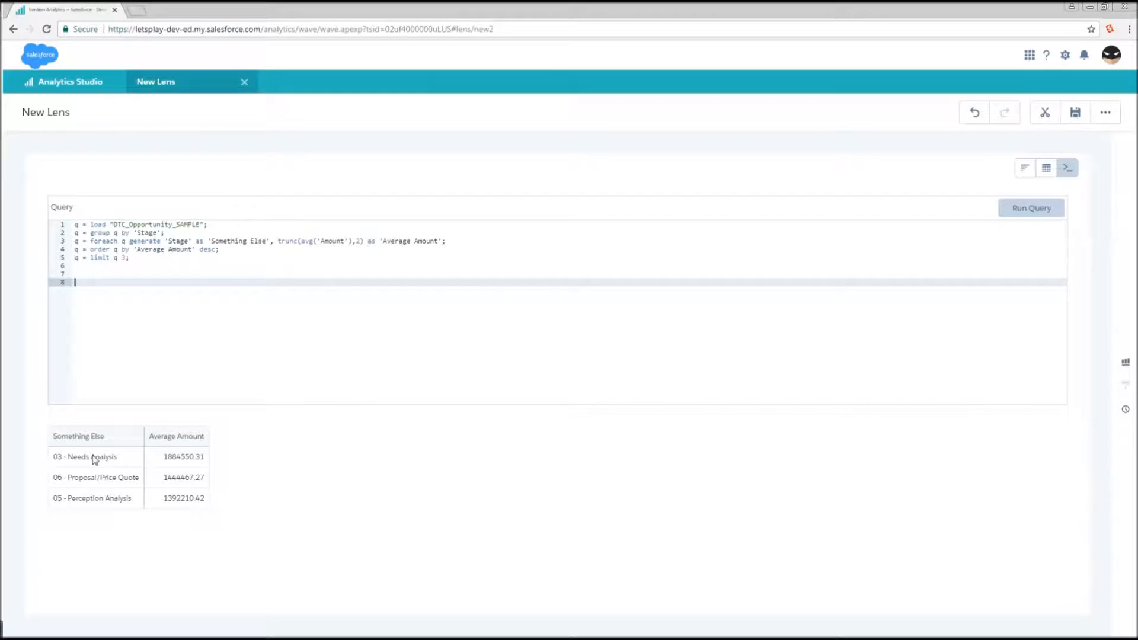
{"action": "mouse_move", "coordinate": [82, 507]}
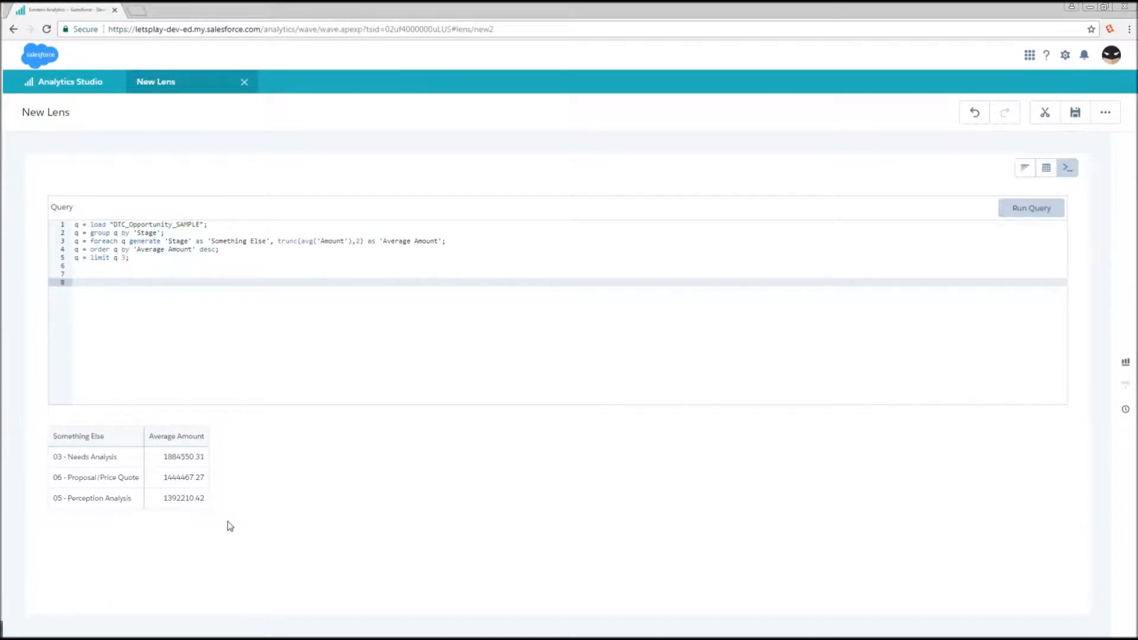
{"action": "mouse_move", "coordinate": [305, 438]}
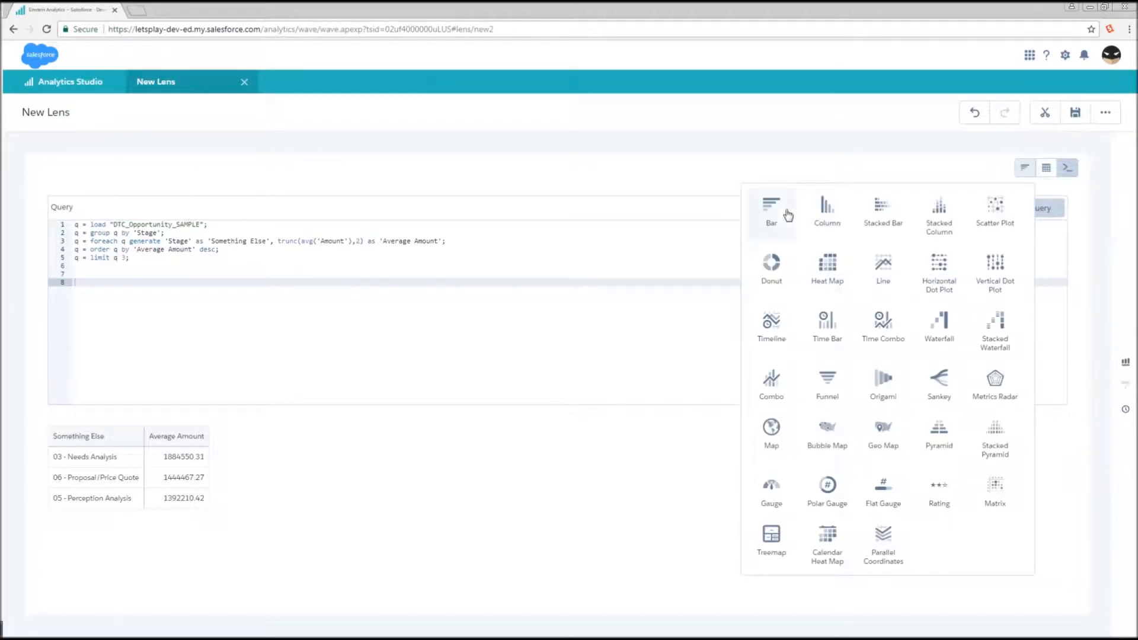
Switch the three-stage Average Amount result from a table to a bar chart
{"action": "left_click", "coordinate": [771, 212]}
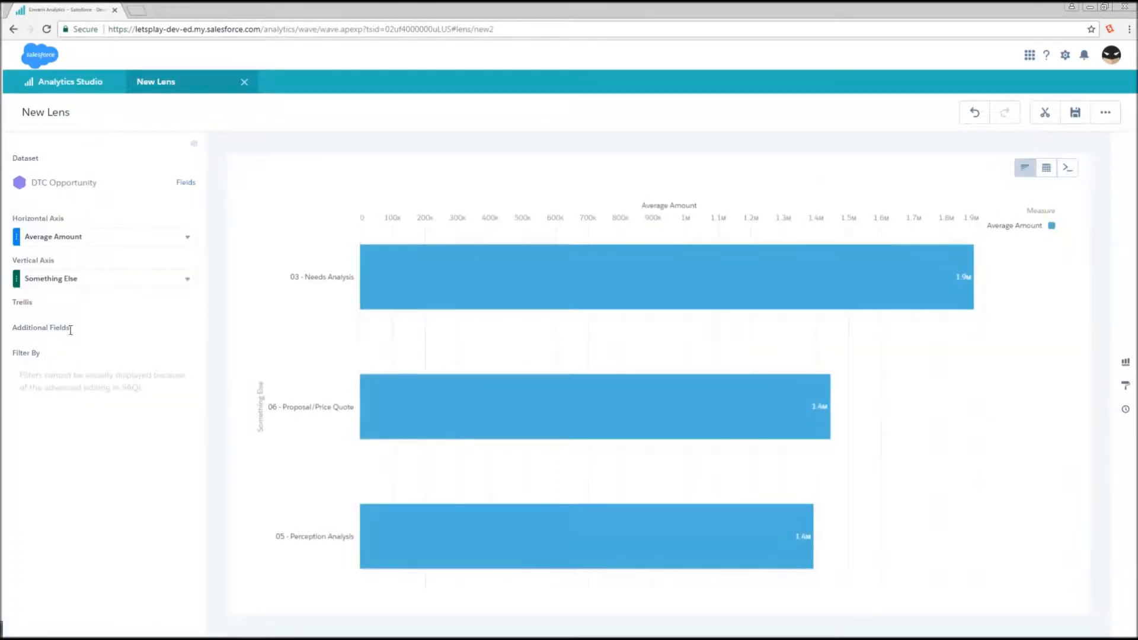
{"action": "left_click", "coordinate": [188, 236]}
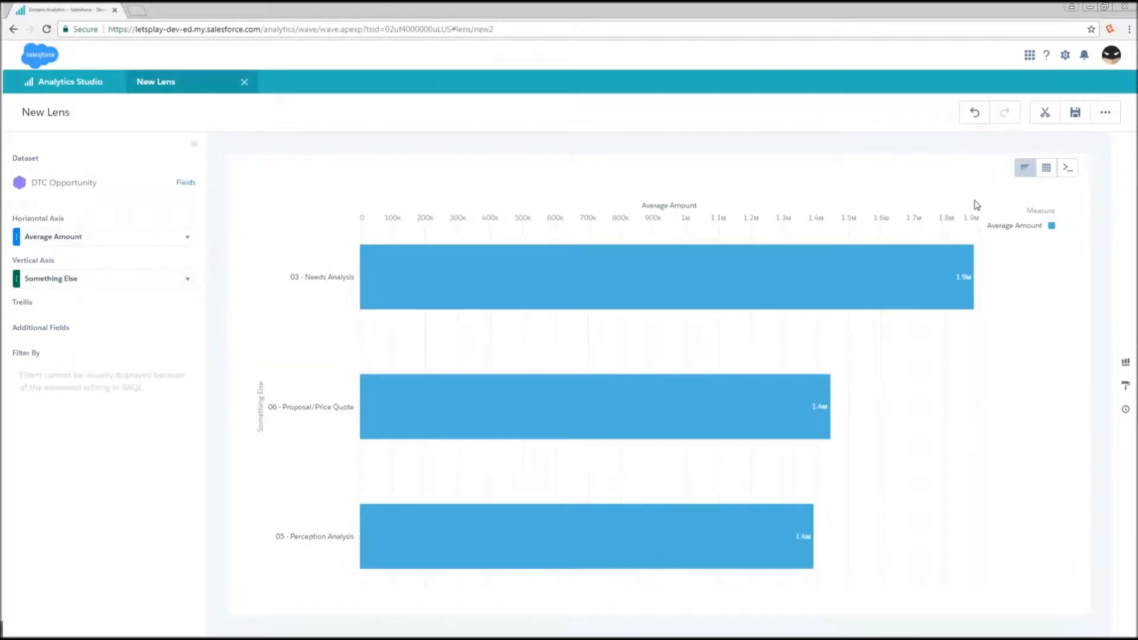
{"action": "mouse_move", "coordinate": [1068, 167]}
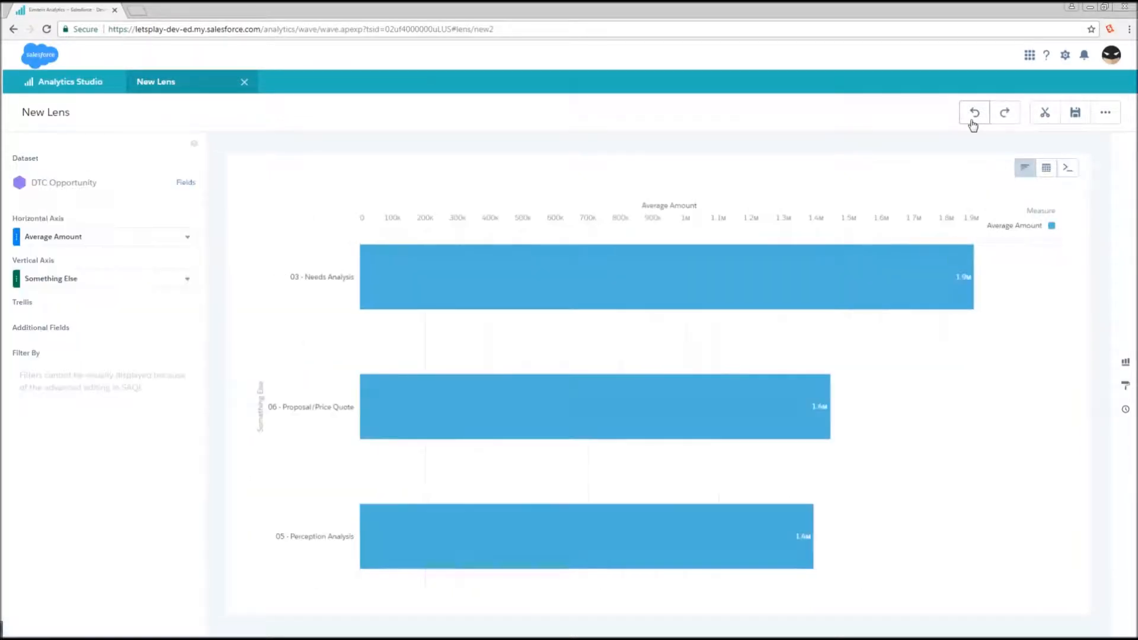
Undo twice, restoring the nine-stage Avg of Amount by Stage bar chart
{"action": "left_click", "coordinate": [1067, 168]}
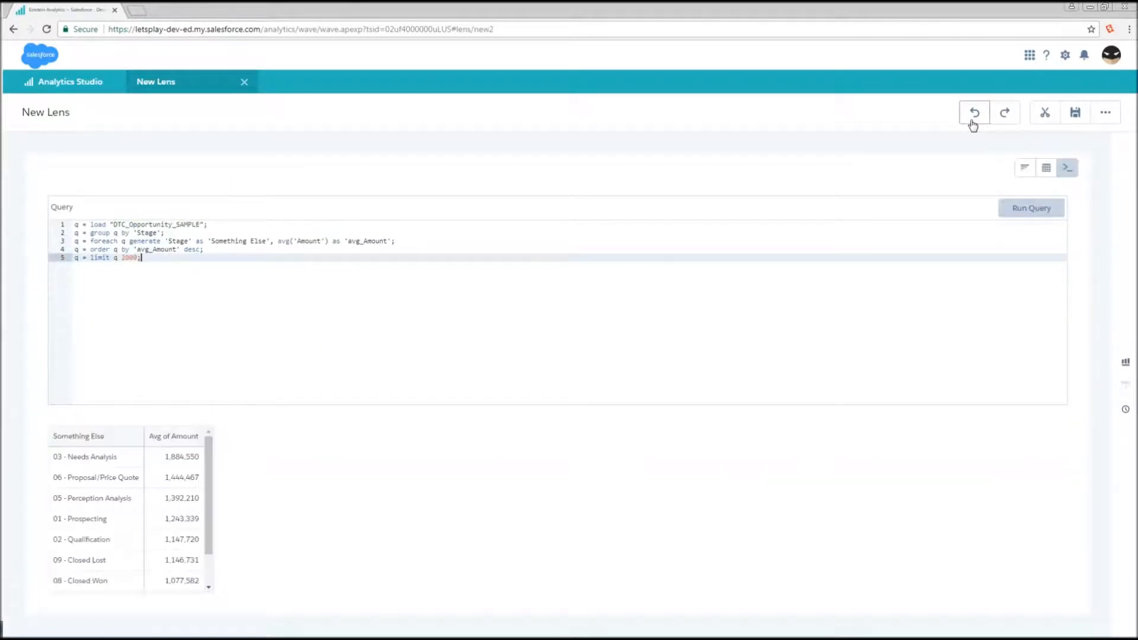
{"action": "left_click", "coordinate": [1024, 167]}
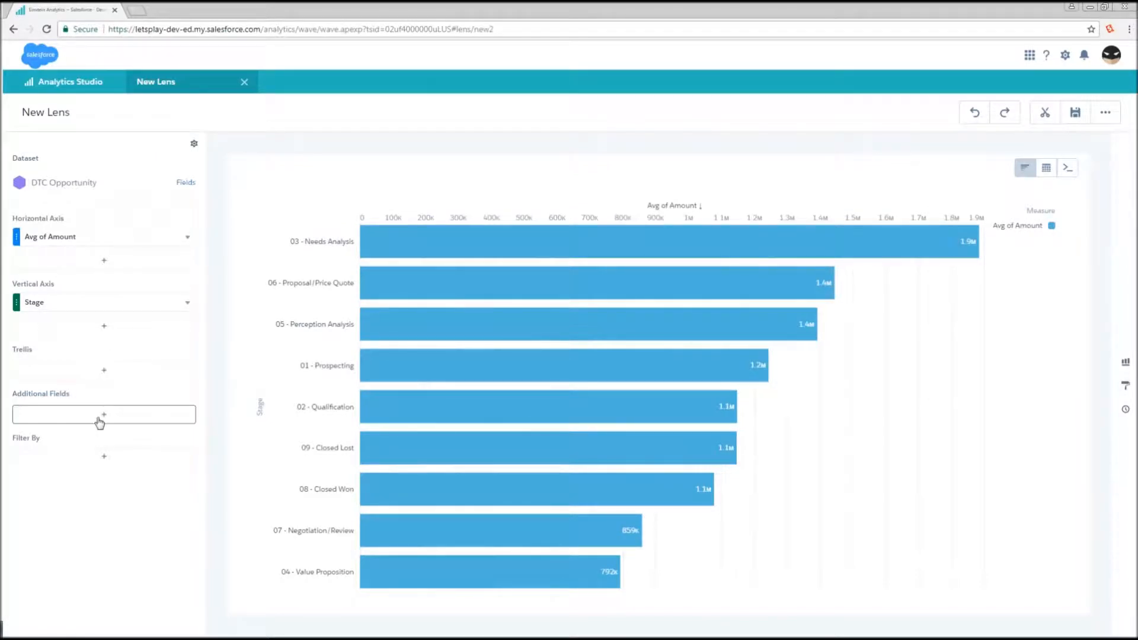
{"action": "mouse_move", "coordinate": [104, 462]}
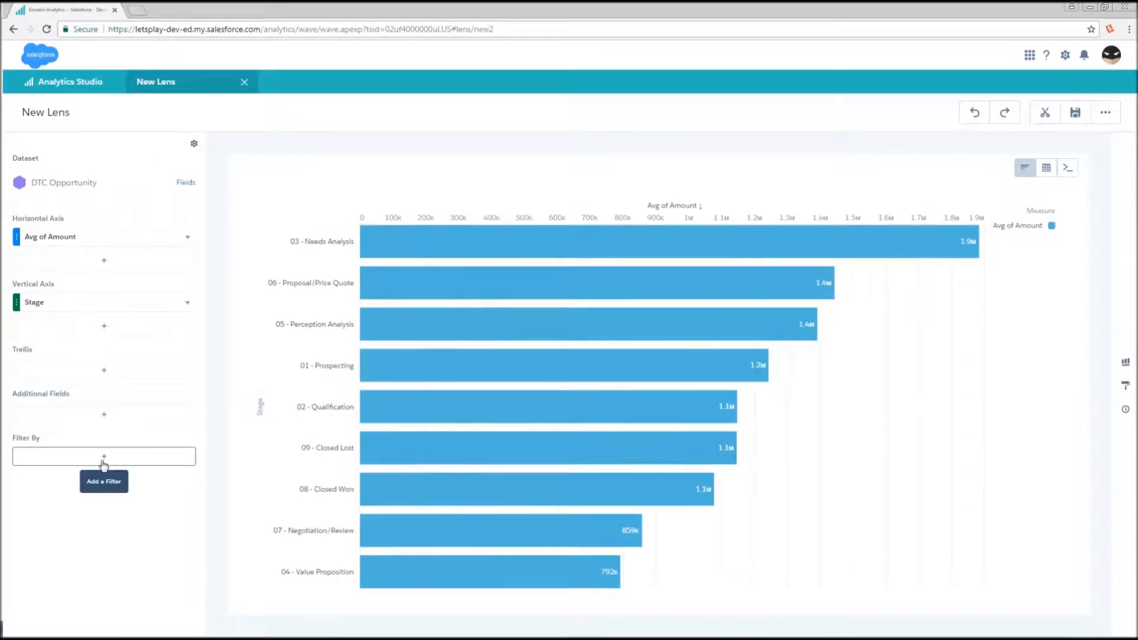
Add a Closed equals false filter, leaving seven open stages in the chart
{"action": "left_click", "coordinate": [103, 455]}
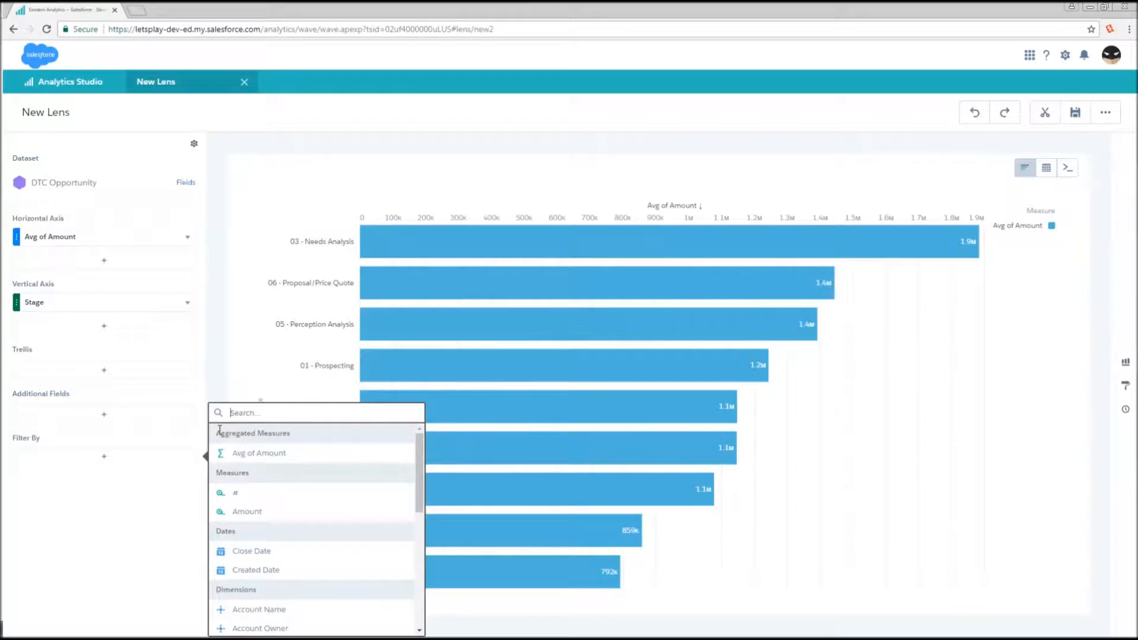
{"action": "type", "text": "cl"}
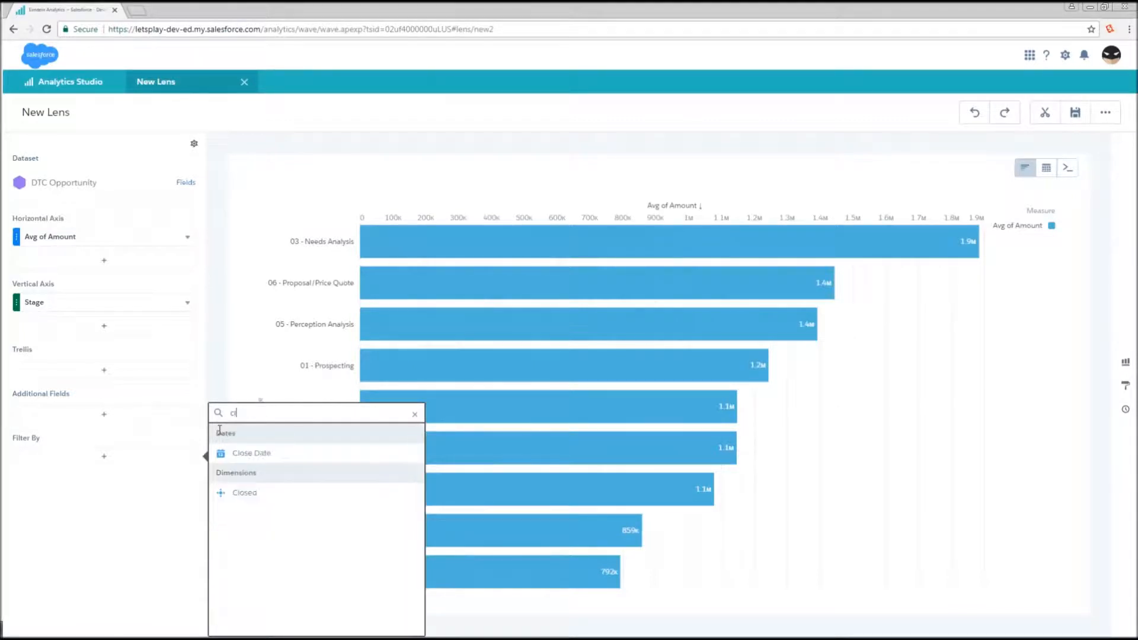
{"action": "left_click", "coordinate": [244, 492]}
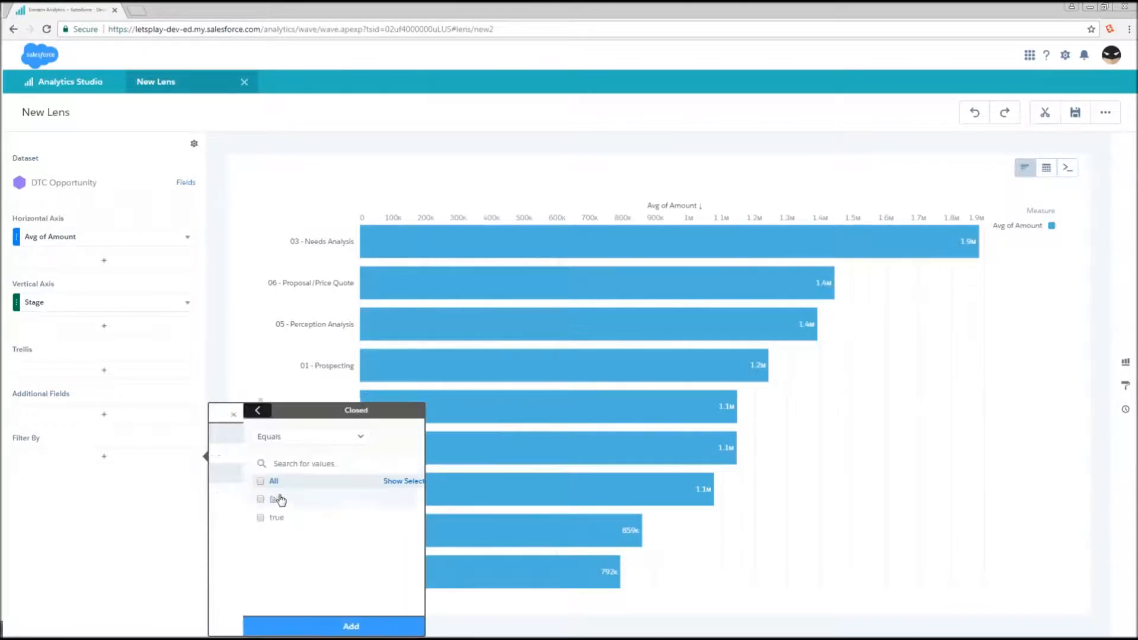
{"action": "left_click", "coordinate": [276, 517]}
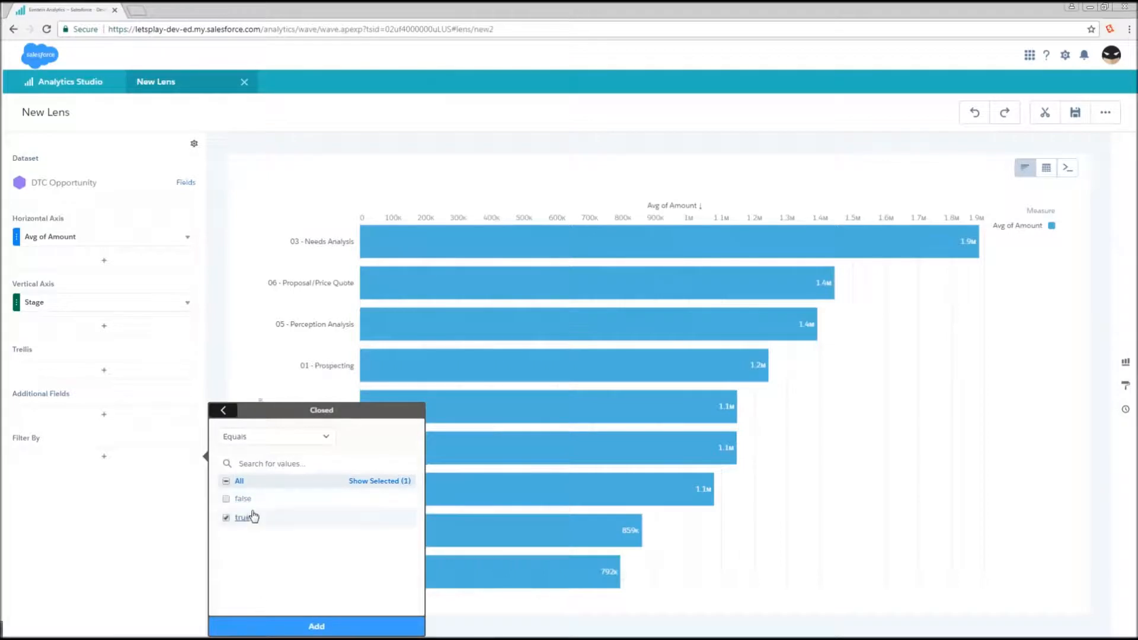
{"action": "left_click", "coordinate": [225, 499]}
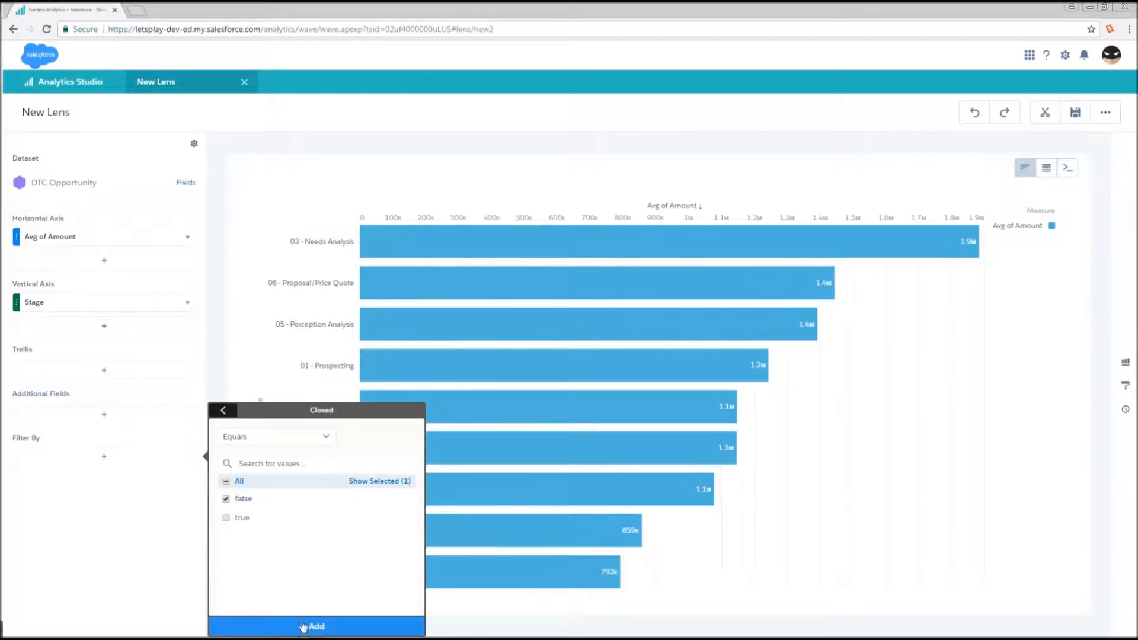
{"action": "left_click", "coordinate": [316, 626]}
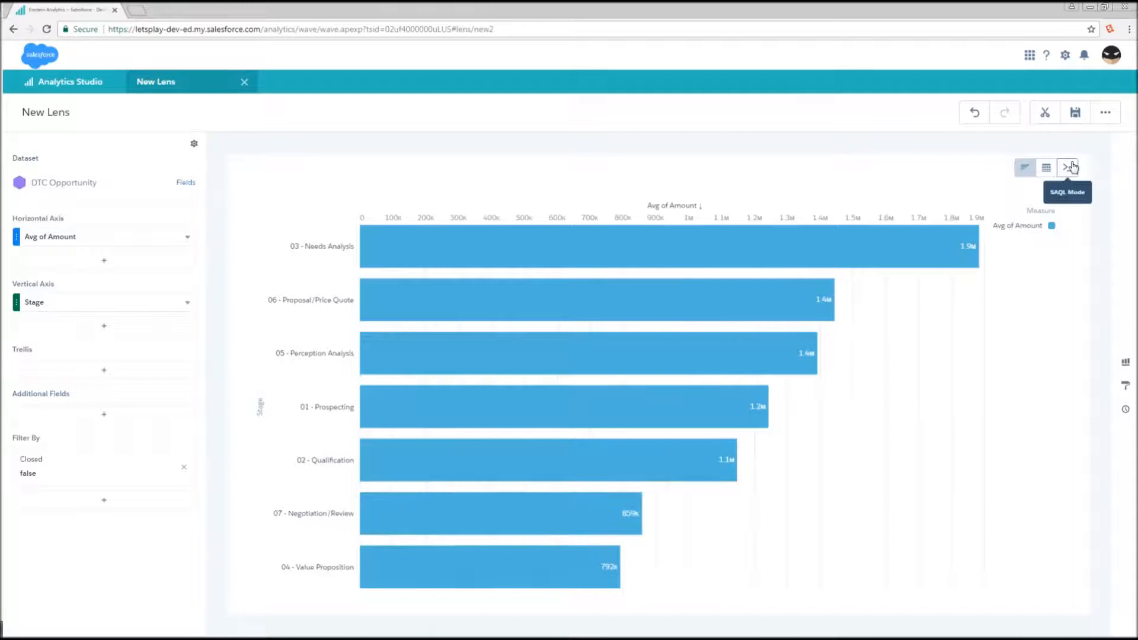
View the SAQL query generated with the Closed == "false" filter
{"action": "left_click", "coordinate": [1067, 167]}
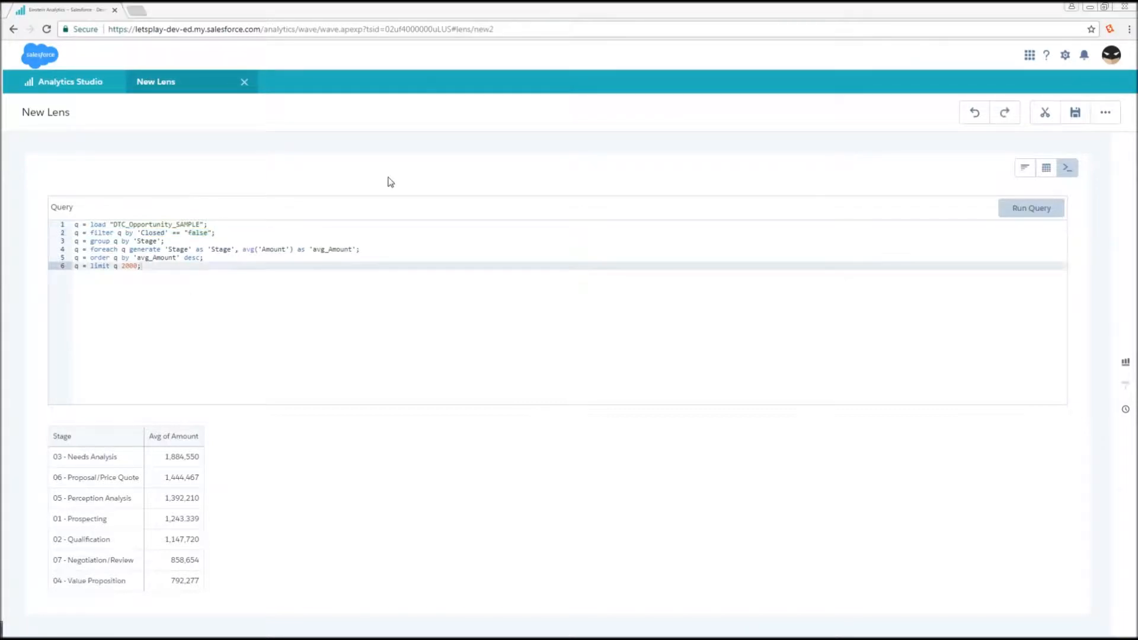
{"action": "mouse_move", "coordinate": [982, 163]}
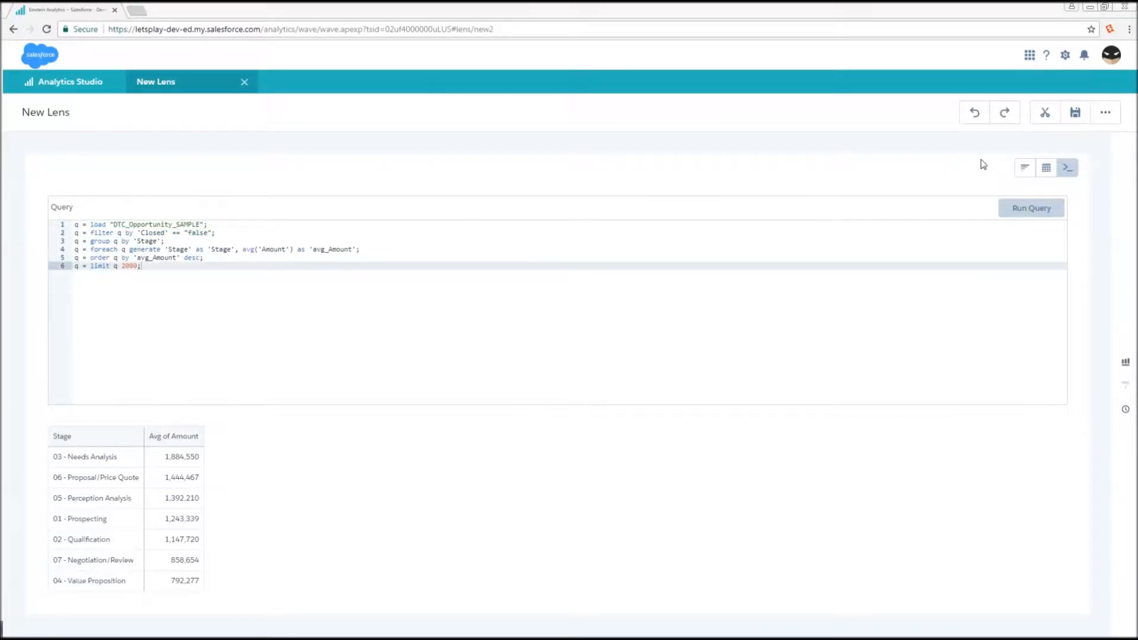
{"action": "mouse_move", "coordinate": [1025, 167]}
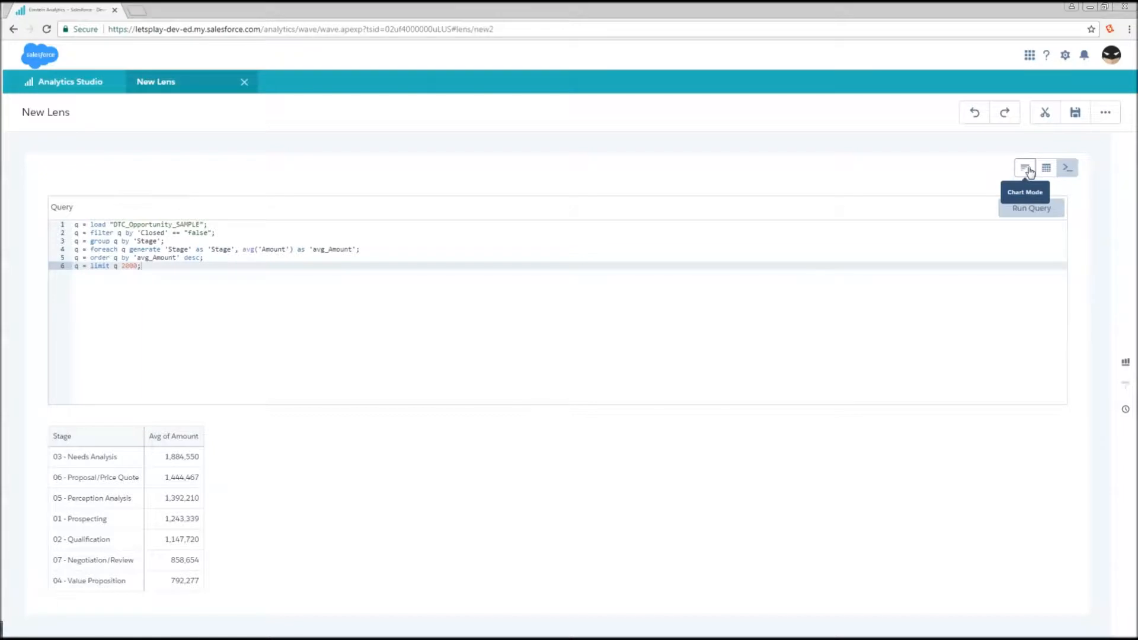
Show a bar chart, add an Account Type = Customer filter, and bring up the resulting query
{"action": "left_click", "coordinate": [1024, 167]}
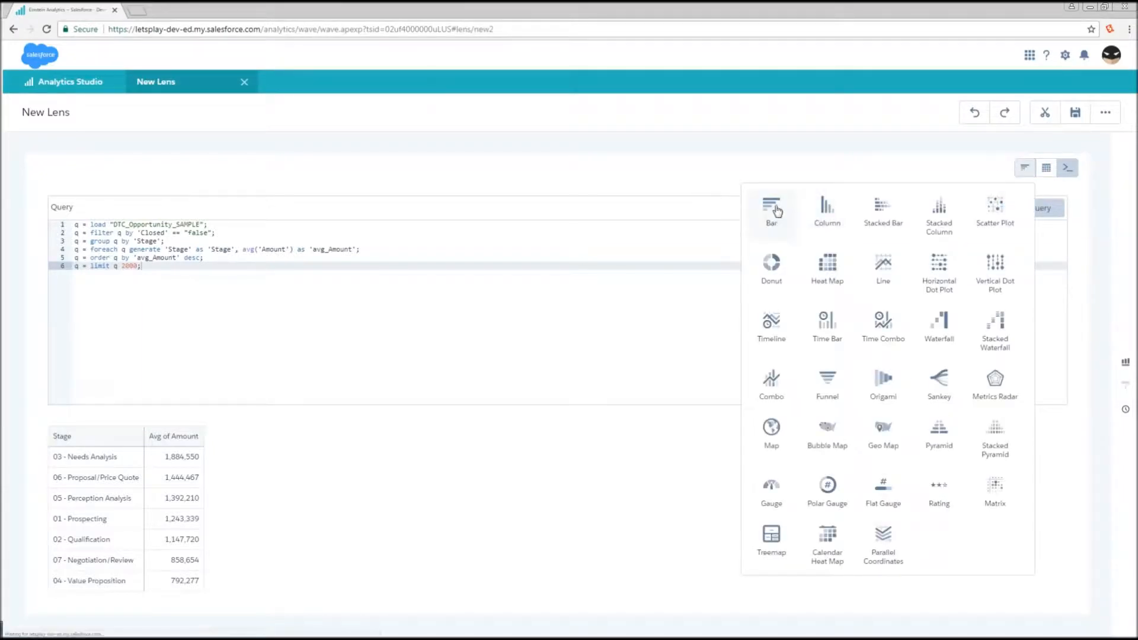
{"action": "left_click", "coordinate": [770, 211]}
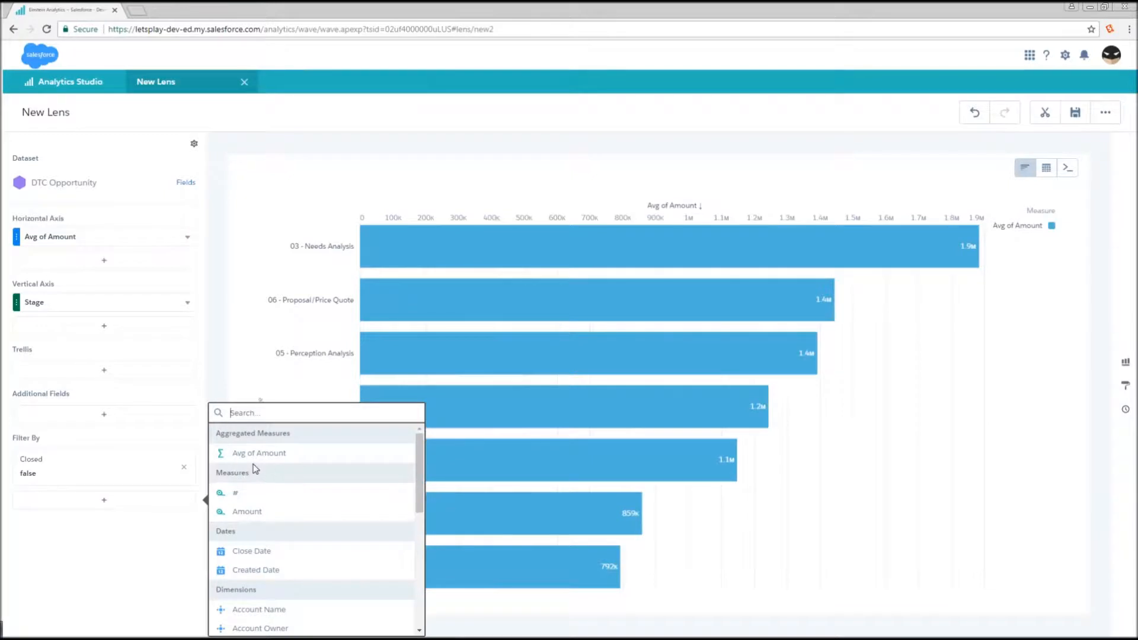
{"action": "scroll", "scroll_direction": "down", "scroll_amount": 3}
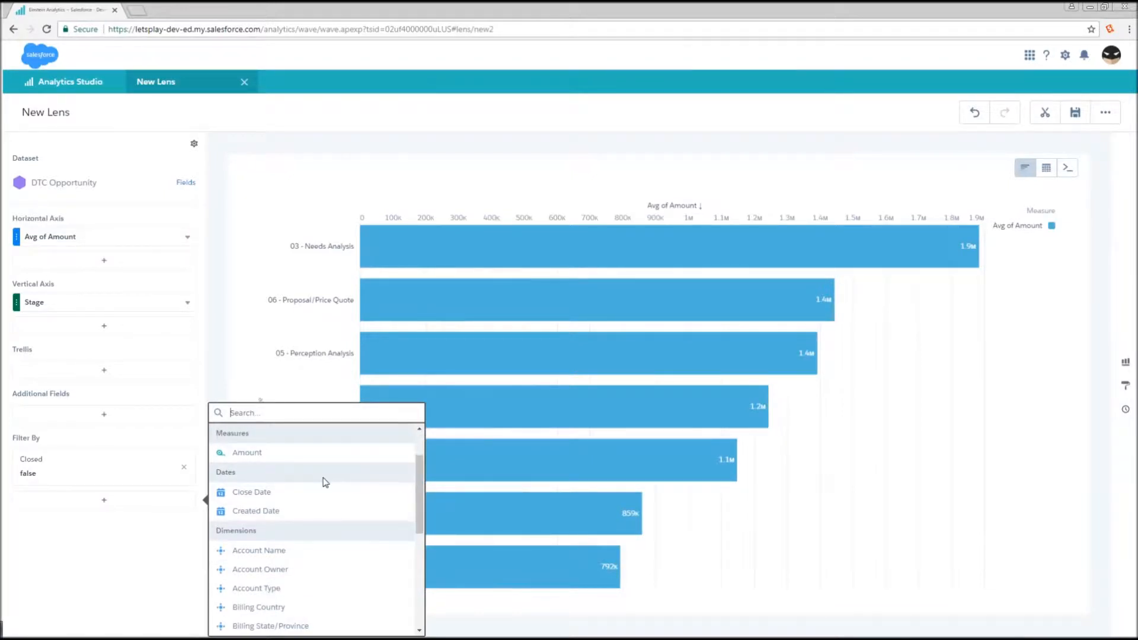
{"action": "scroll", "scroll_direction": "down", "scroll_amount": 3}
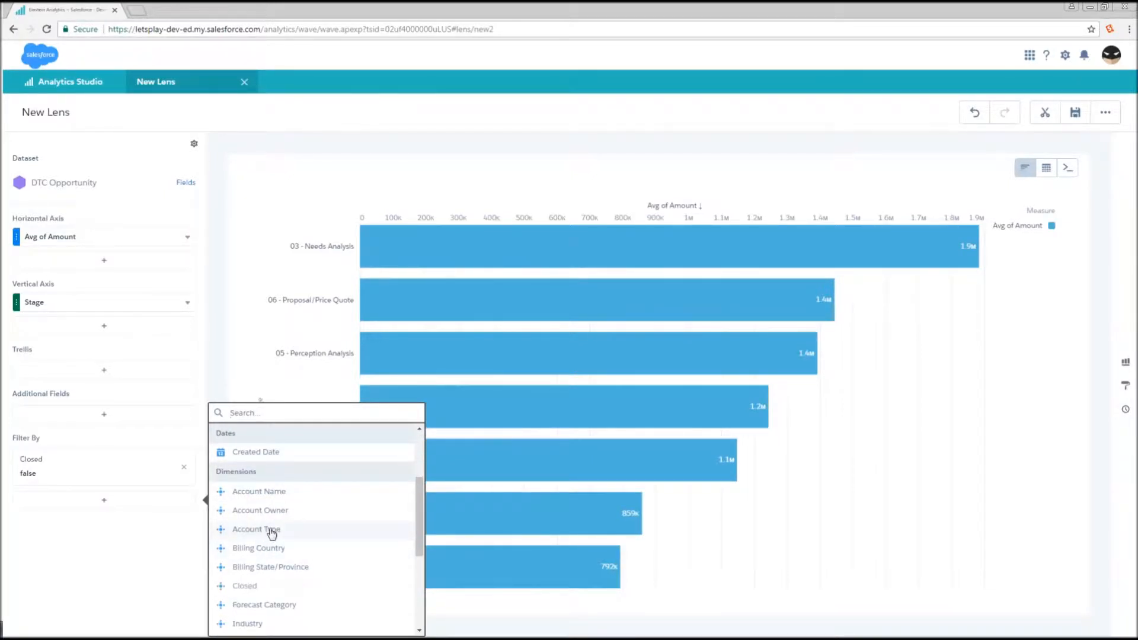
{"action": "left_click", "coordinate": [256, 528]}
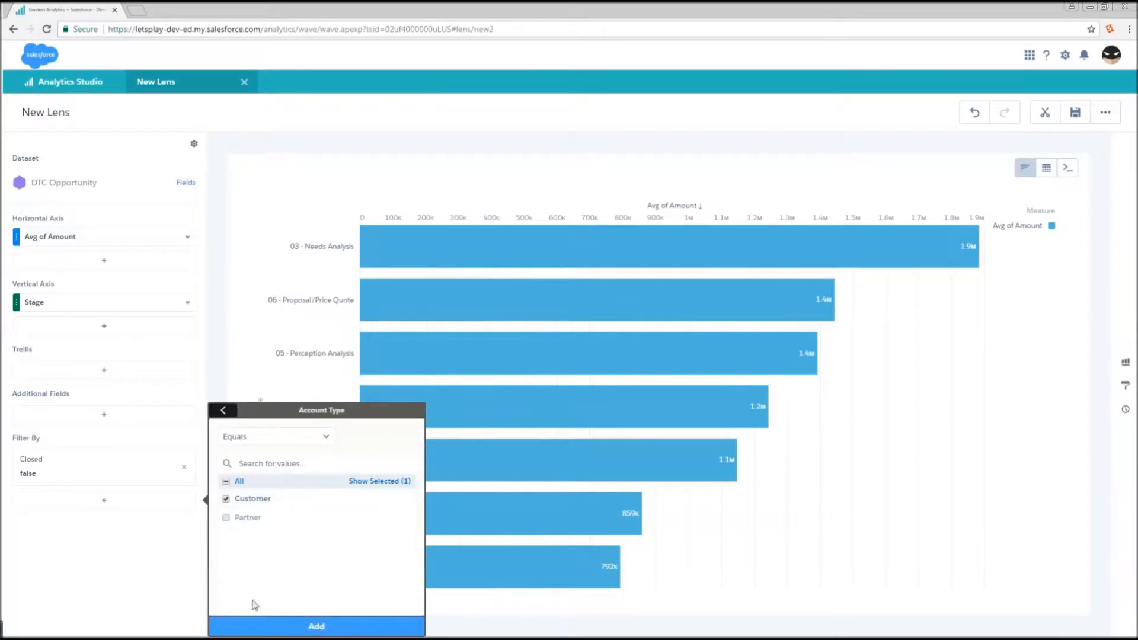
{"action": "left_click", "coordinate": [315, 626]}
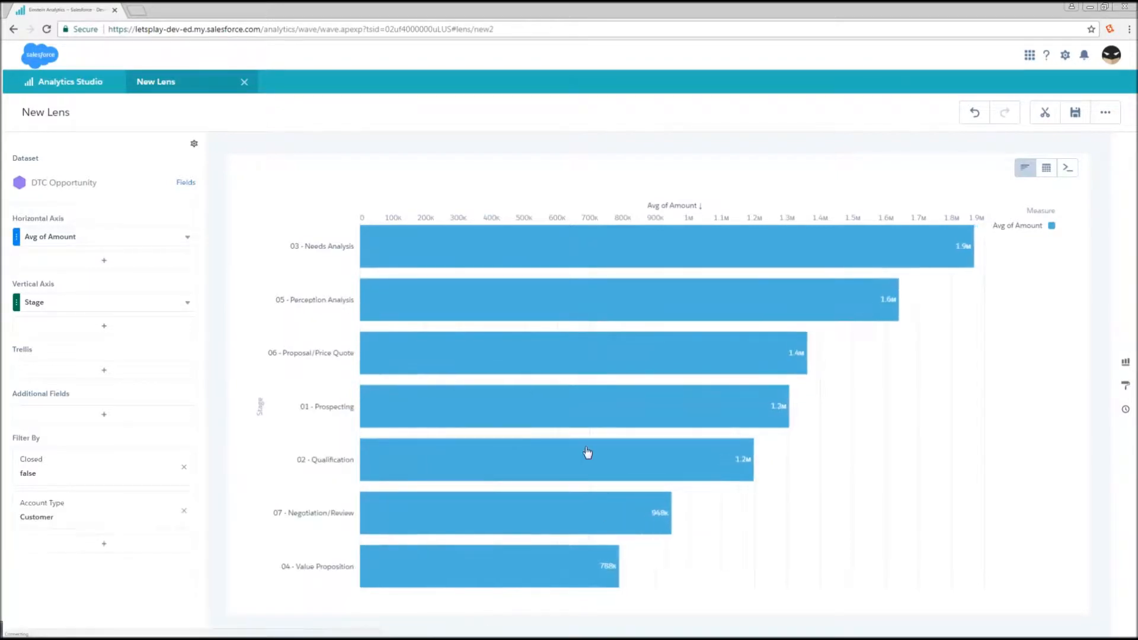
{"action": "left_click", "coordinate": [1067, 168]}
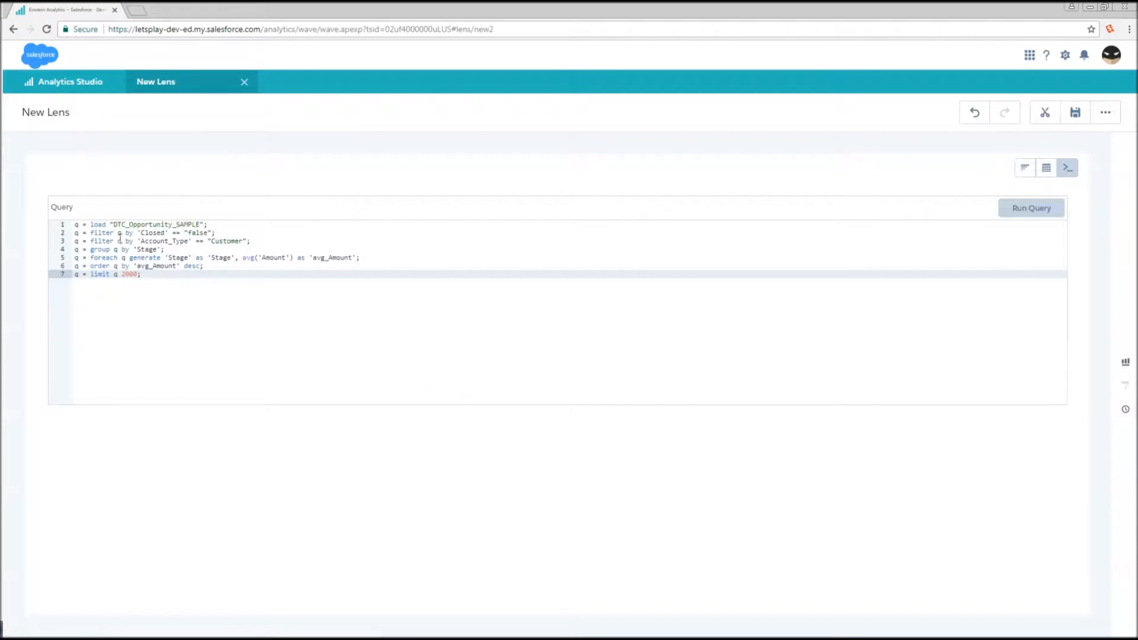
Merge the filters into one line: 'Closed' == "false" && 'Account_Type' == "Customer"
{"action": "left_click", "coordinate": [1031, 207]}
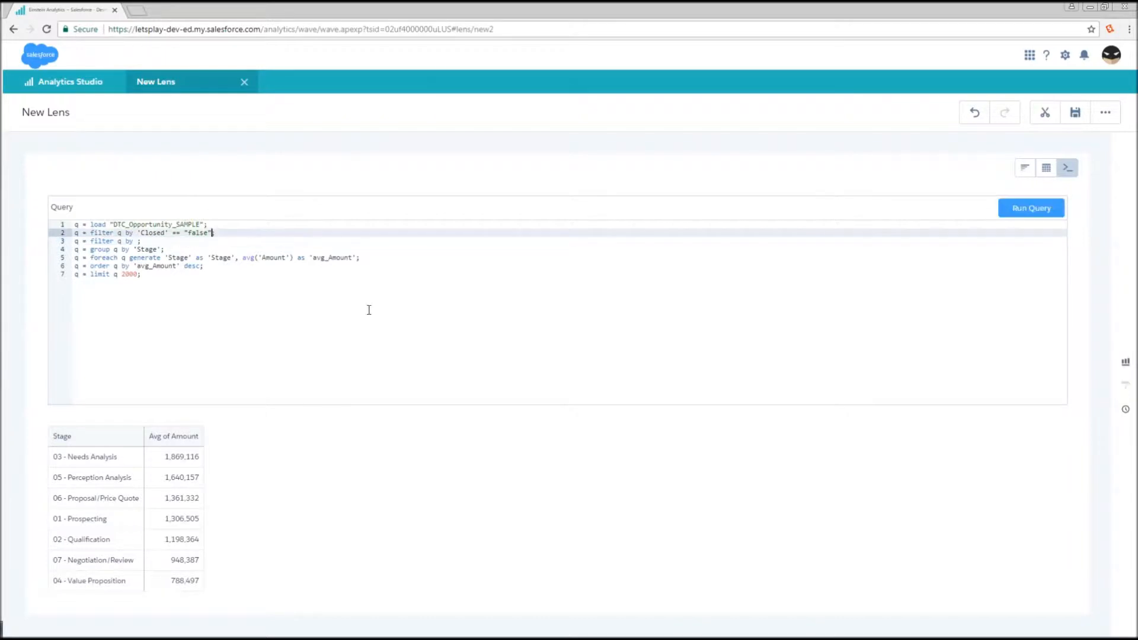
{"action": "type", "text": "&&"}
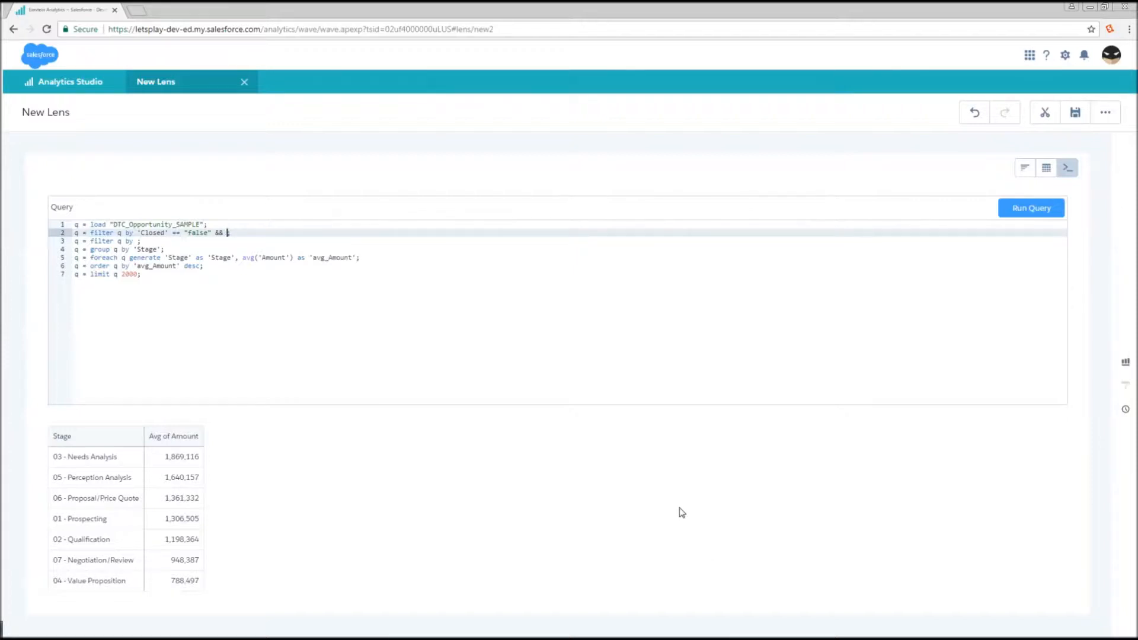
{"action": "type", "text": "a"}
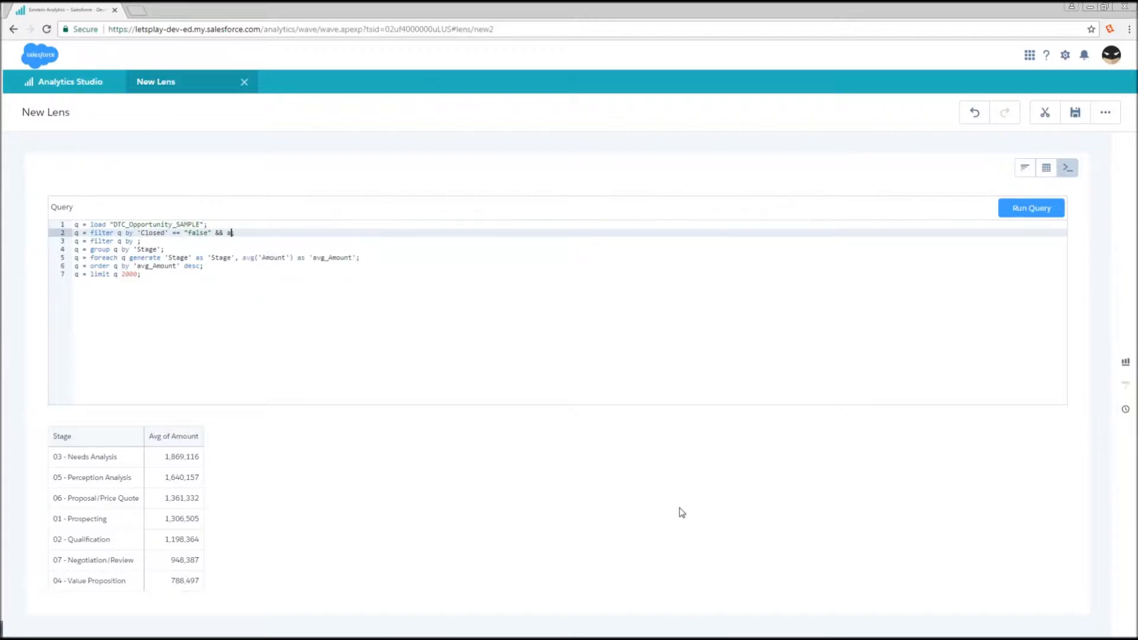
{"action": "type", "text": "'Account_Type' == \"Customer\";"}
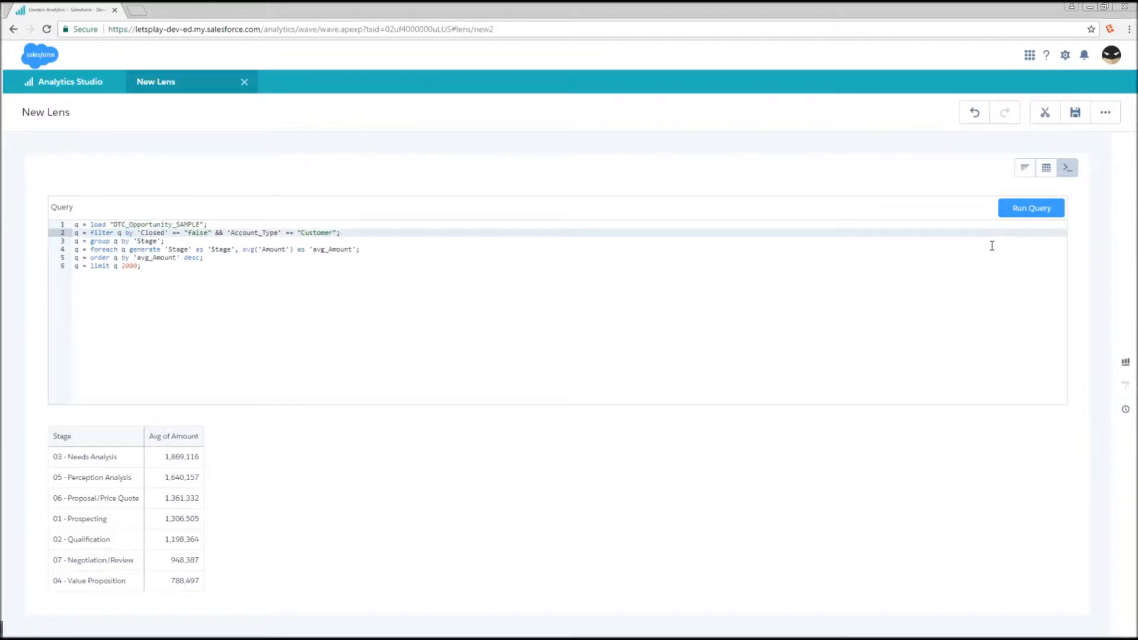
{"action": "mouse_move", "coordinate": [259, 249]}
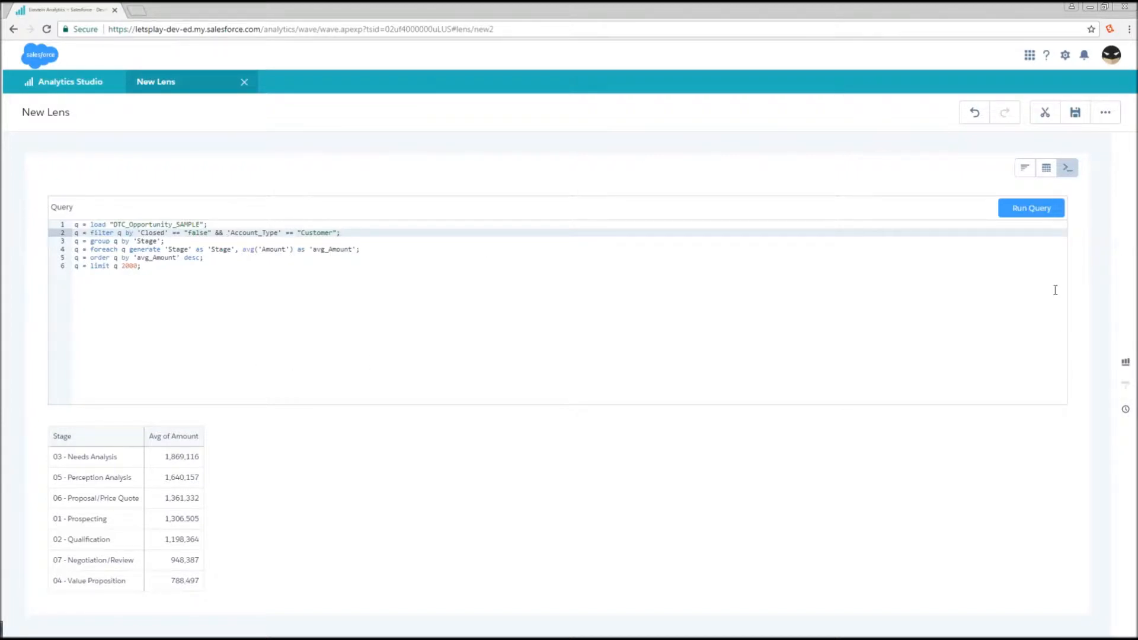
{"action": "mouse_move", "coordinate": [1053, 208]}
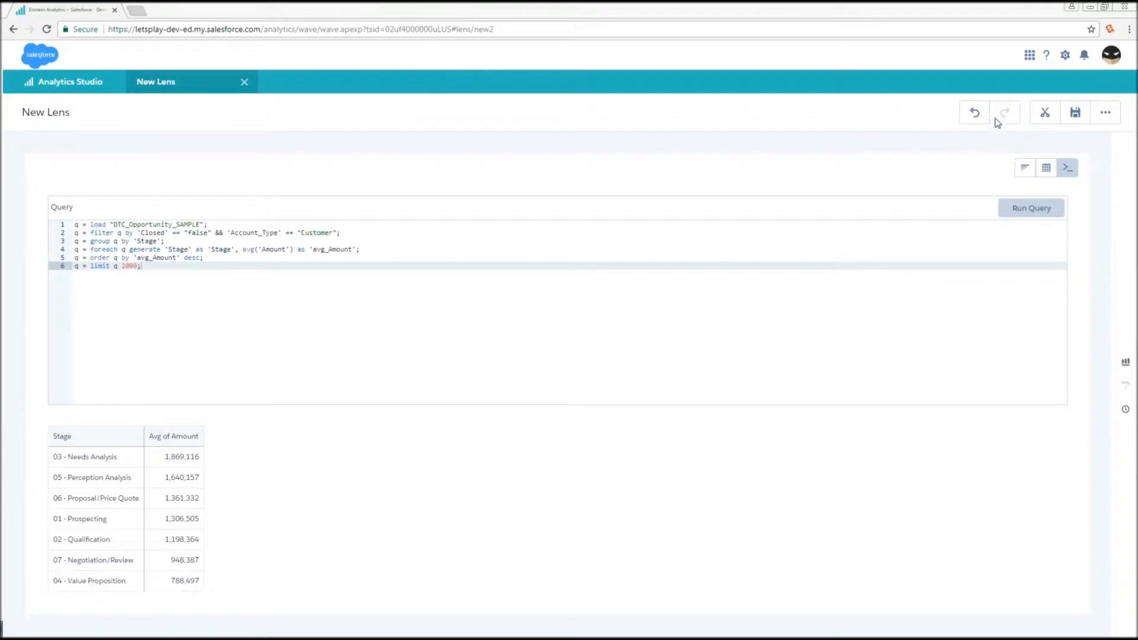
{"action": "mouse_move", "coordinate": [975, 113]}
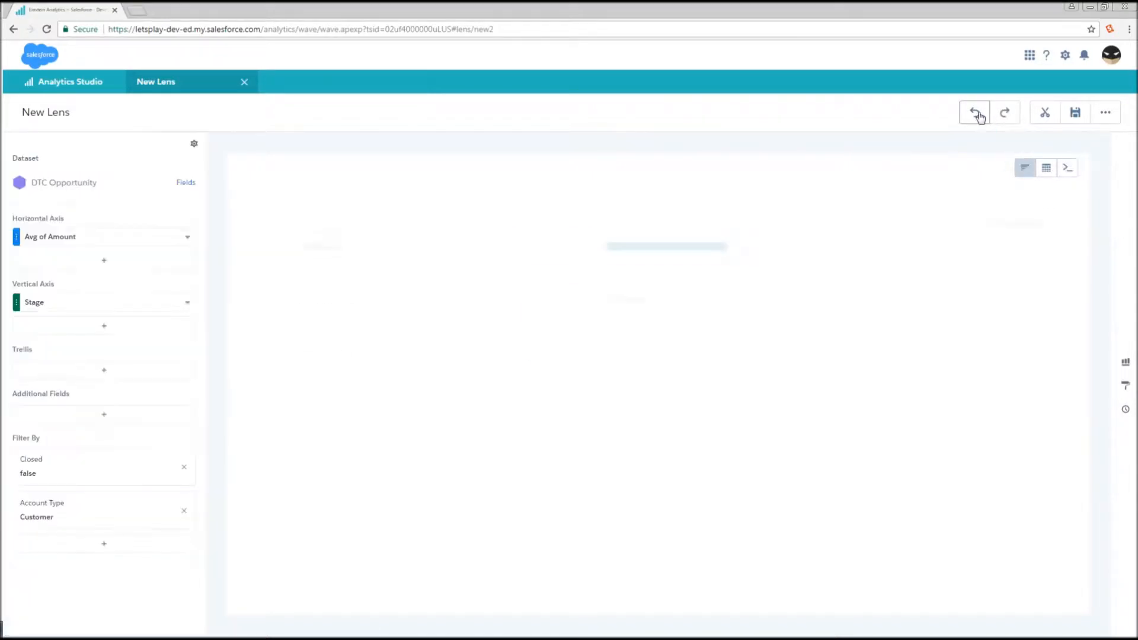
Undo the filter changes back to the unfiltered Avg of Amount bar chart
{"action": "left_click", "coordinate": [974, 112]}
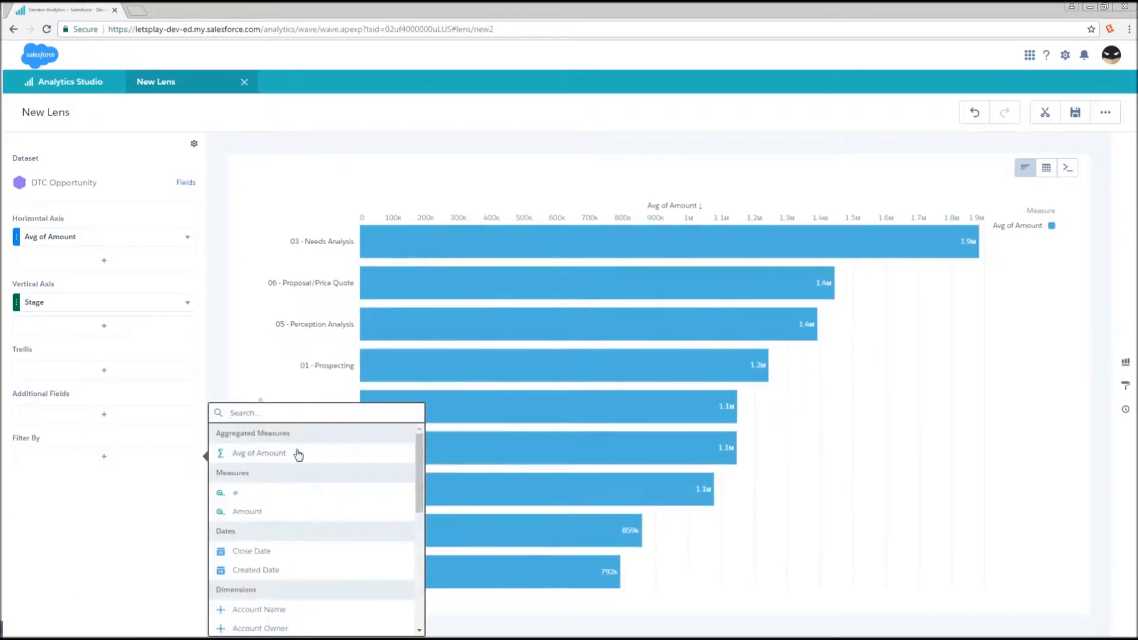
Add a relative Close Date filter from last year to this year and inspect its -1 to 0 offsets in the JSON
{"action": "left_click", "coordinate": [251, 551]}
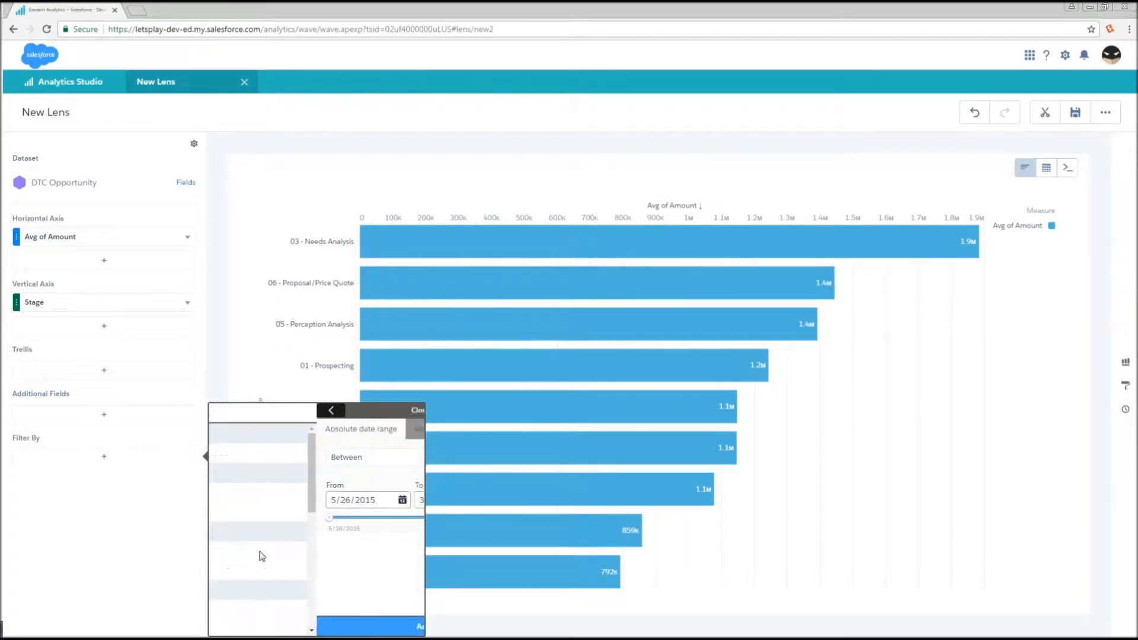
{"action": "left_click", "coordinate": [333, 428]}
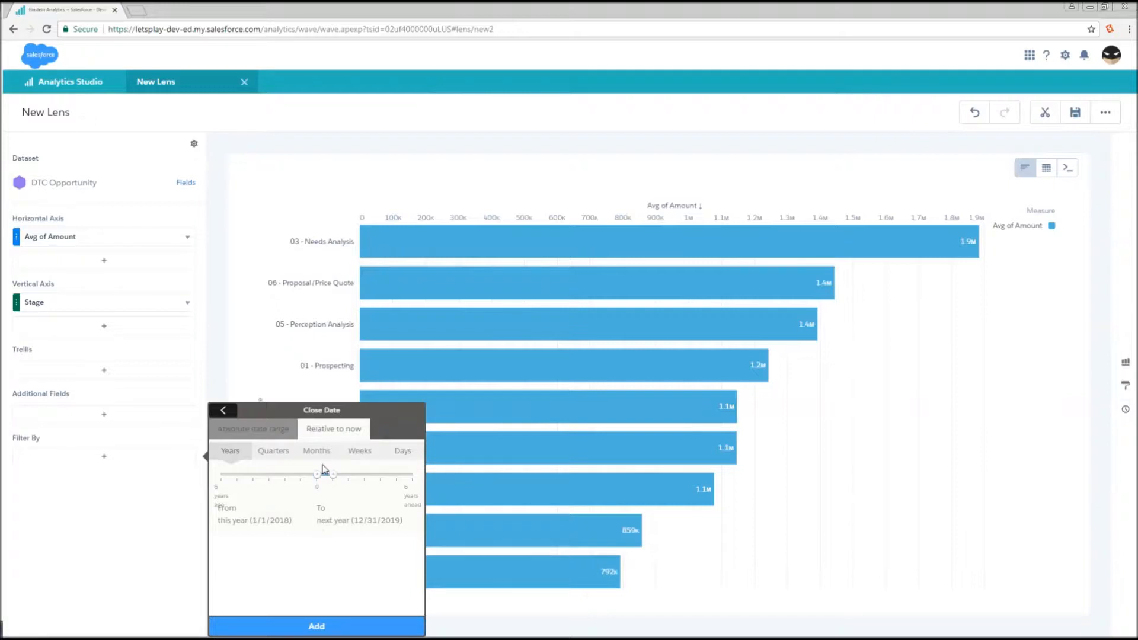
{"action": "left_click_drag", "start_coordinate": [316, 475], "coordinate": [301, 474]}
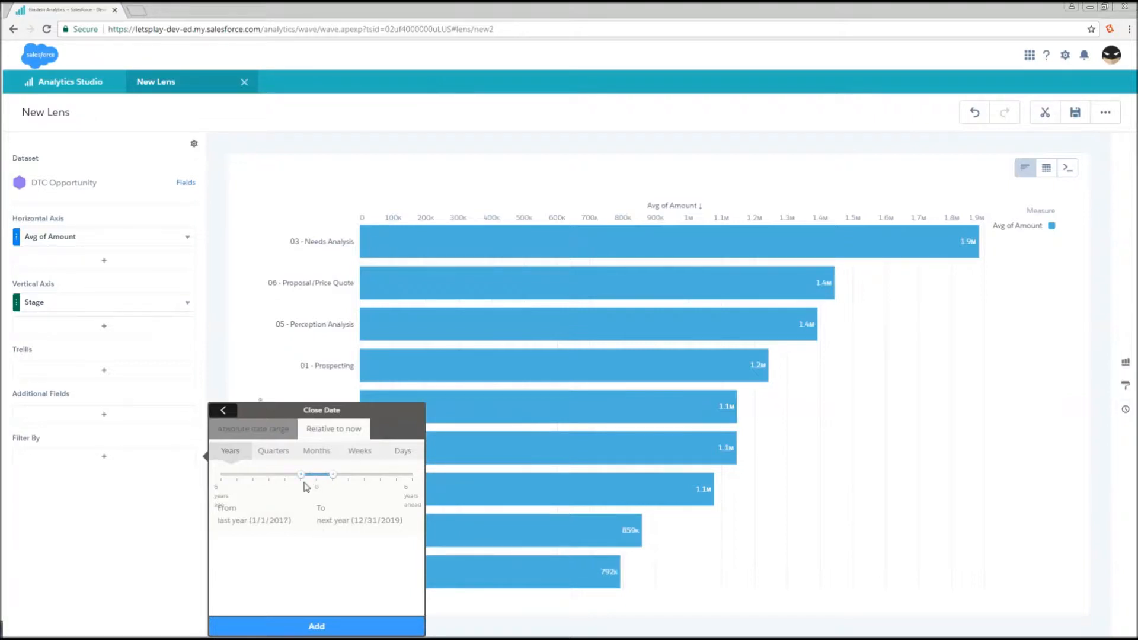
{"action": "left_click_drag", "start_coordinate": [332, 474], "coordinate": [314, 477]}
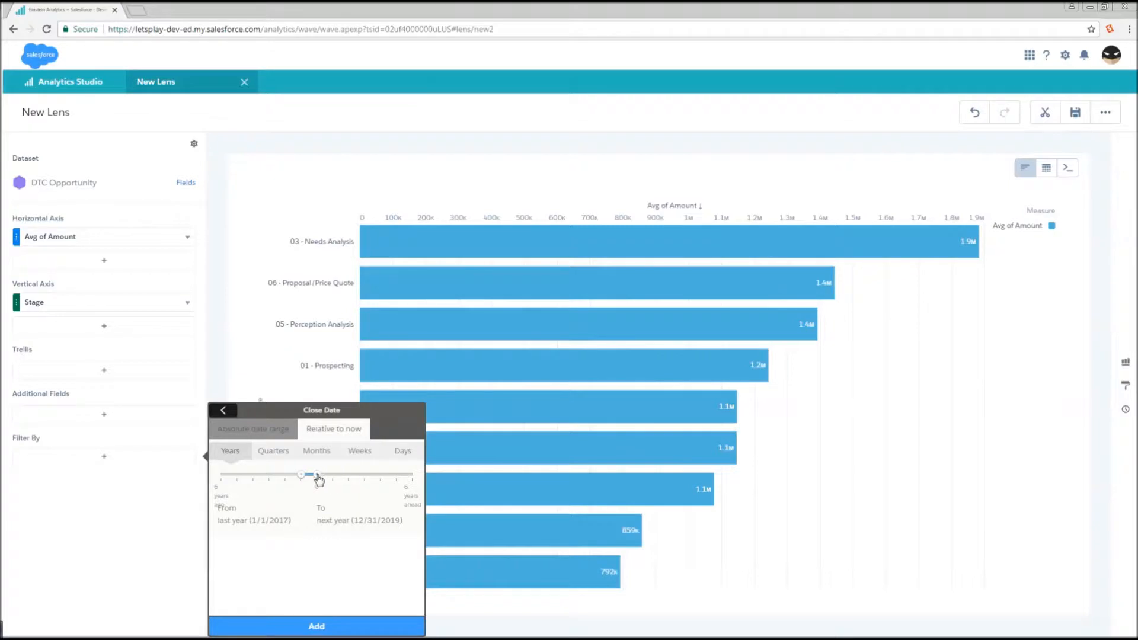
{"action": "left_click_drag", "start_coordinate": [316, 474], "coordinate": [301, 475]}
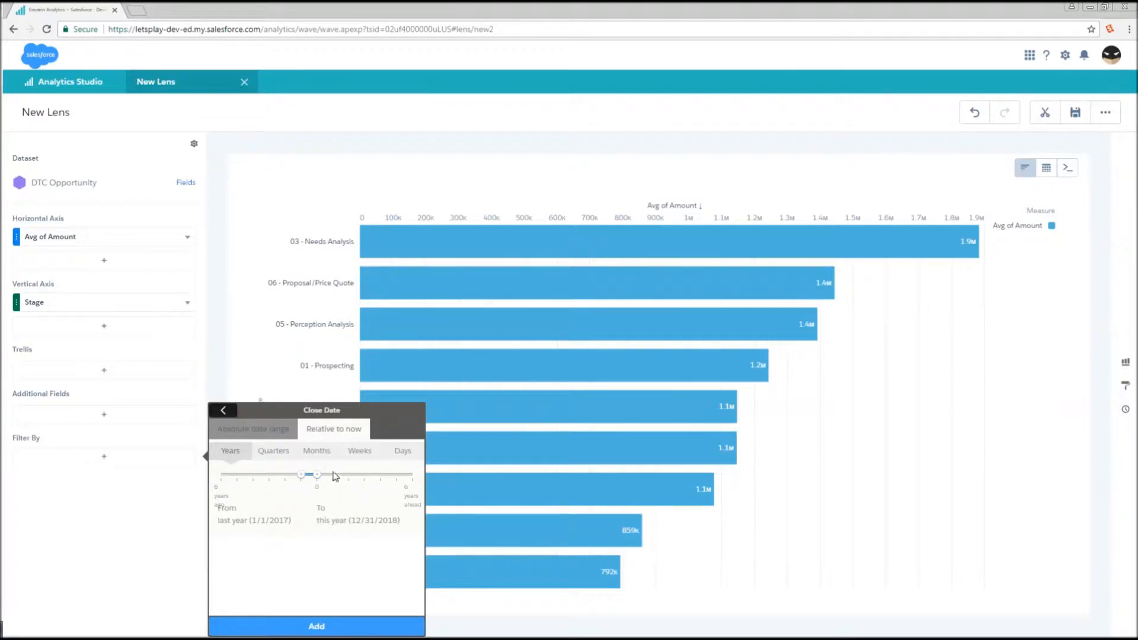
{"action": "left_click", "coordinate": [315, 626]}
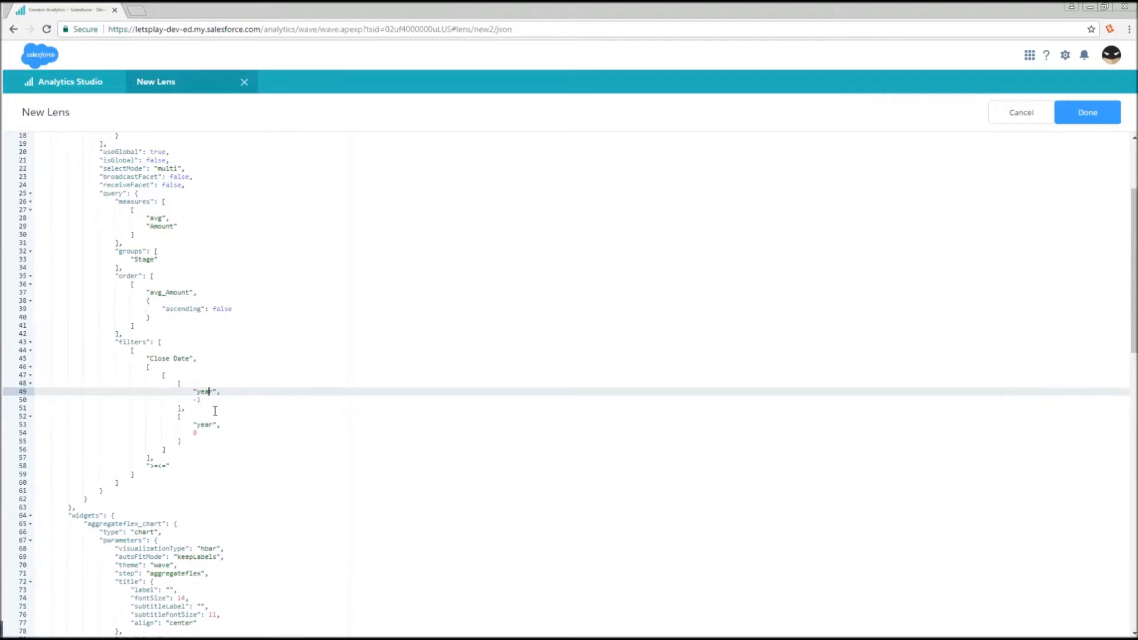
{"action": "left_click", "coordinate": [205, 425]}
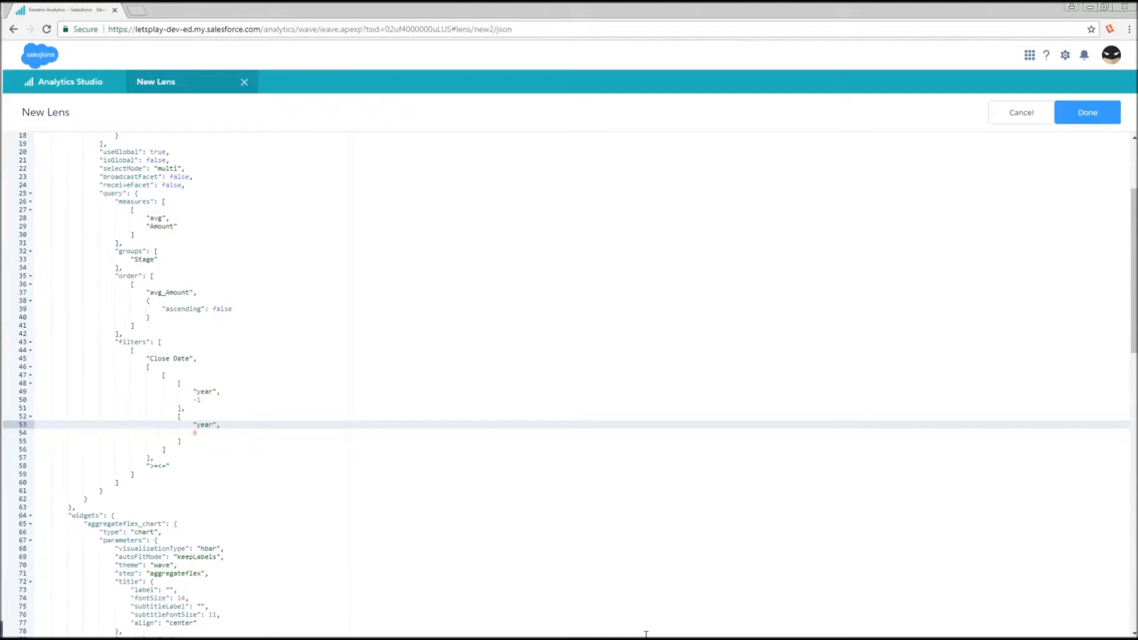
Change the Close Date filter to an absolute range starting mid-2016 (7/19/2016 to 3/23/2017)
{"action": "left_click", "coordinate": [1088, 111]}
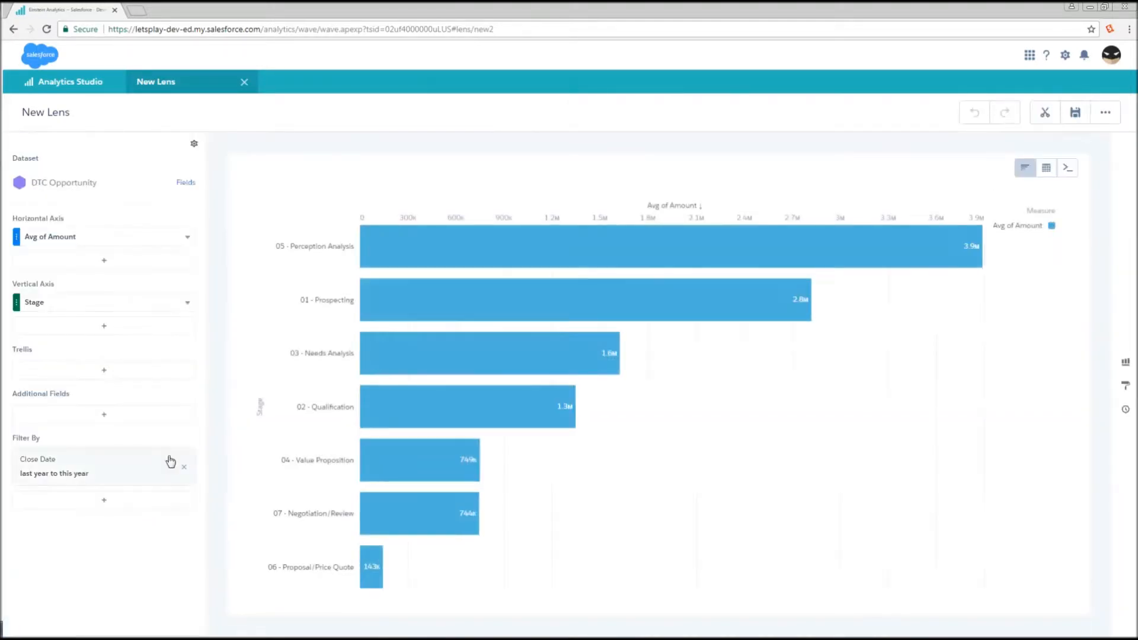
{"action": "left_click", "coordinate": [55, 465]}
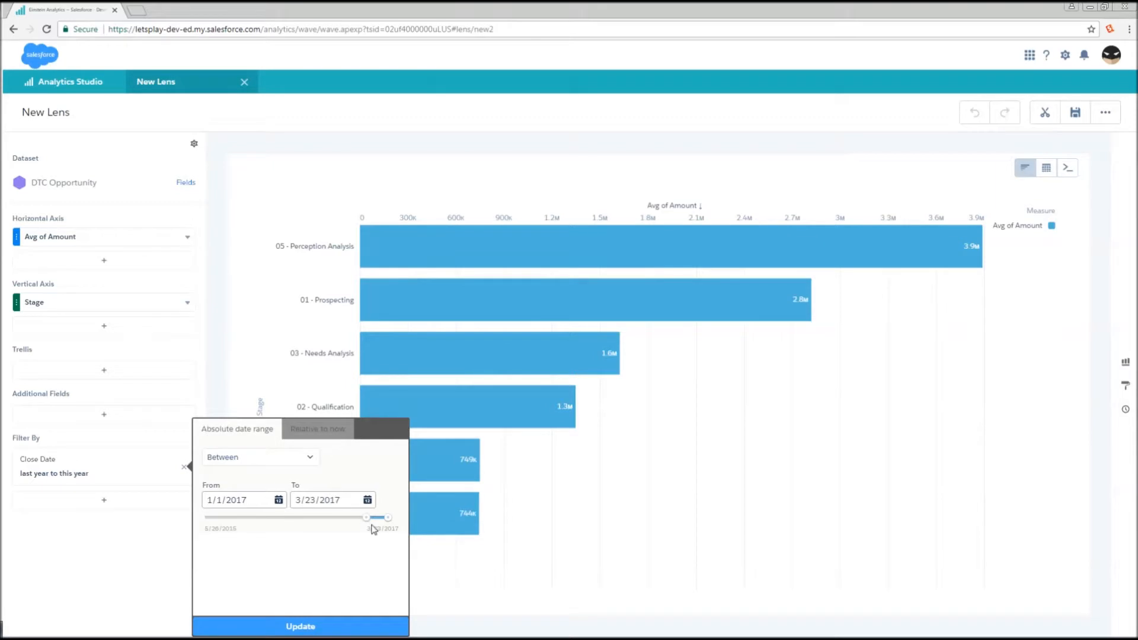
{"action": "left_click_drag", "start_coordinate": [366, 519], "coordinate": [320, 518]}
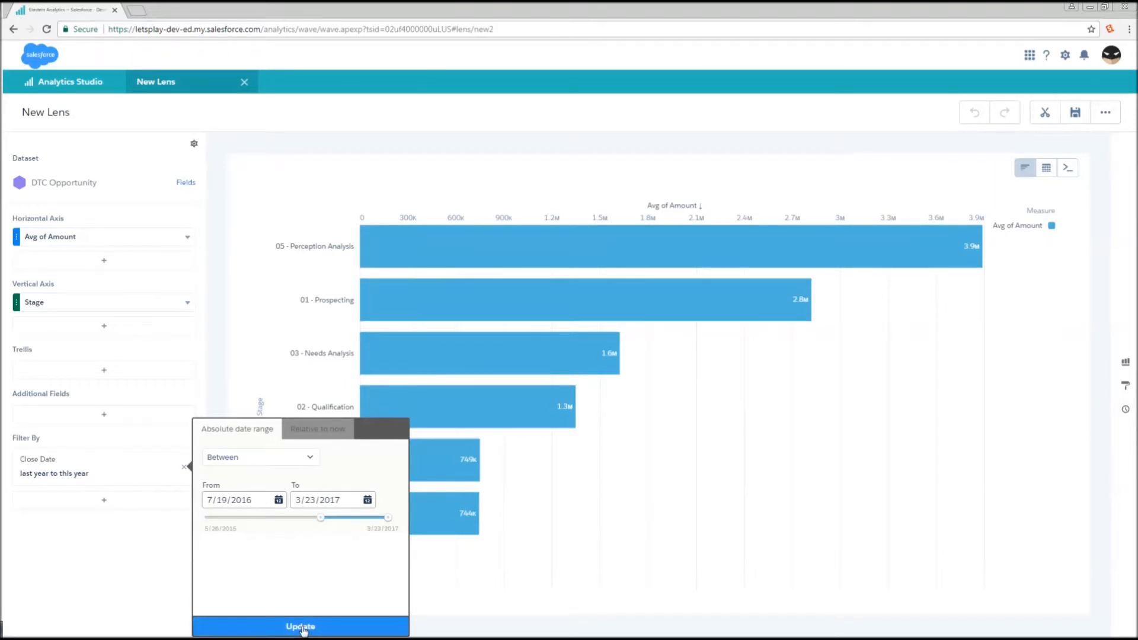
{"action": "left_click", "coordinate": [300, 626]}
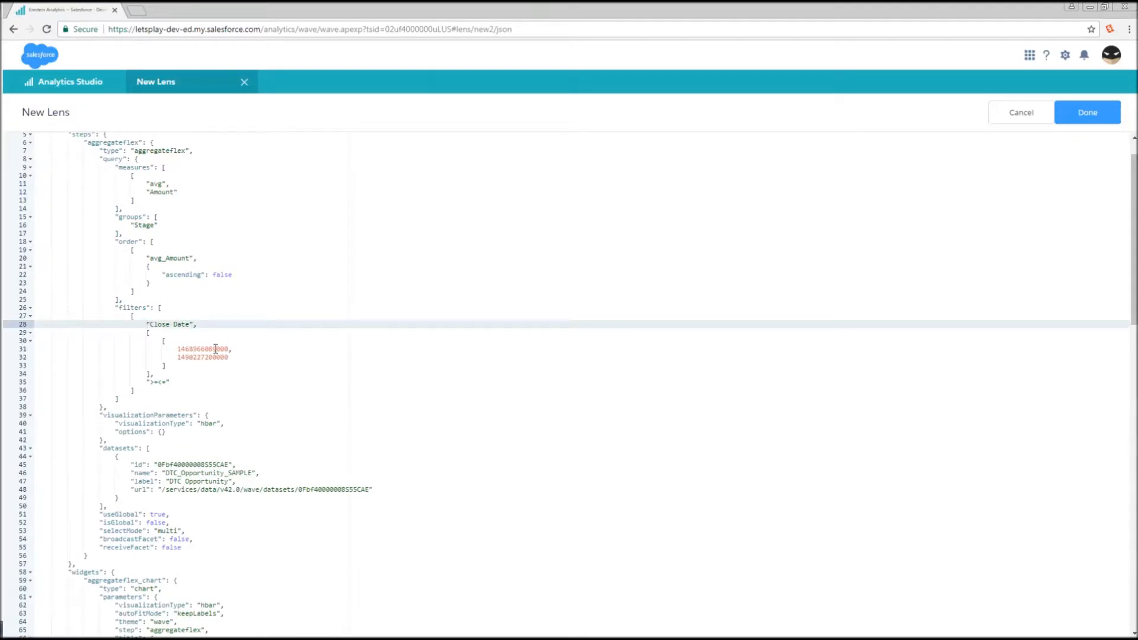
Examine the end timestamp in the JSON, then apply it and return to the bar chart
{"action": "left_click", "coordinate": [215, 348]}
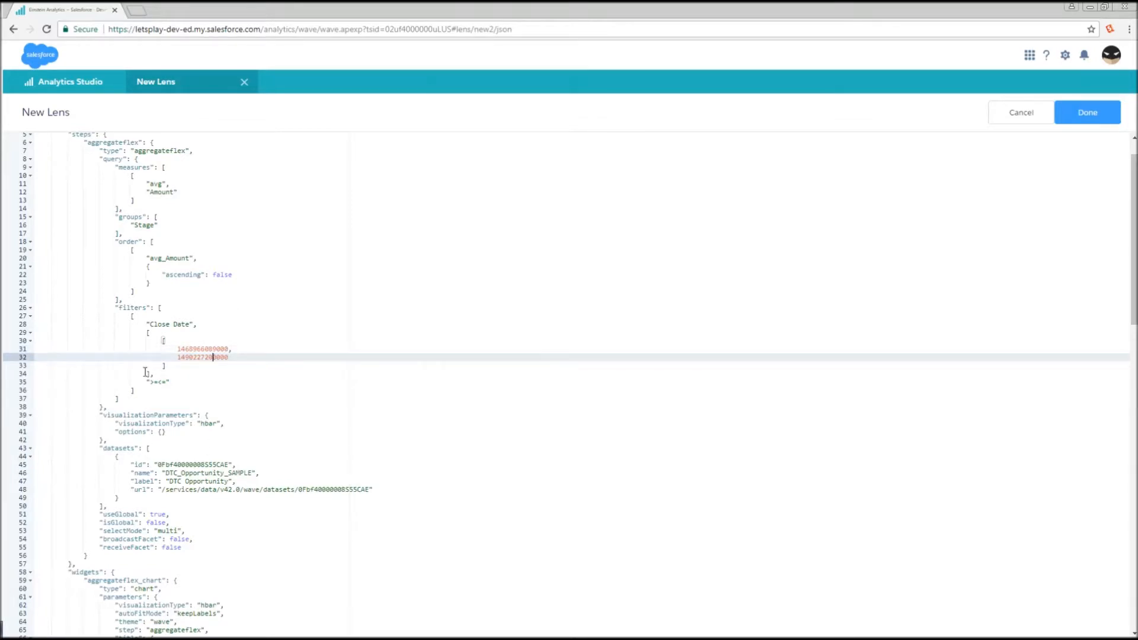
{"action": "mouse_move", "coordinate": [1087, 111]}
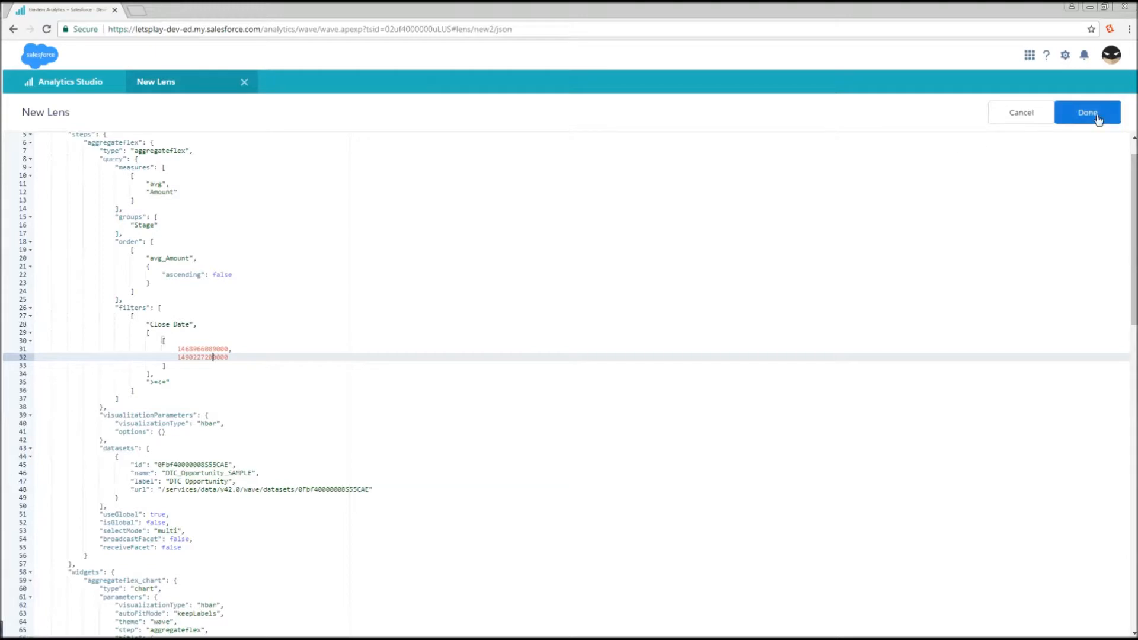
{"action": "mouse_move", "coordinate": [1087, 111]}
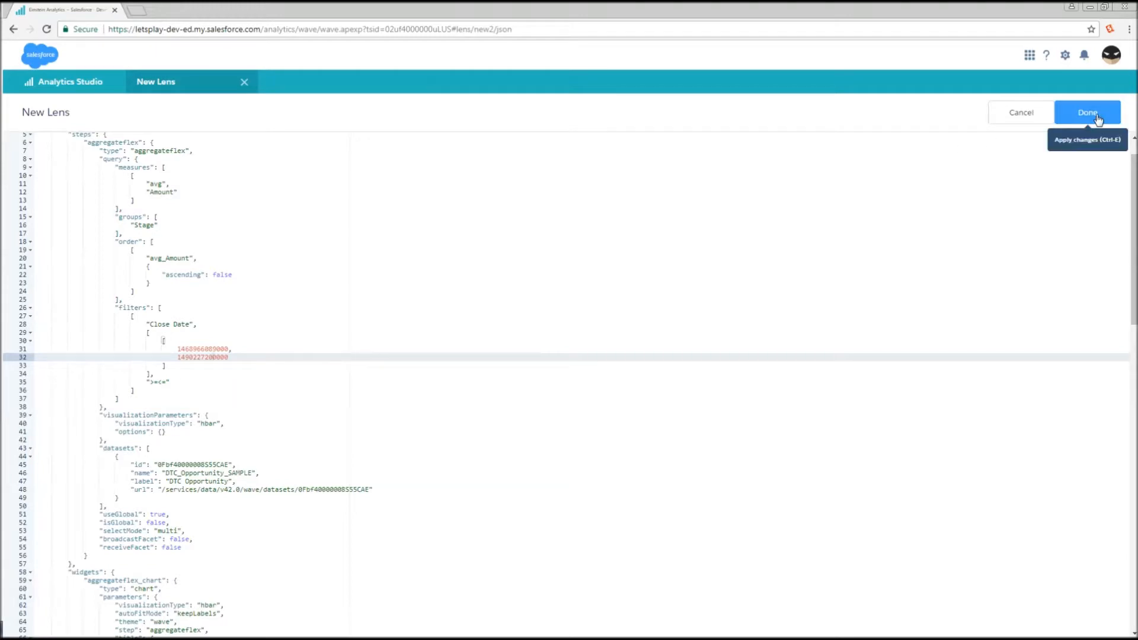
{"action": "left_click", "coordinate": [1087, 112]}
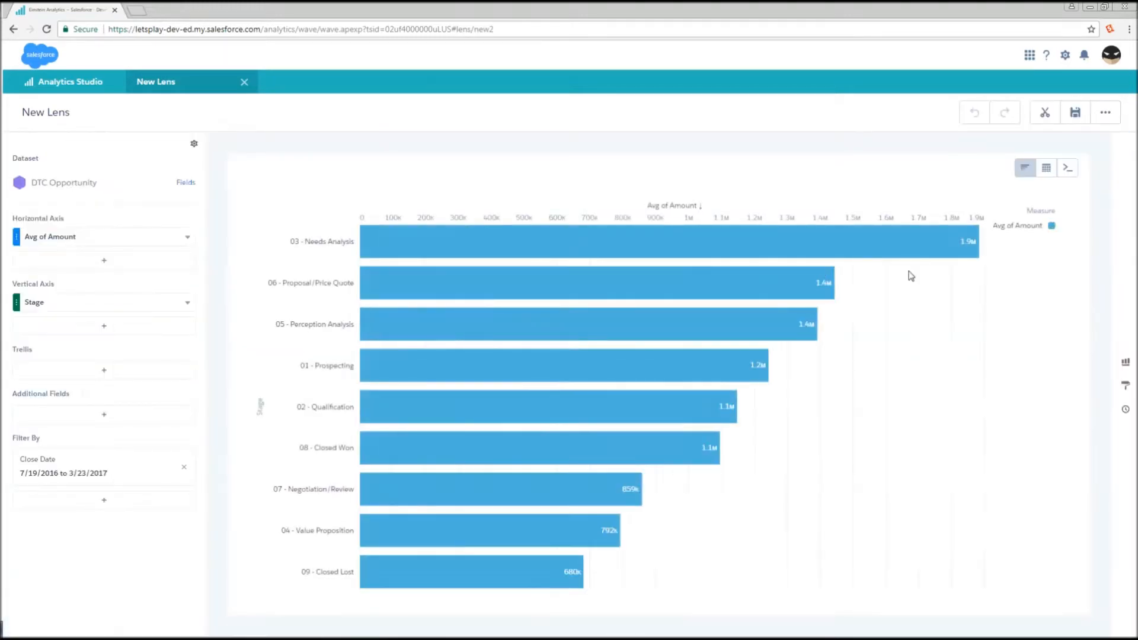
Review the query's absolute dateRange([2016,7,19],[2017,3,23]) filter on the Close Date fields
{"action": "left_click", "coordinate": [1067, 167]}
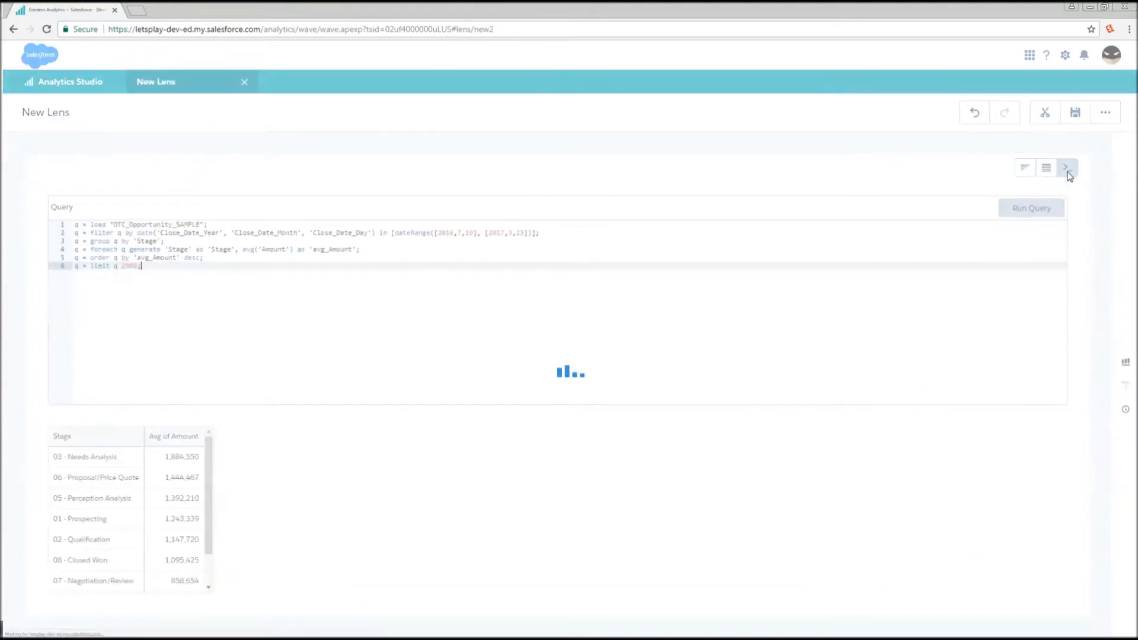
{"action": "left_click", "coordinate": [1067, 167]}
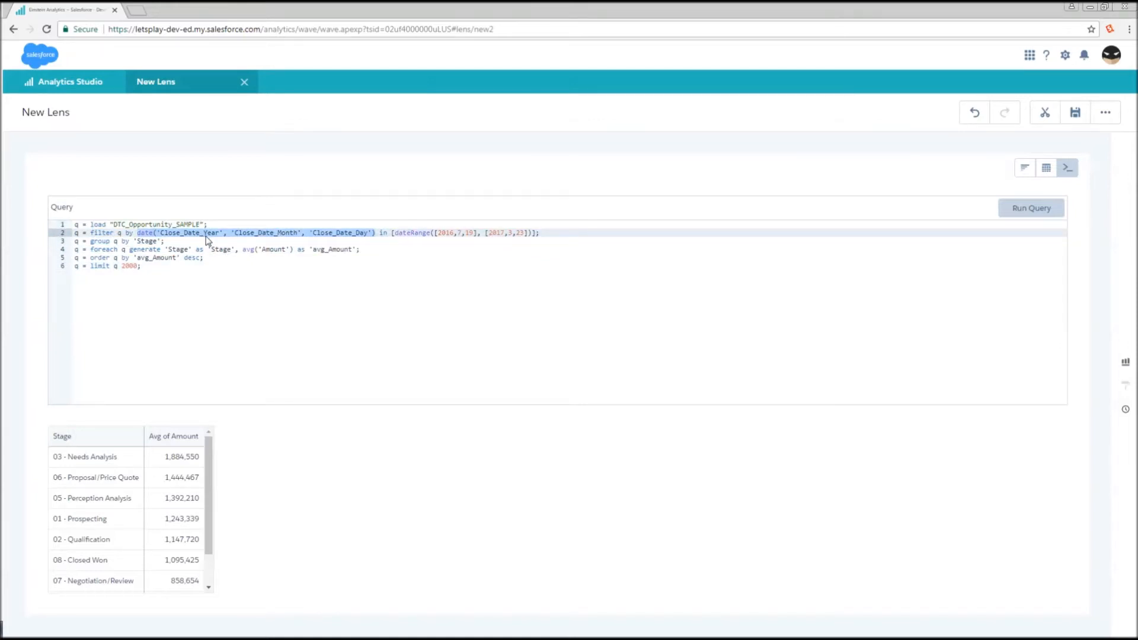
{"action": "mouse_move", "coordinate": [353, 237]}
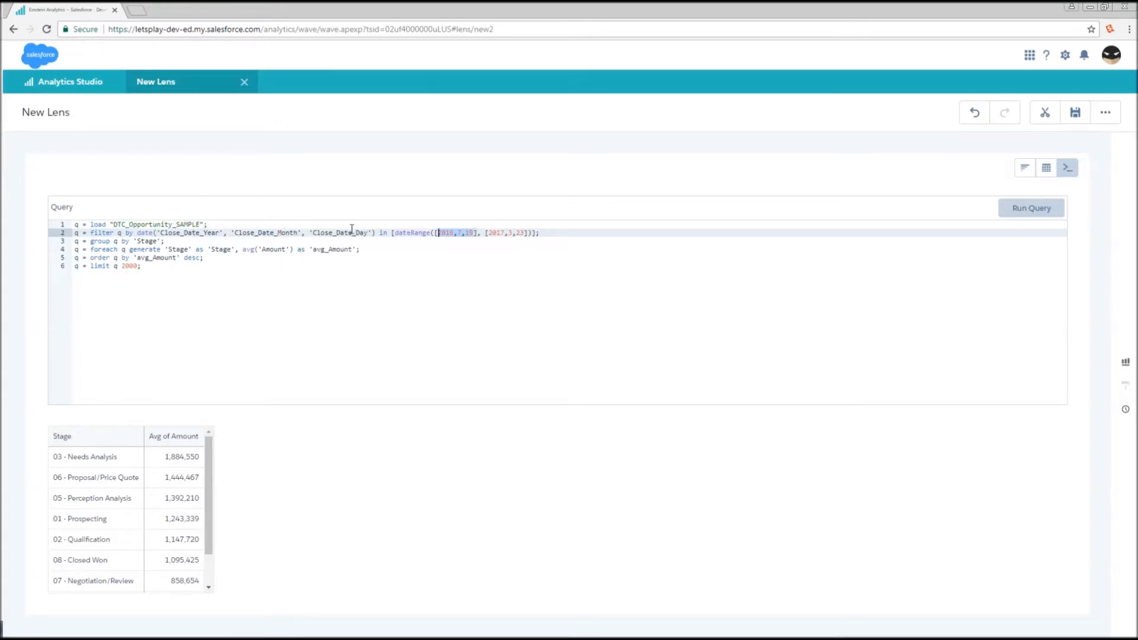
{"action": "mouse_move", "coordinate": [973, 113]}
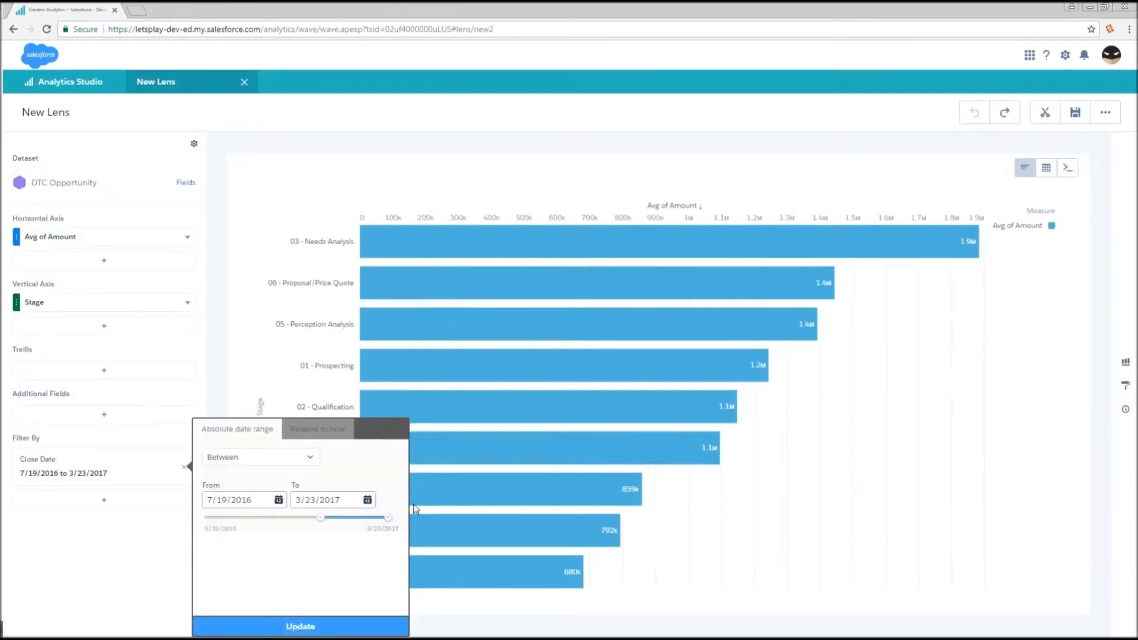
Set Close Date to a relative-to-now range from last year to this year and update the chart
{"action": "left_click", "coordinate": [317, 428]}
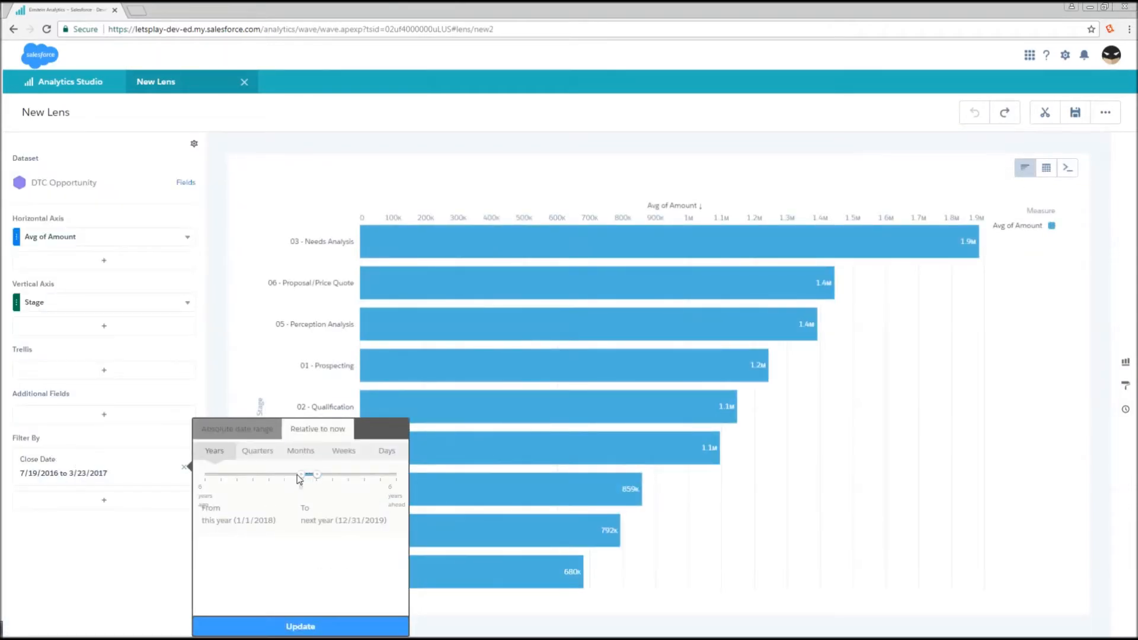
{"action": "left_click_drag", "start_coordinate": [316, 474], "coordinate": [285, 474]}
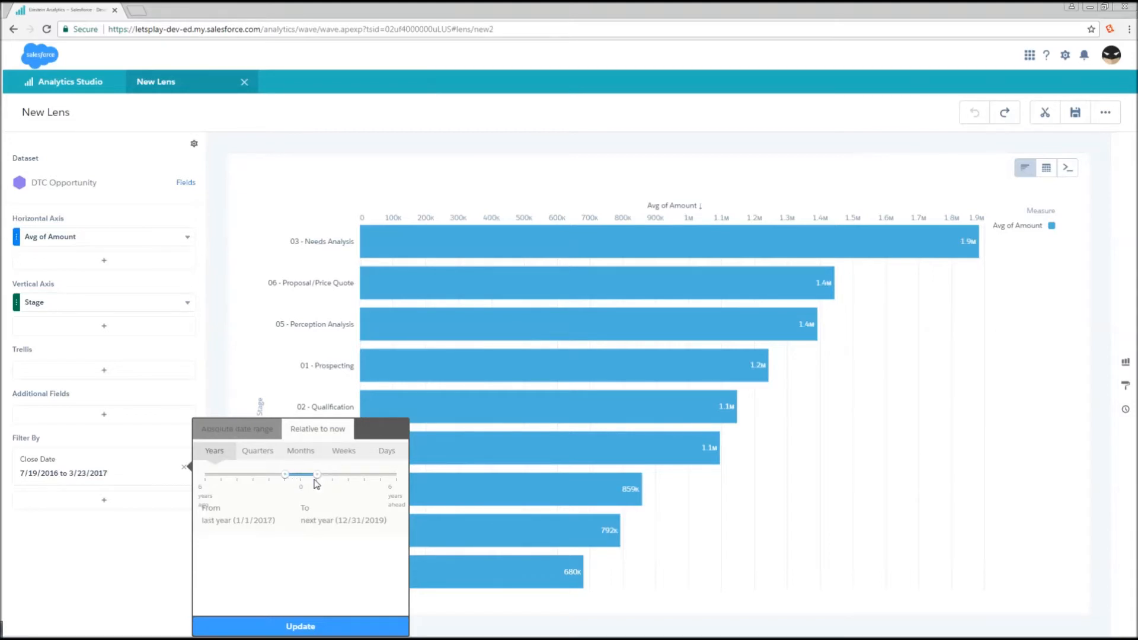
{"action": "left_click_drag", "start_coordinate": [316, 474], "coordinate": [300, 474]}
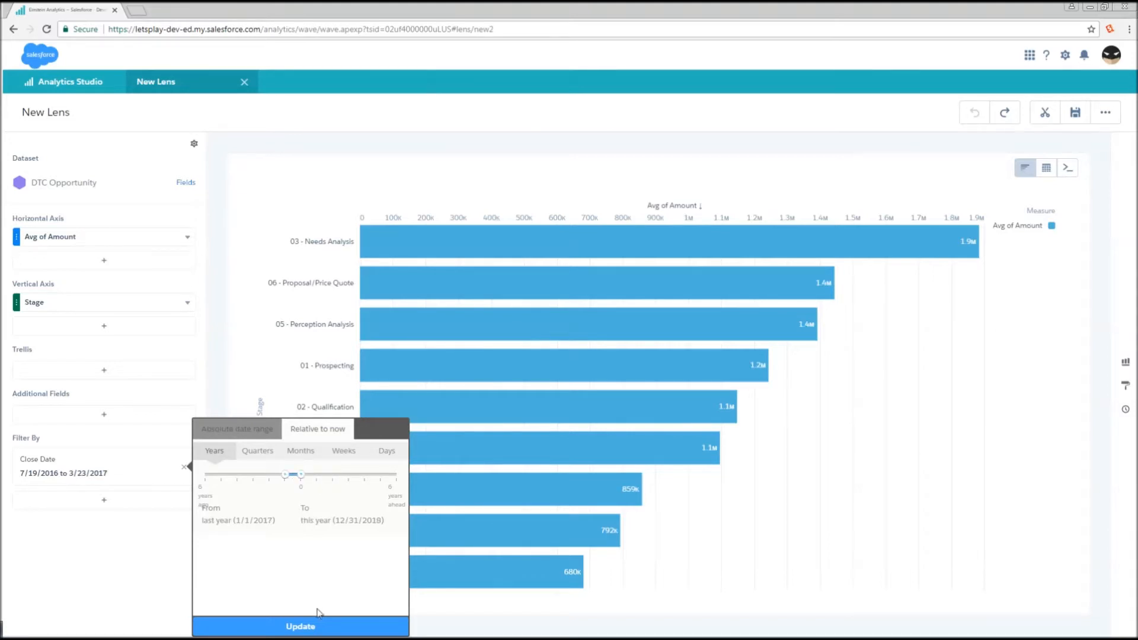
{"action": "left_click", "coordinate": [300, 626]}
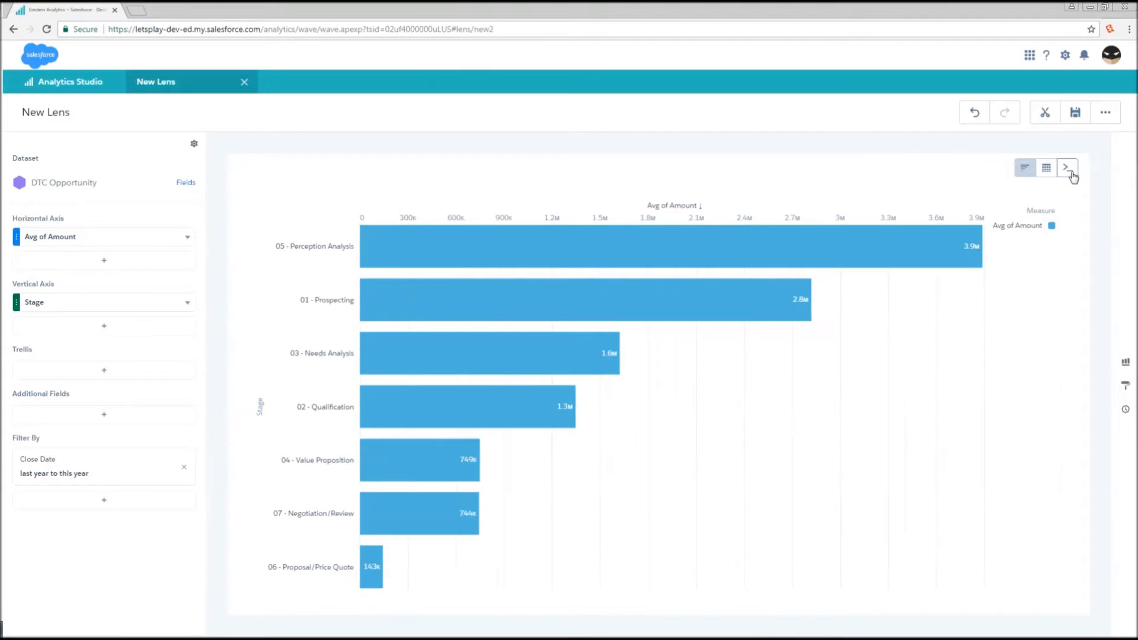
View the SAQL filter now reading in ["1 year ago".."current year"] across seven stages
{"action": "left_click", "coordinate": [1067, 168]}
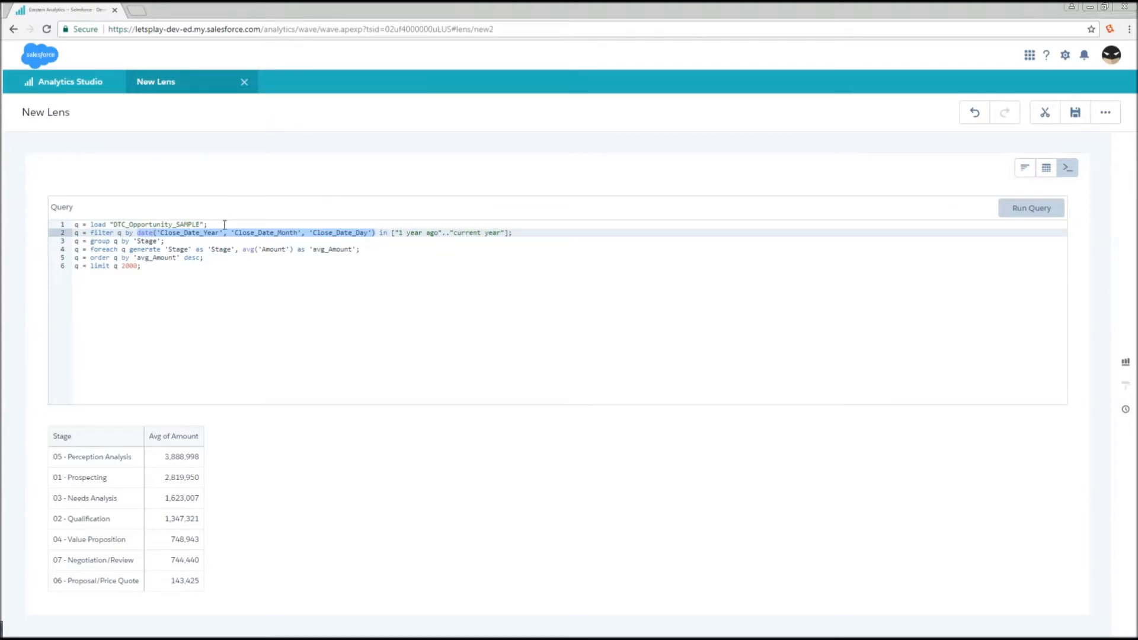
{"action": "mouse_move", "coordinate": [206, 194]}
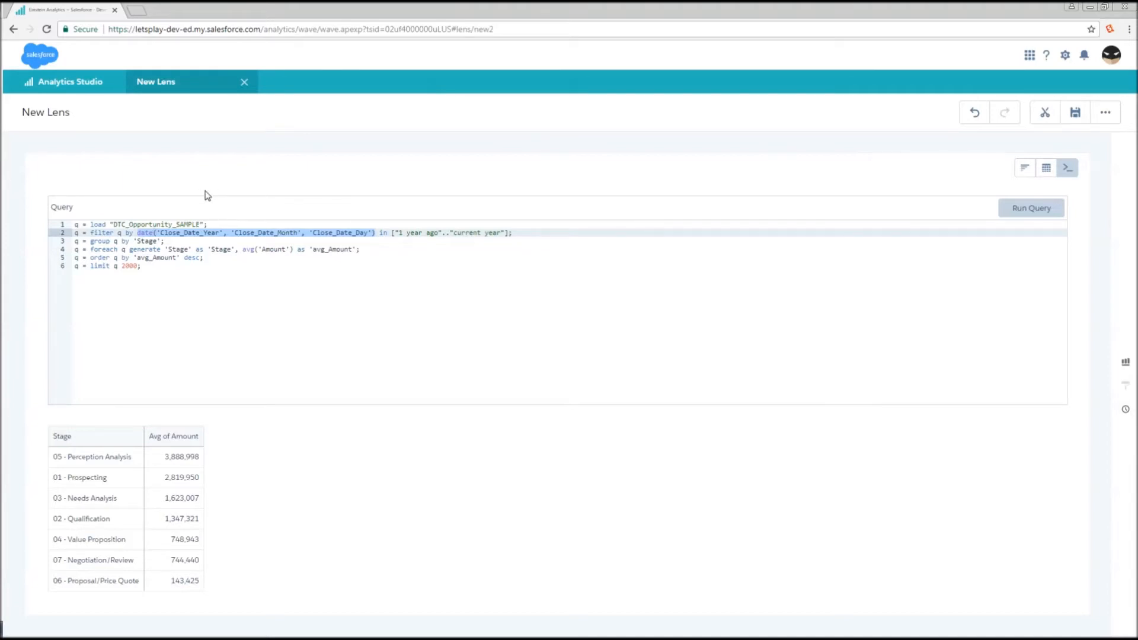
{"action": "mouse_move", "coordinate": [190, 202]}
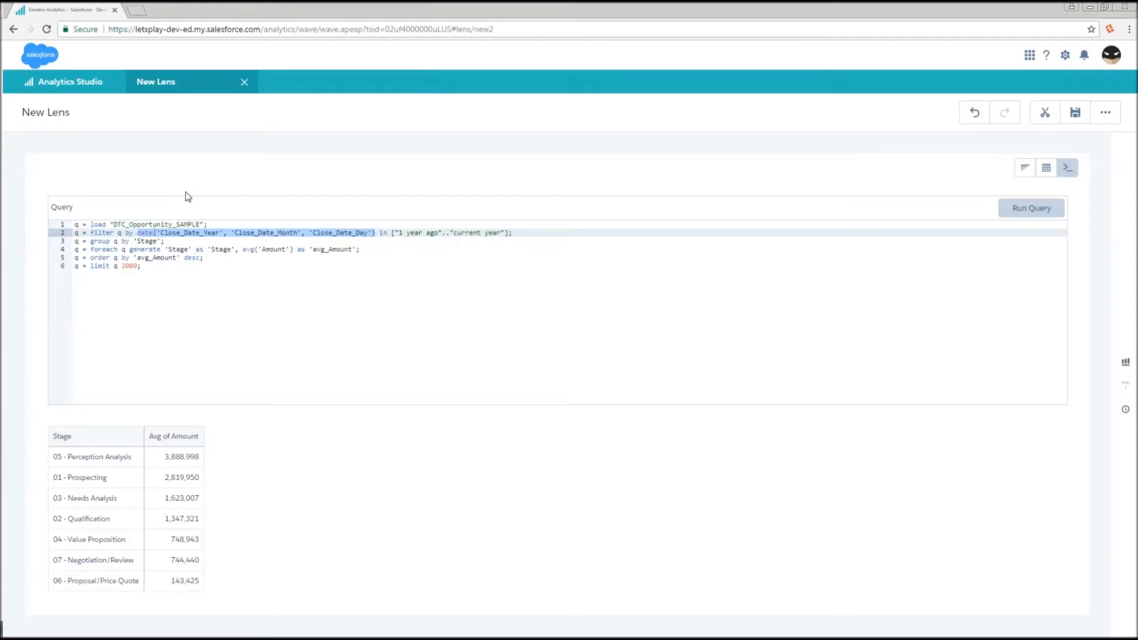
{"action": "mouse_move", "coordinate": [182, 189]}
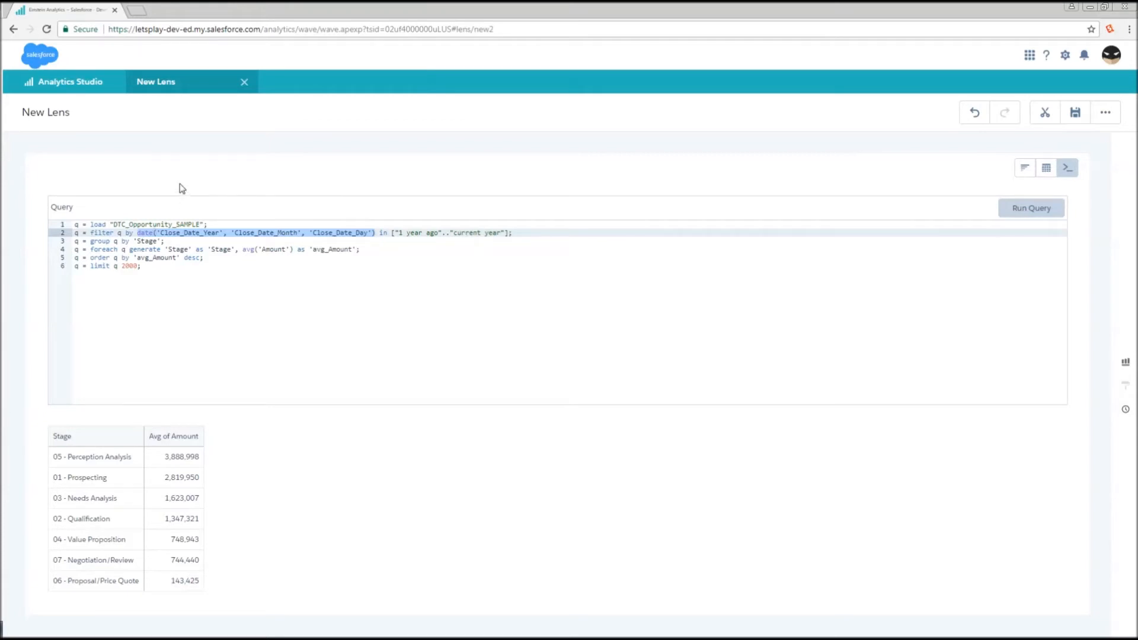
{"action": "mouse_move", "coordinate": [175, 199]}
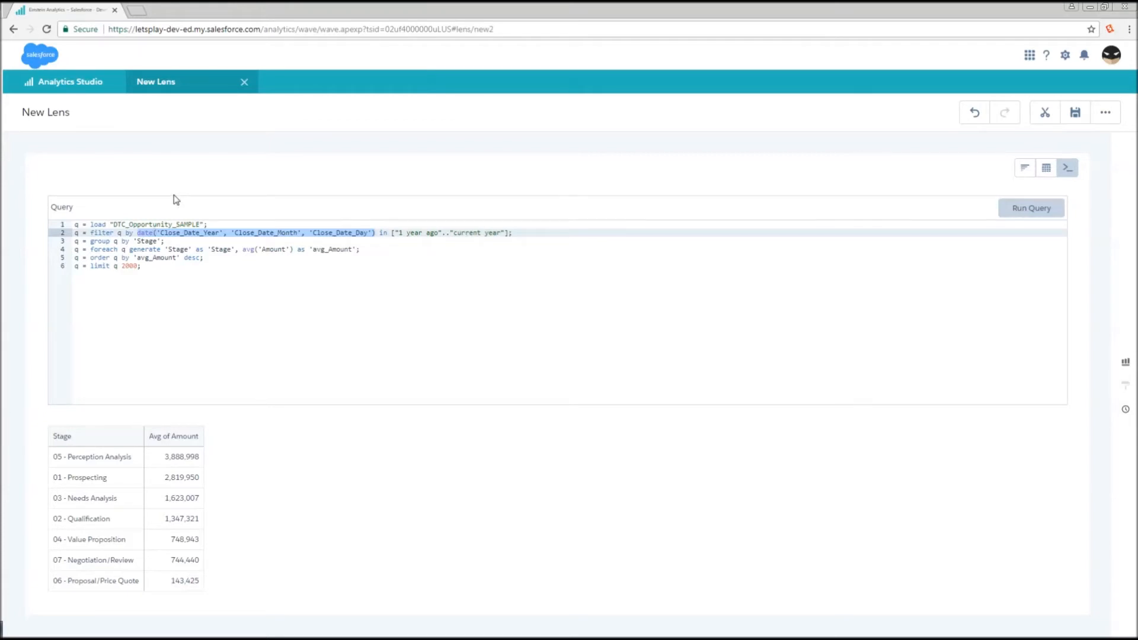
{"action": "mouse_move", "coordinate": [115, 185]}
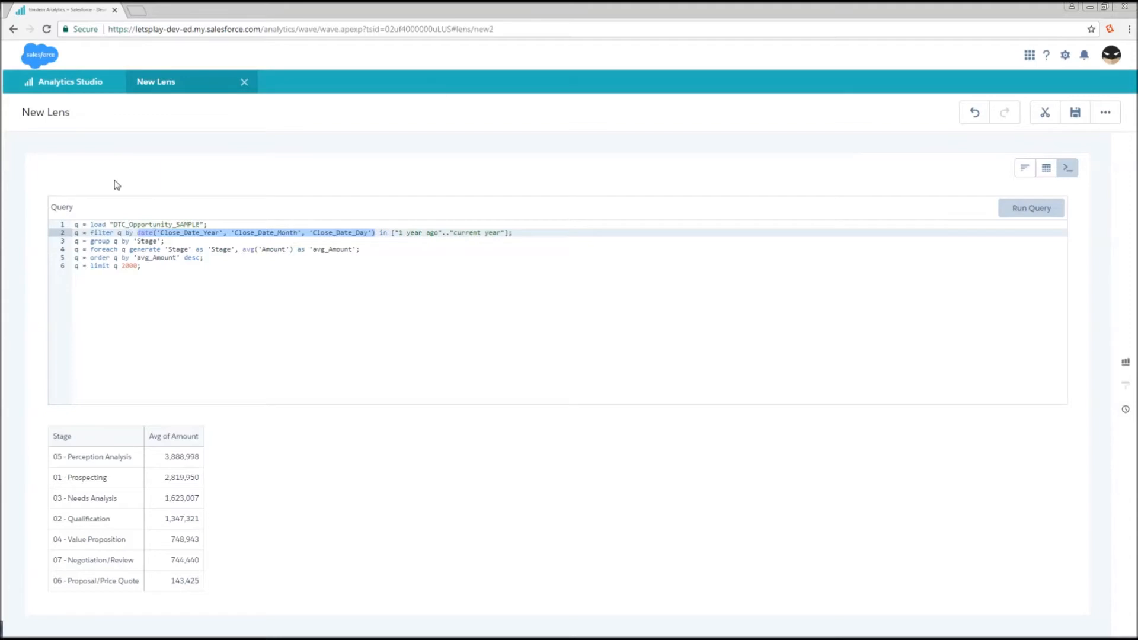
{"action": "mouse_move", "coordinate": [108, 204]}
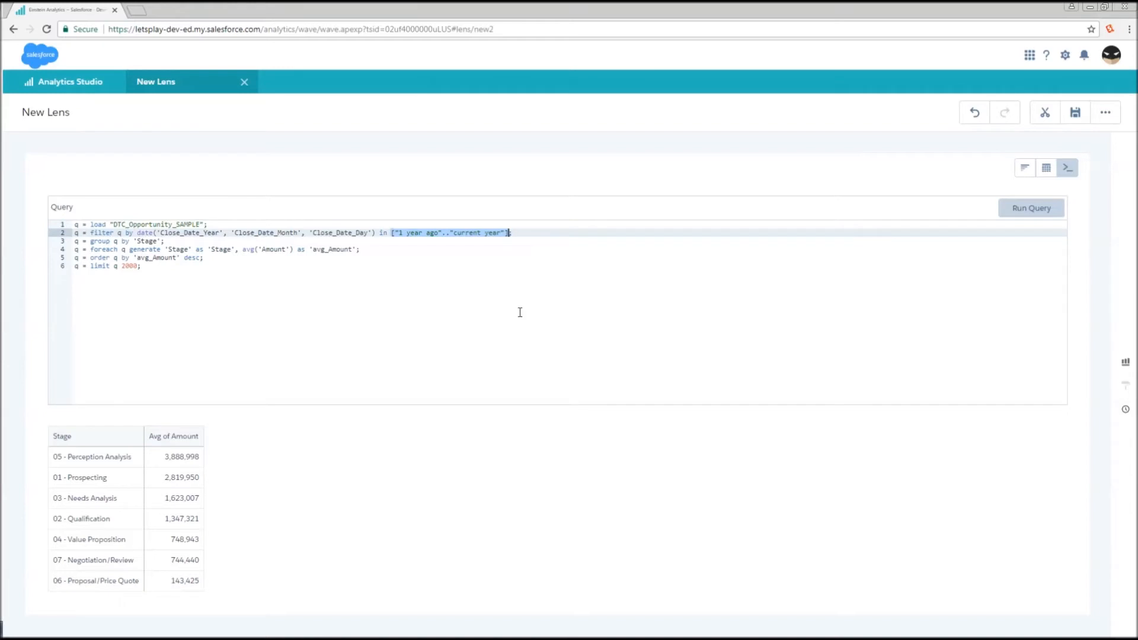
{"action": "mouse_move", "coordinate": [509, 299]}
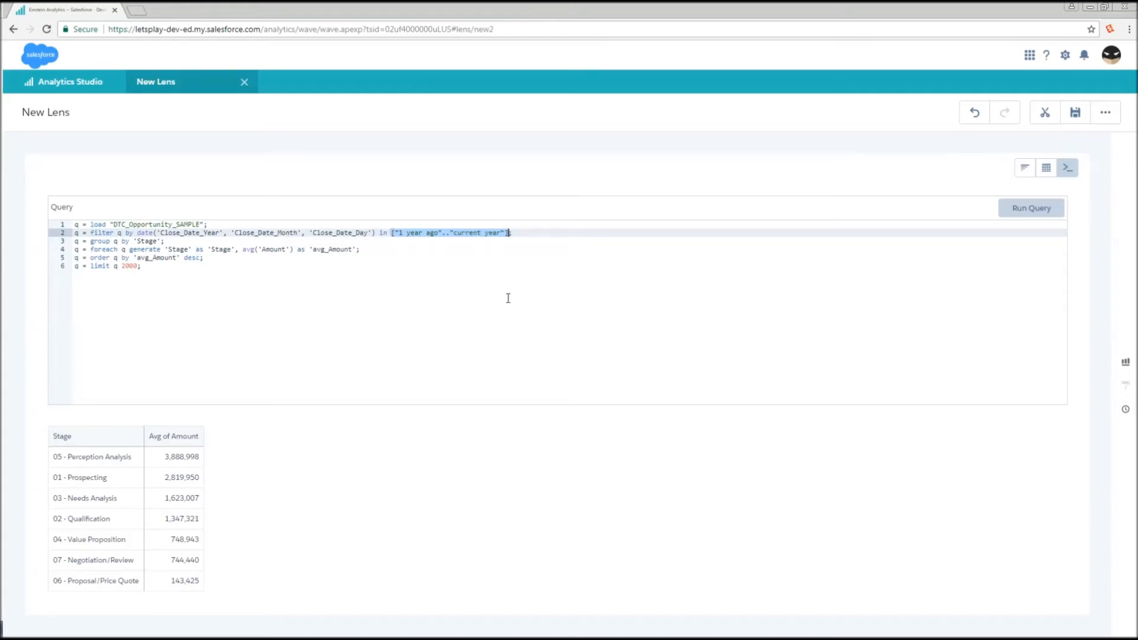
Change line 2's range to [.."1 year ago"] and rerun, giving Needs Analysis 1,884,550
{"action": "left_click", "coordinate": [452, 234]}
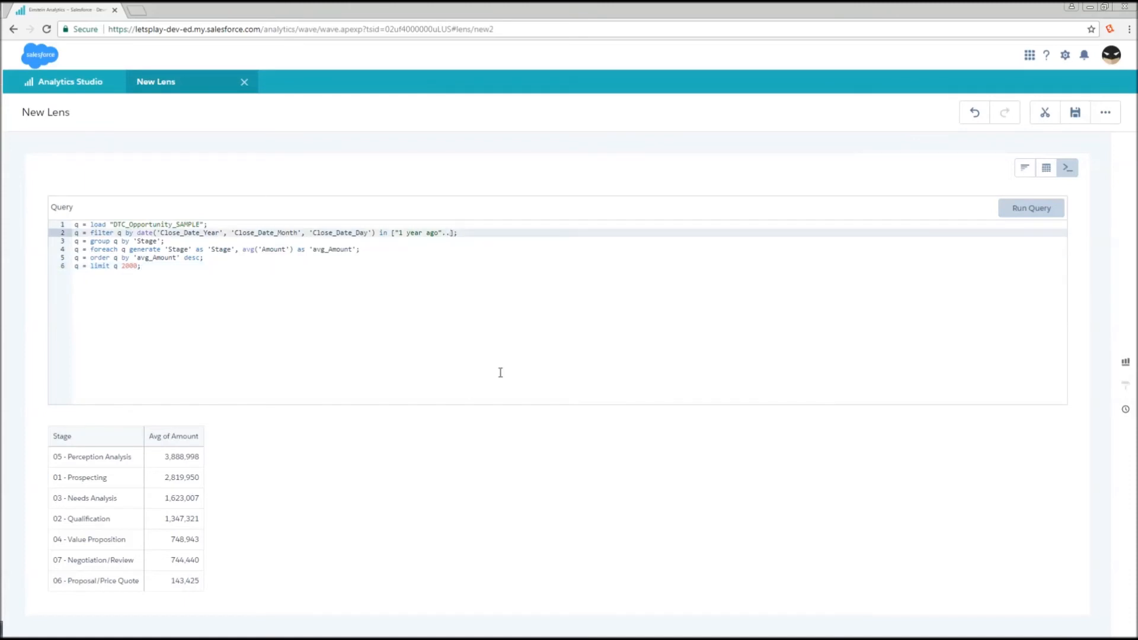
{"action": "mouse_move", "coordinate": [475, 269]}
{"action": "type", "text": ".."}
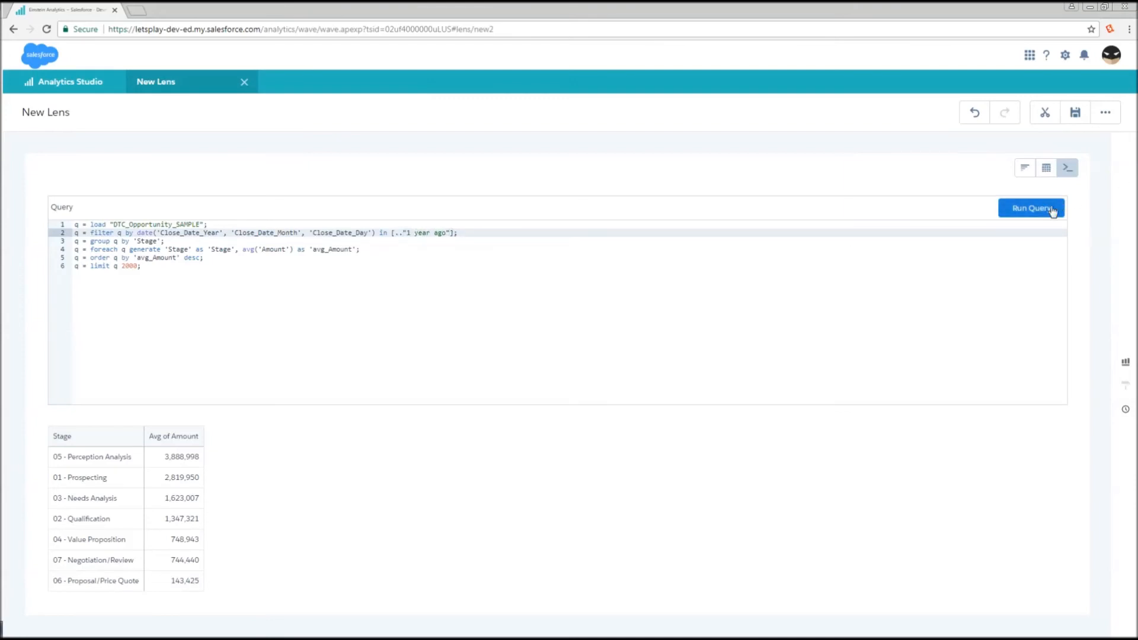
{"action": "mouse_move", "coordinate": [161, 467]}
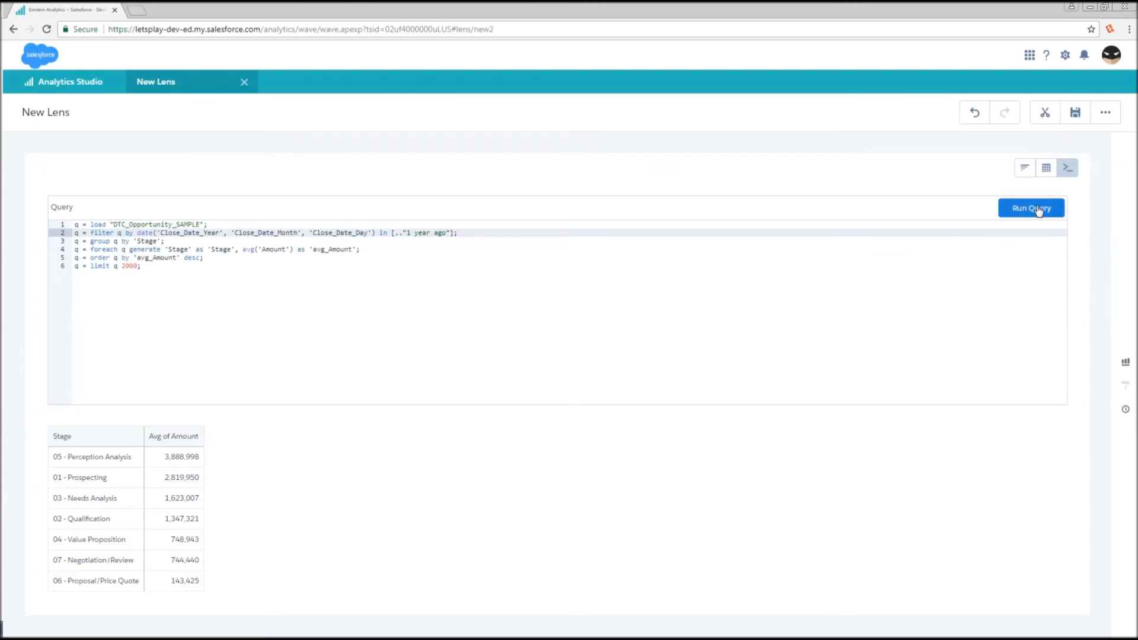
{"action": "left_click", "coordinate": [1031, 209]}
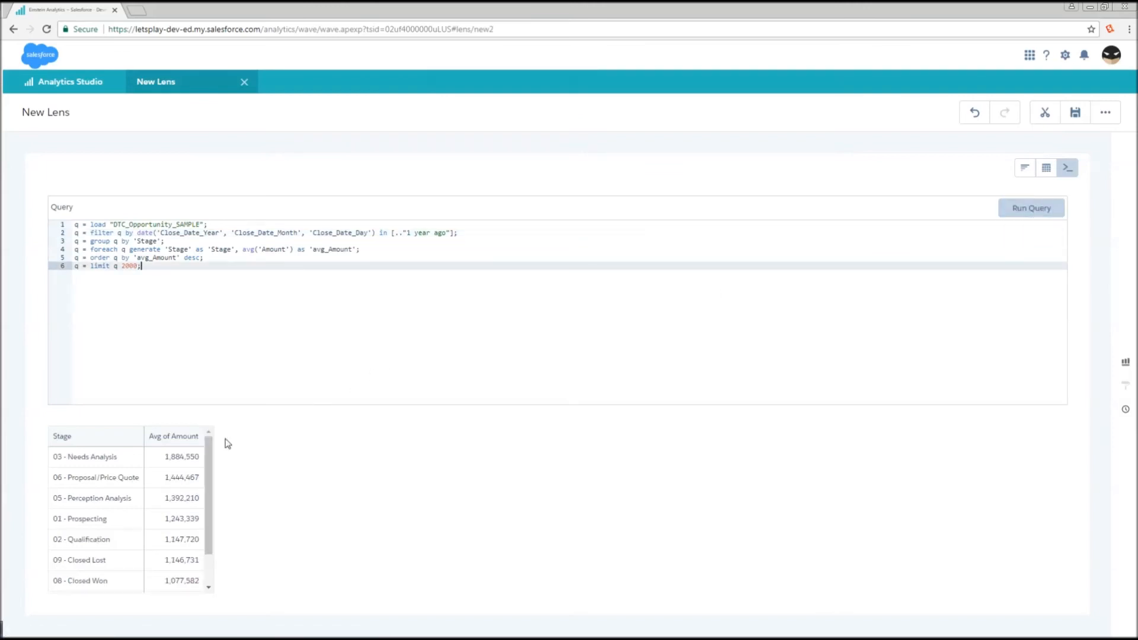